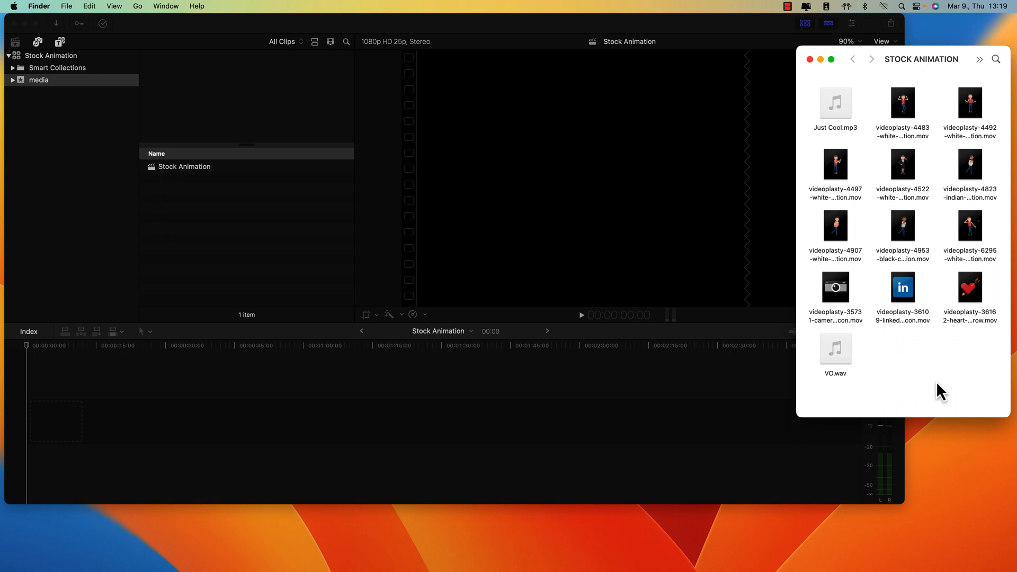
mouse_move(938, 384)
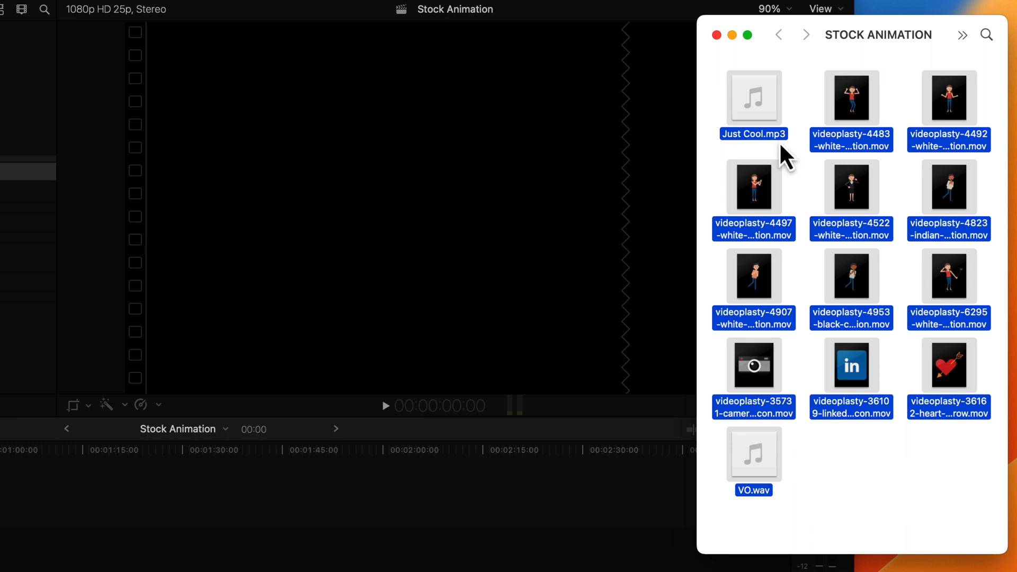
mouse_move(808, 188)
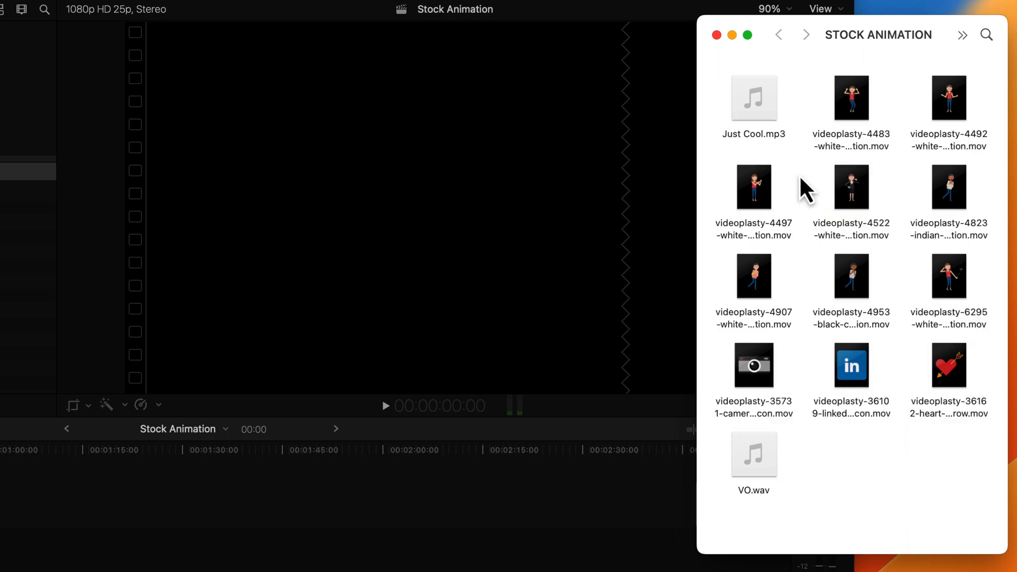
- Select all music, voice-over and animation files in the STOCK ANIMATION folder with Cmd+A
key("cmd+a")
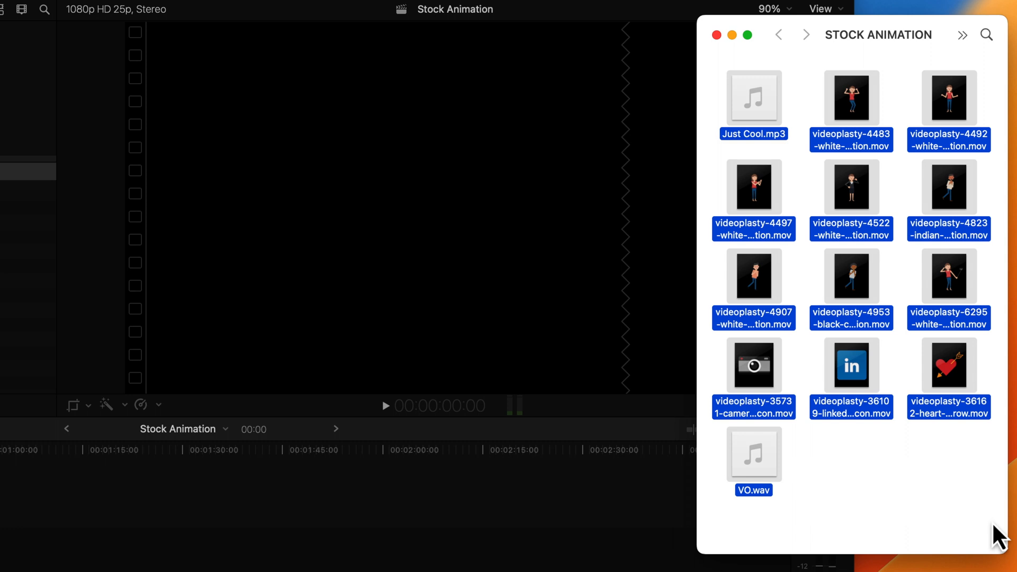
mouse_move(929, 505)
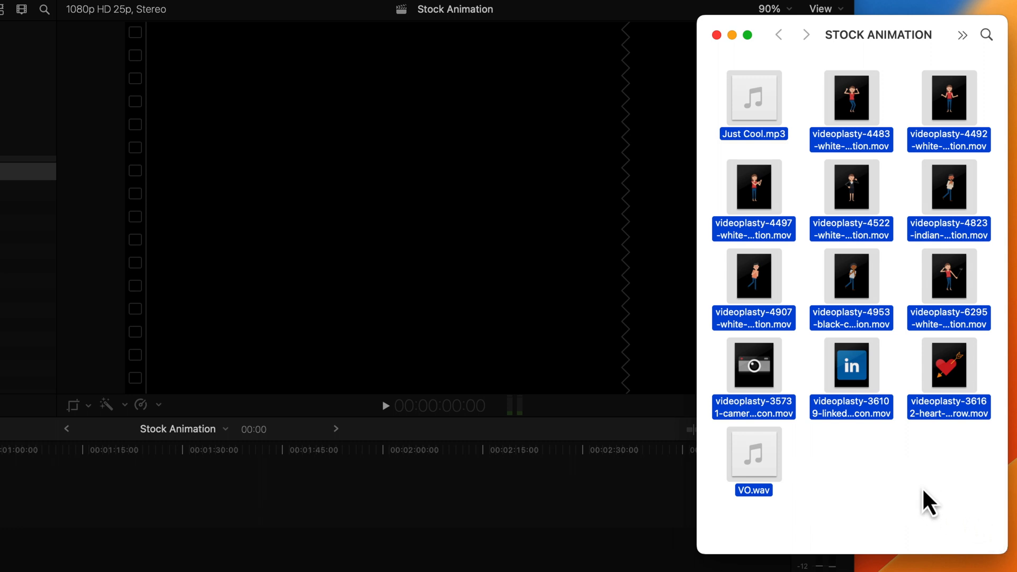
mouse_move(925, 508)
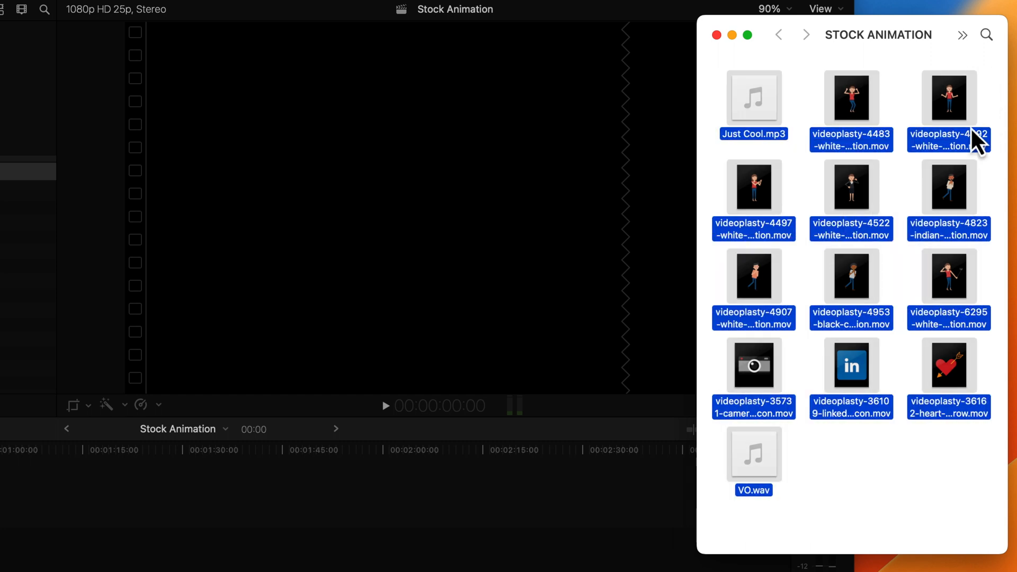
mouse_move(803, 142)
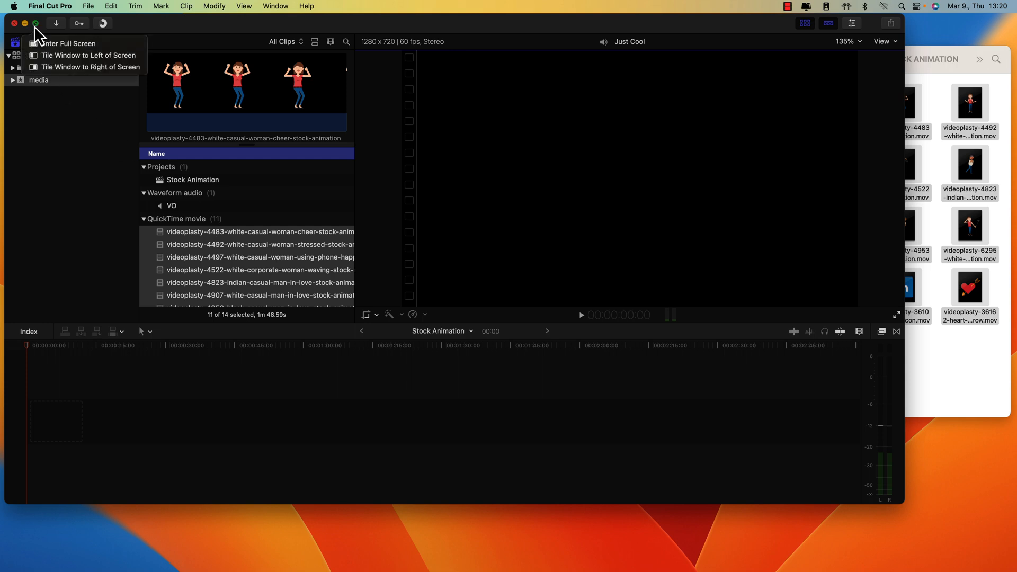
- Maximize the window, append the VO clip, and place Just Cool music beneath it
left_click(35, 23)
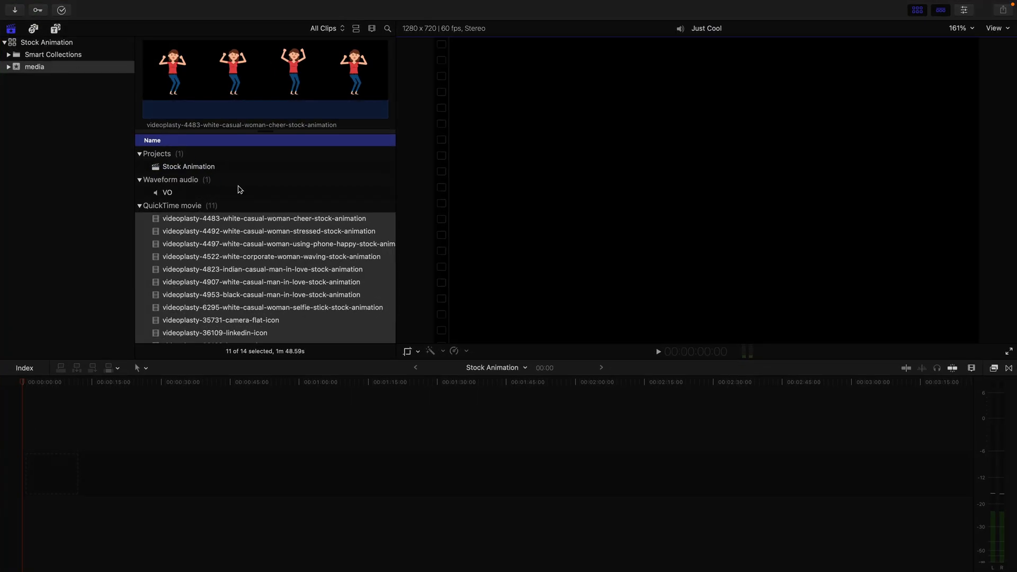
mouse_move(240, 197)
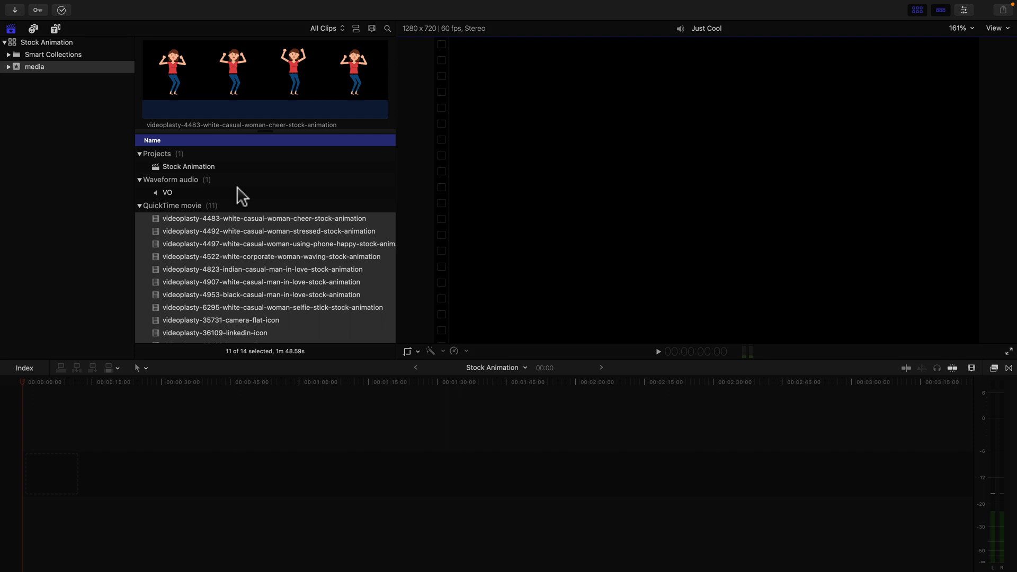
left_click(167, 192)
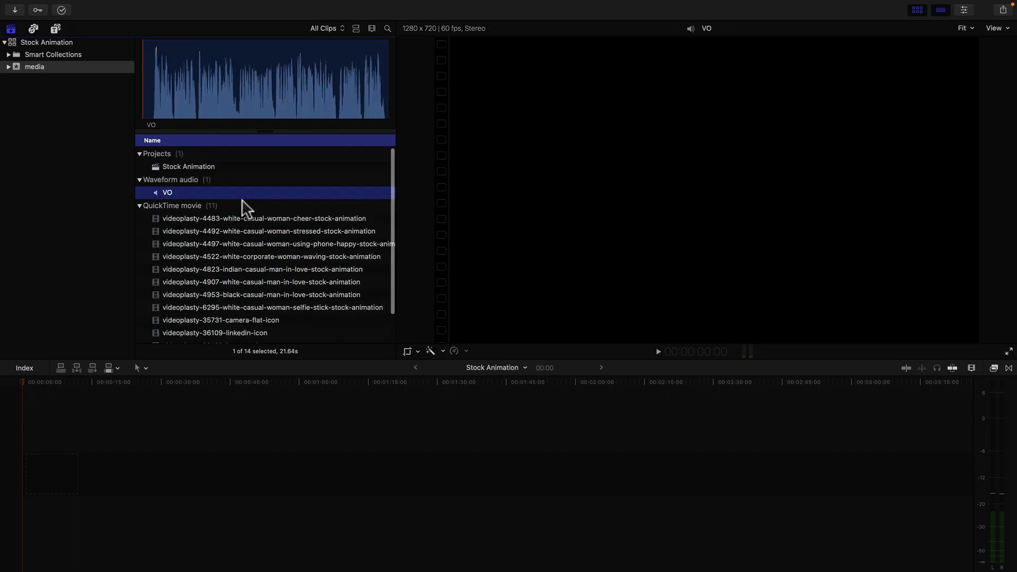
mouse_move(244, 205)
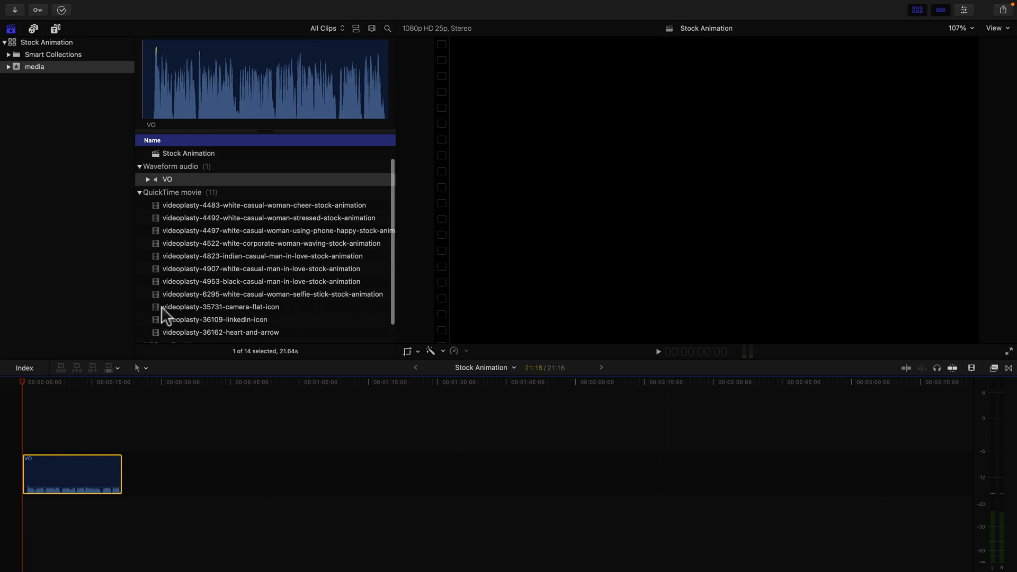
left_click(167, 157)
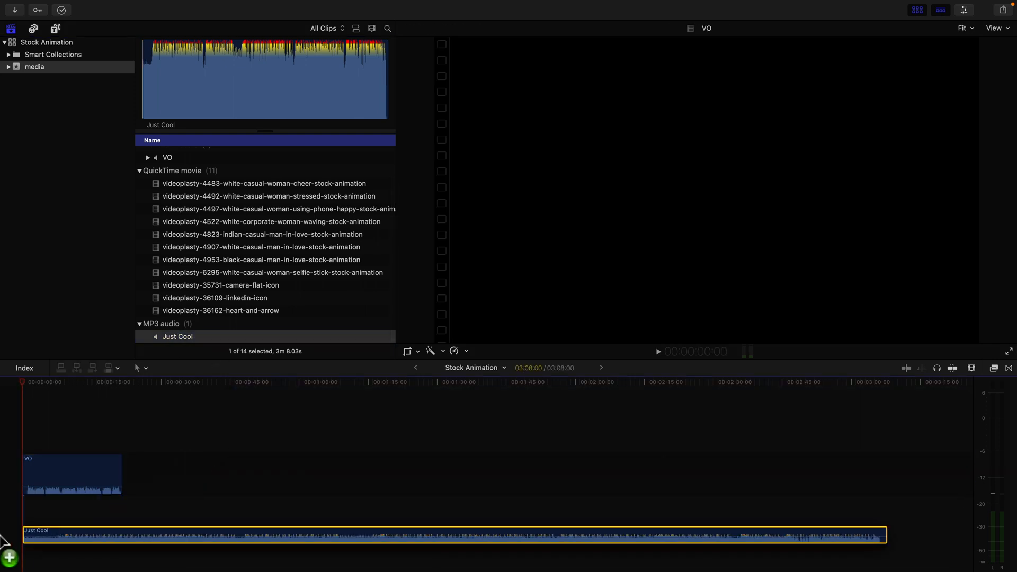
left_click(155, 337)
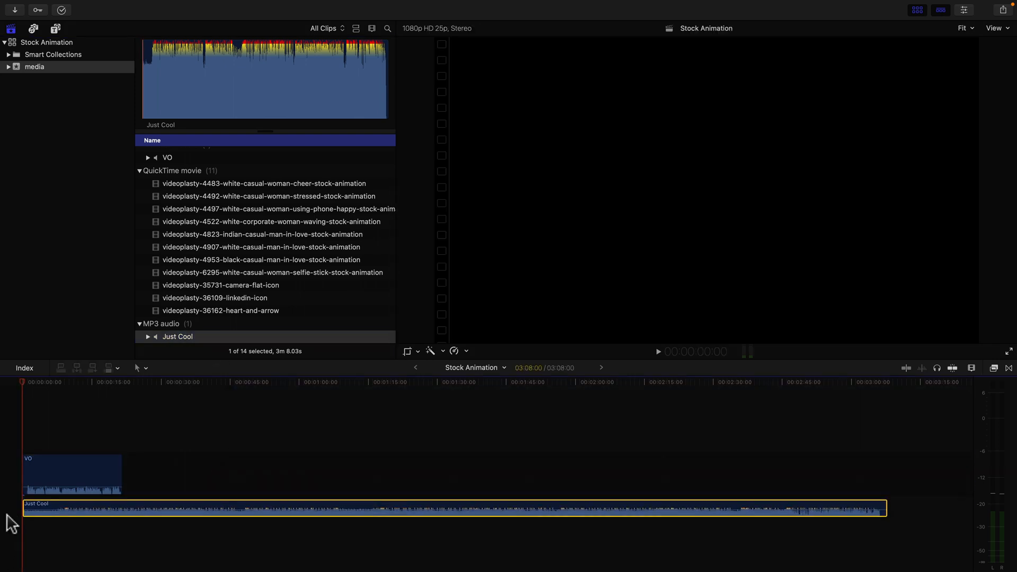
mouse_move(39, 393)
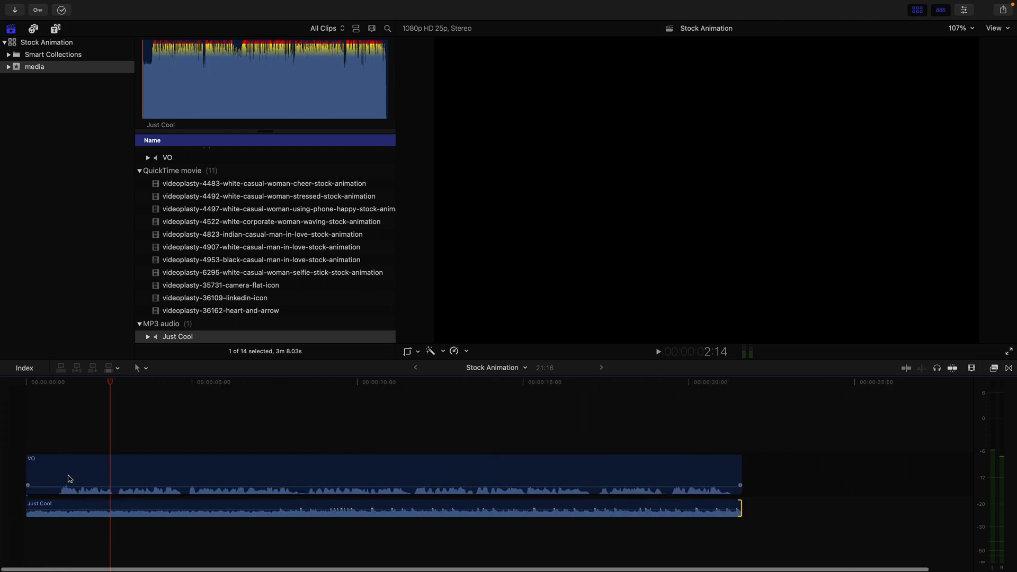
- Trim the Just Cool music to end with the VO, playhead back near the start
left_click(149, 510)
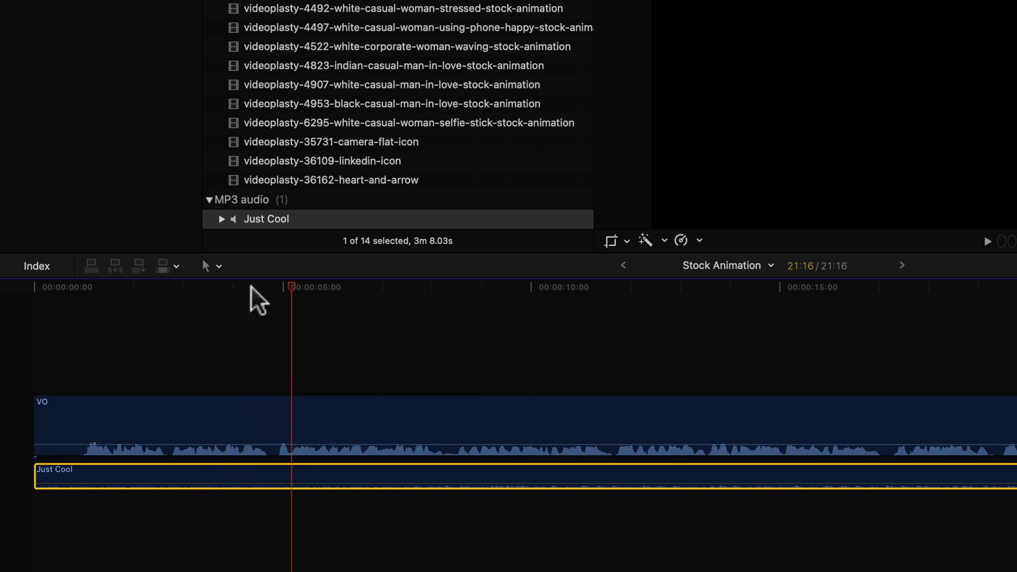
left_click(161, 286)
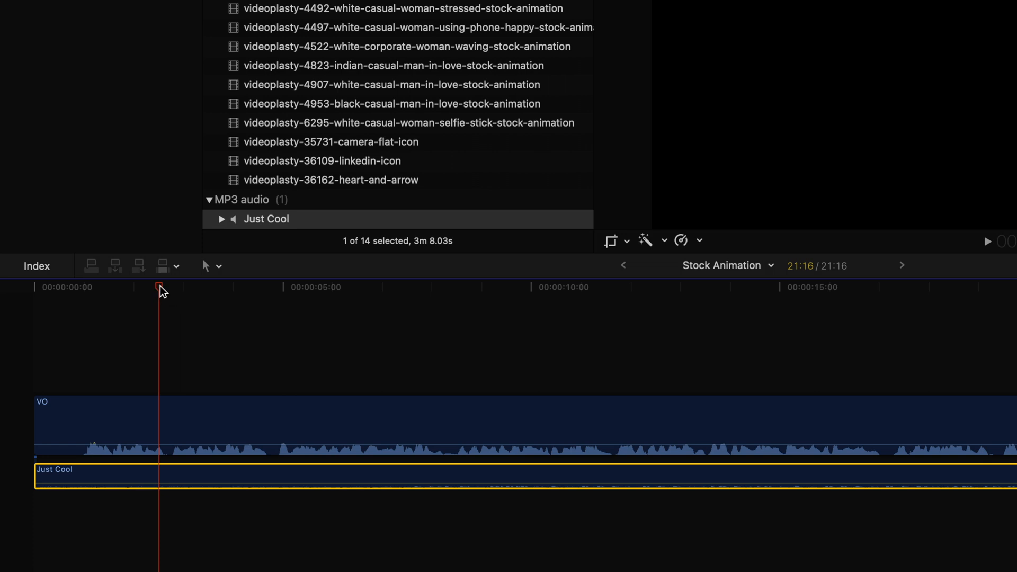
mouse_move(45, 446)
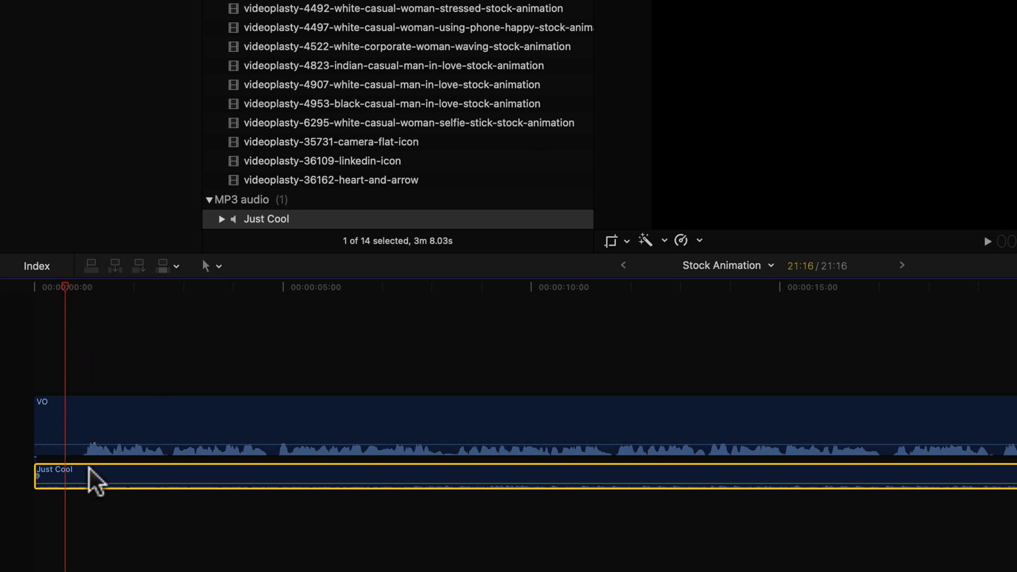
mouse_move(56, 454)
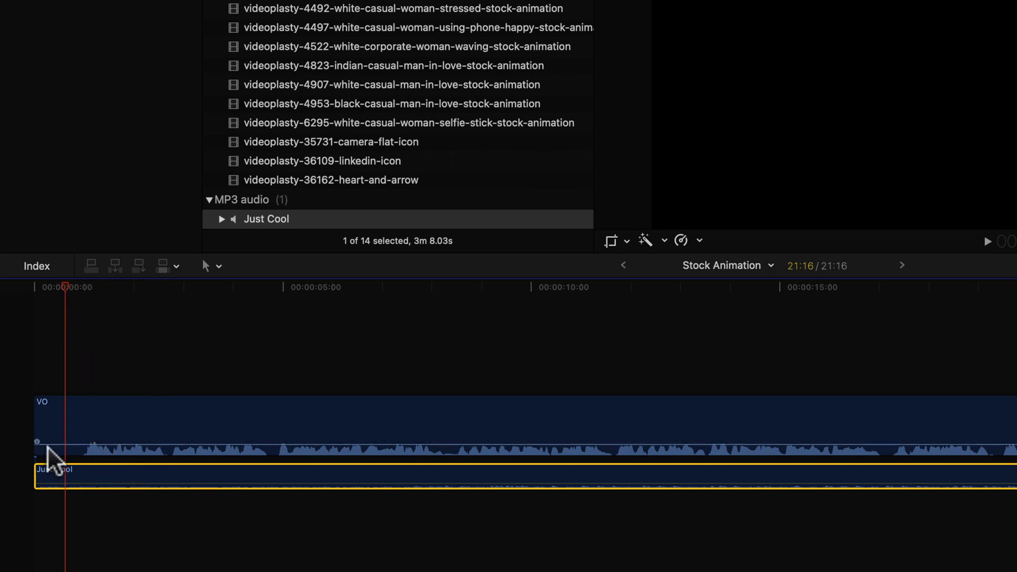
mouse_move(284, 464)
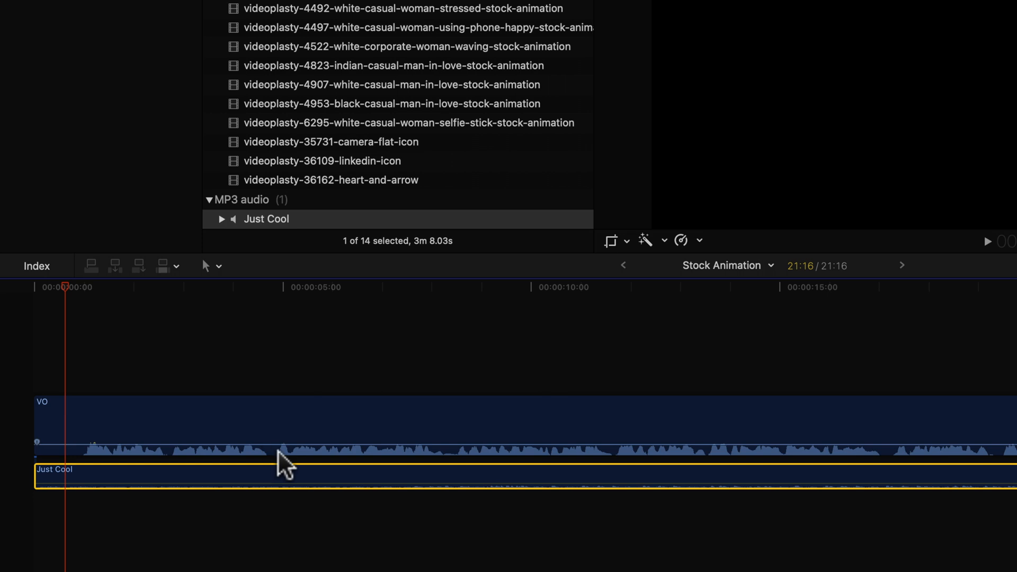
mouse_move(570, 461)
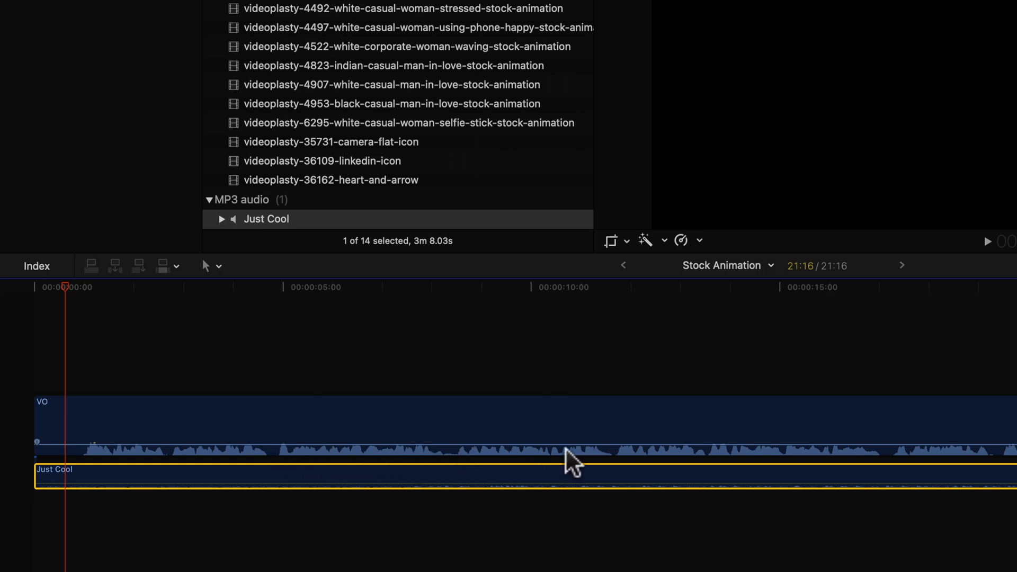
mouse_move(56, 468)
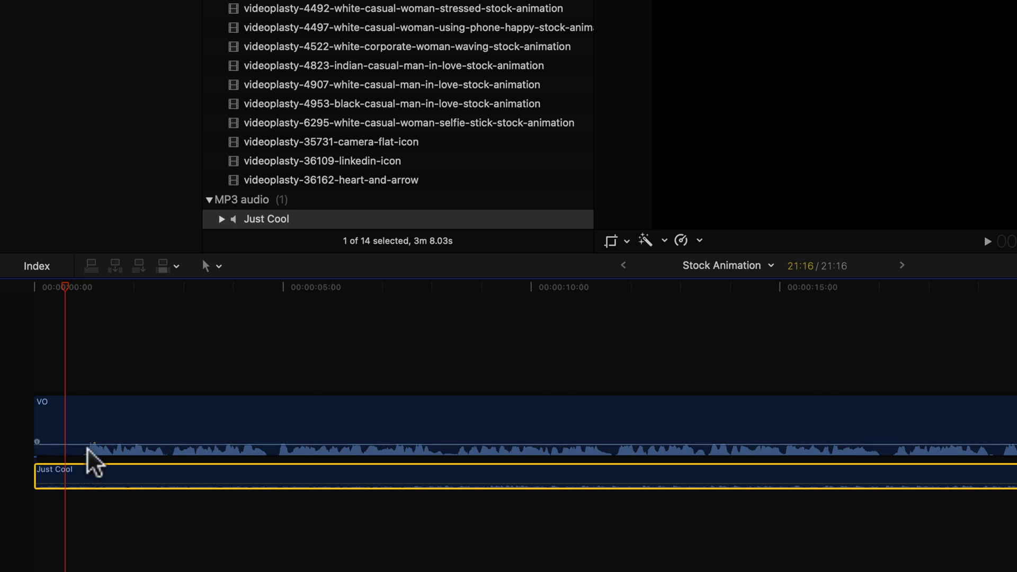
mouse_move(182, 471)
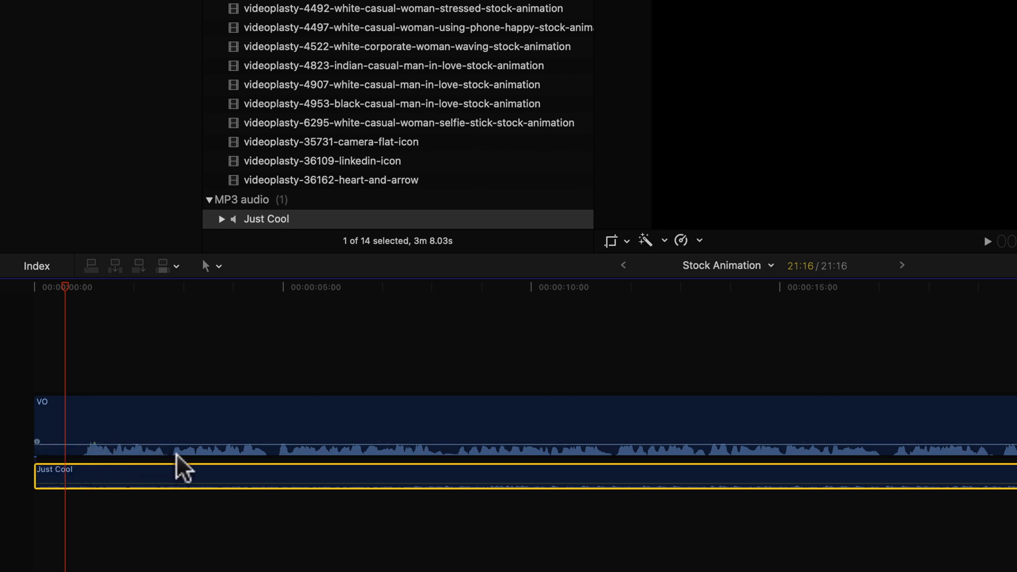
mouse_move(272, 471)
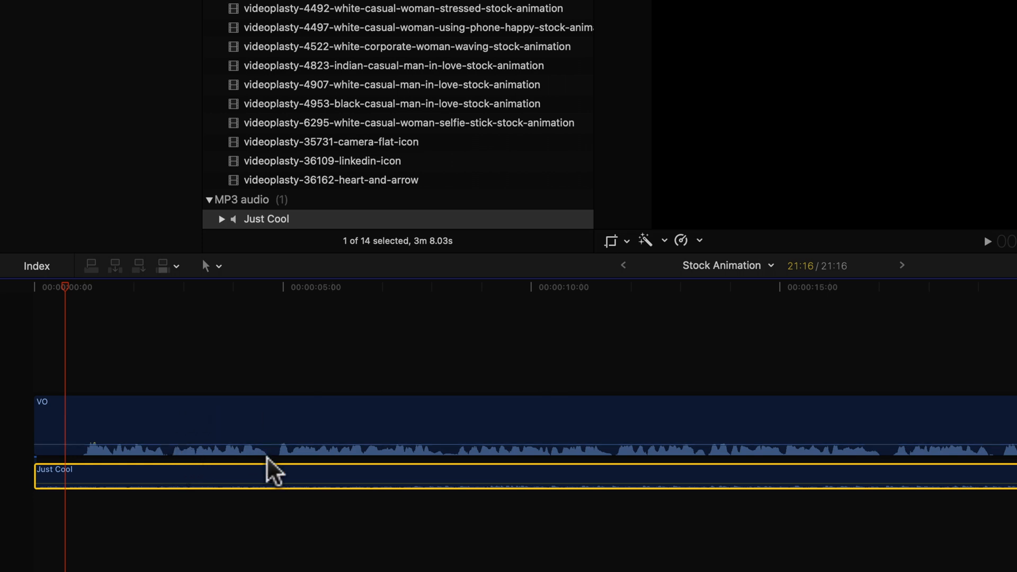
mouse_move(451, 470)
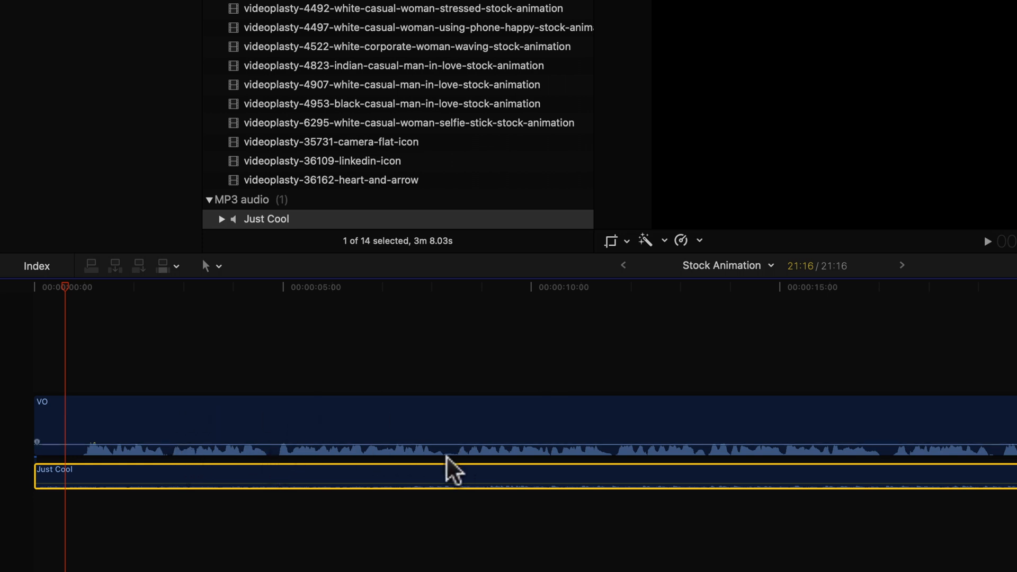
mouse_move(445, 467)
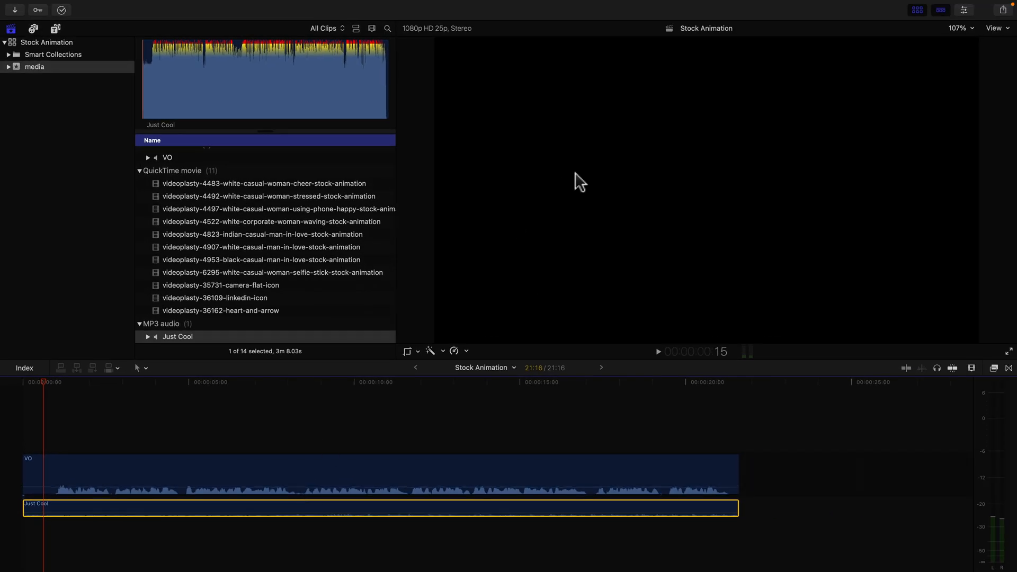
mouse_move(58, 506)
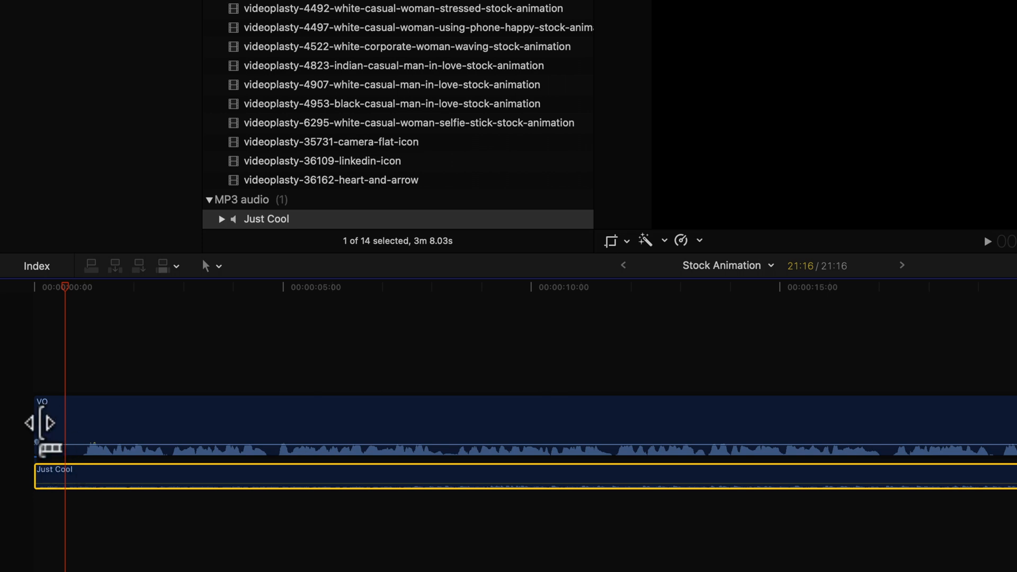
- Extend the Just Cool music's end slightly past the VO clip
left_click(110, 428)
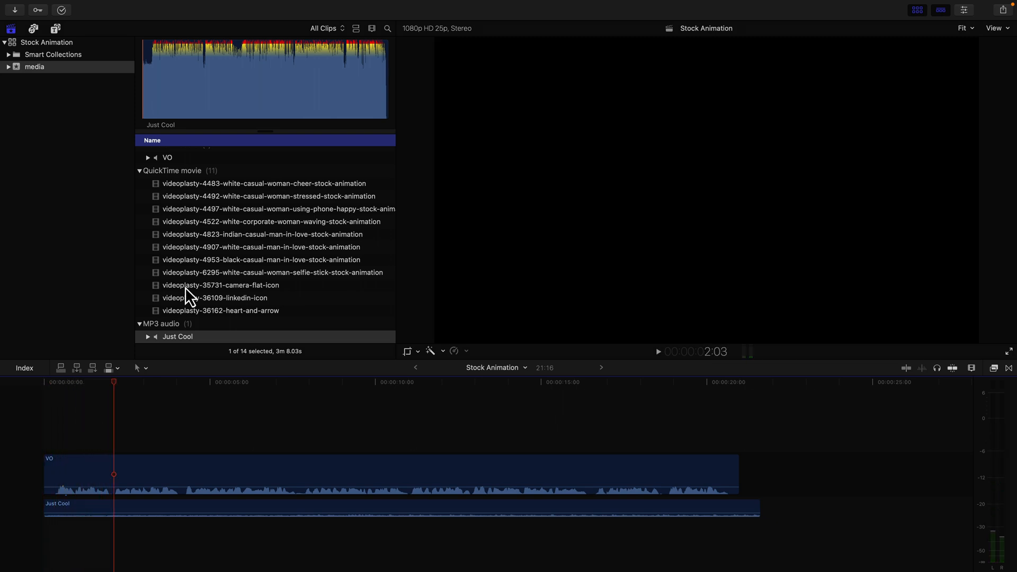
left_click(270, 196)
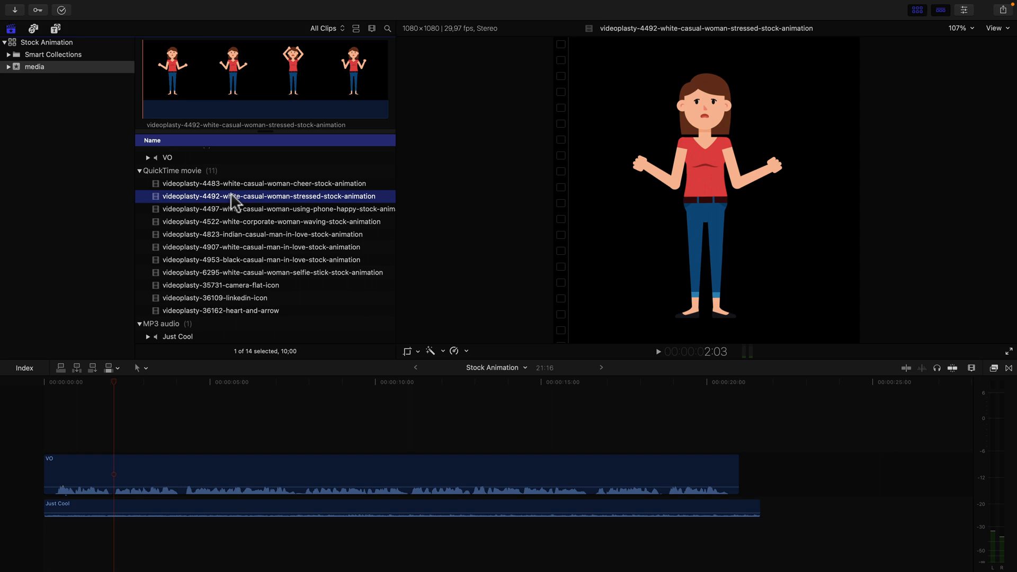
mouse_move(232, 283)
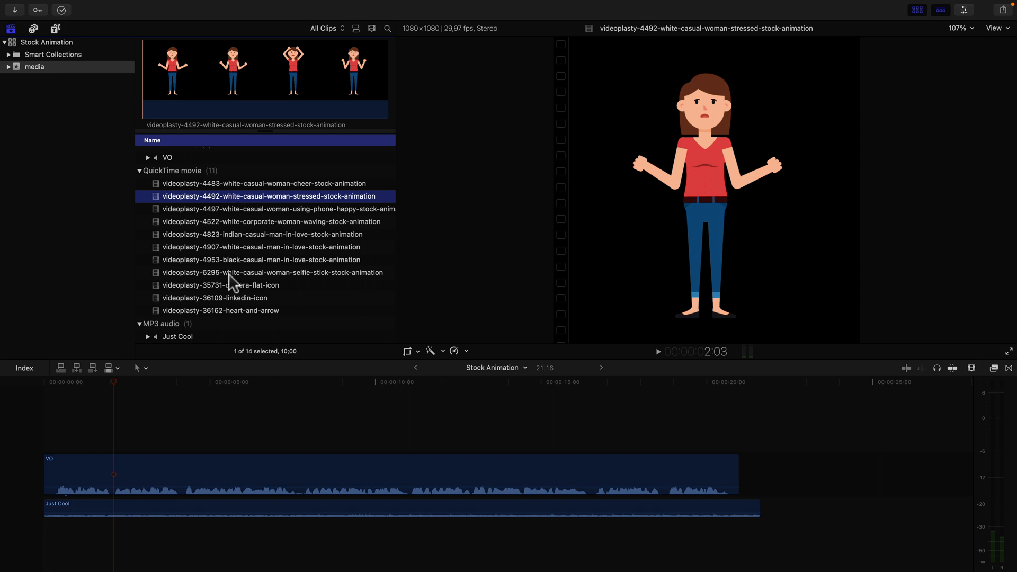
left_click(272, 272)
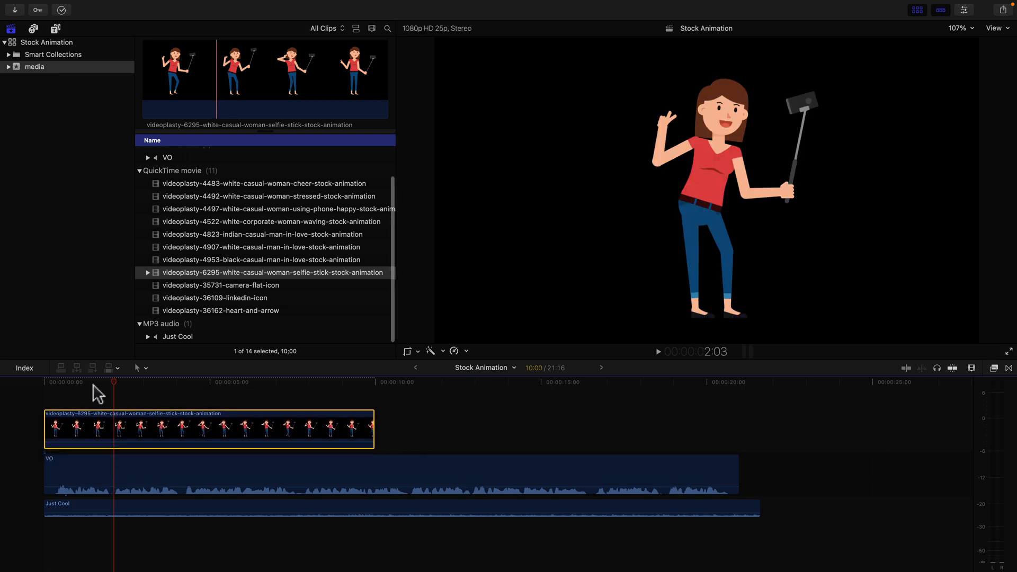
left_click(330, 383)
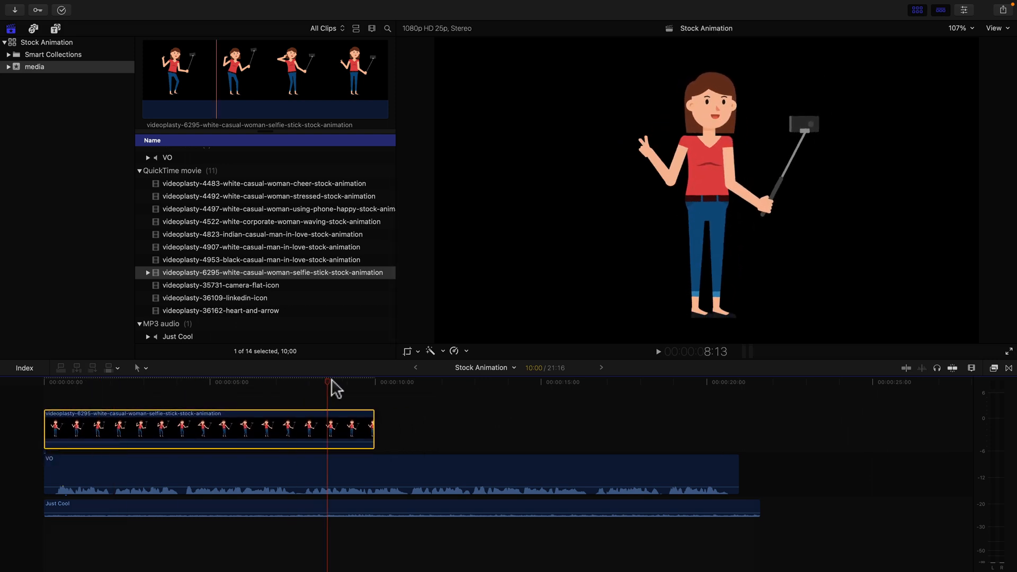
left_click(190, 383)
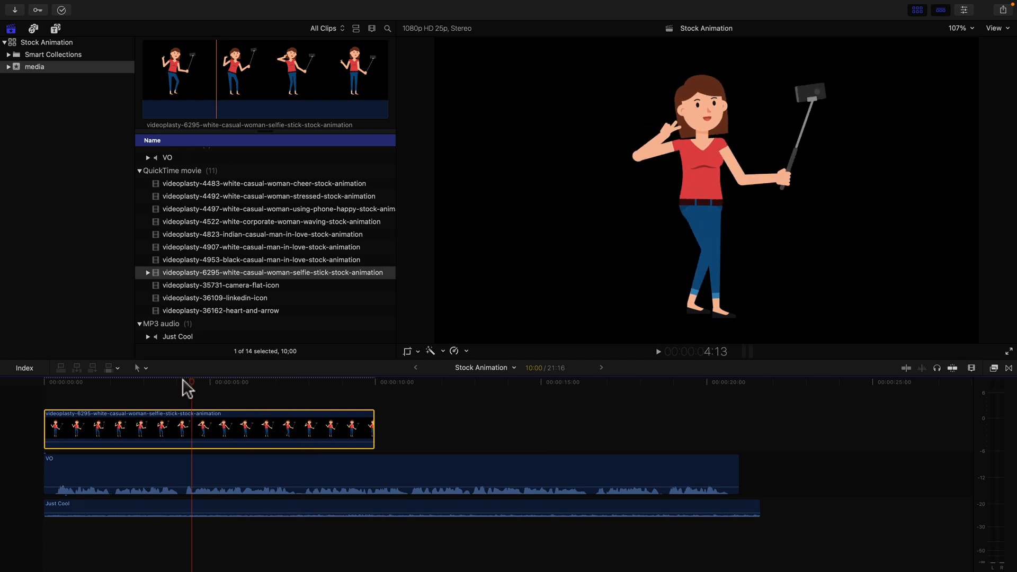
left_click(62, 389)
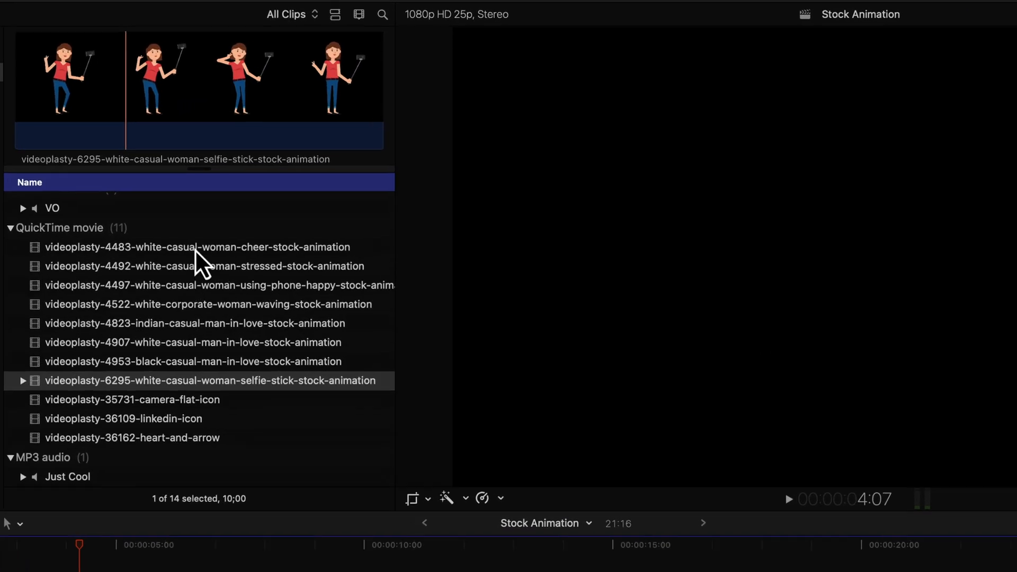
- Append the stressed woman clip after the selfie-stick clip, close the gap, and shorten it
left_click(205, 266)
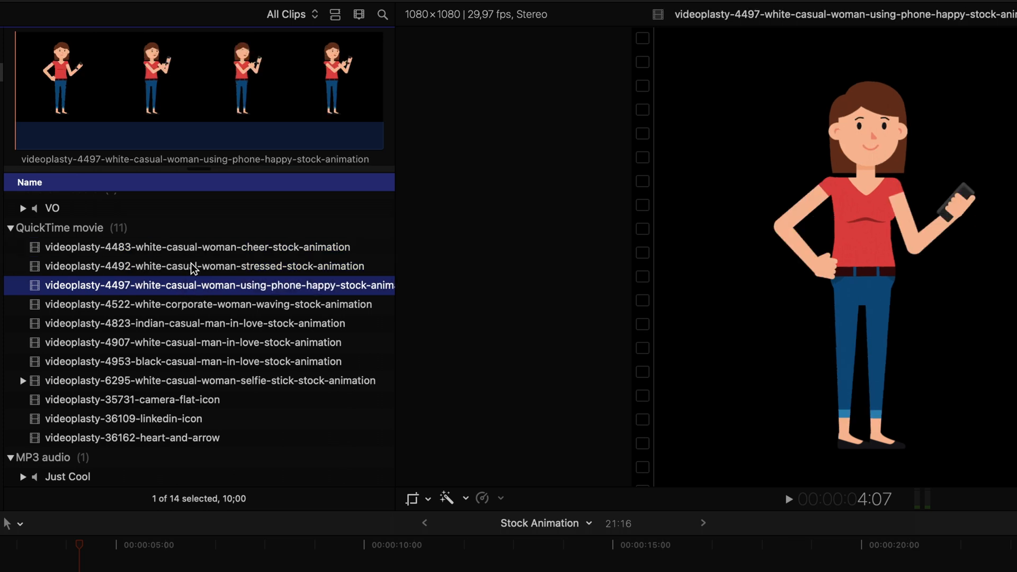
left_click(205, 266)
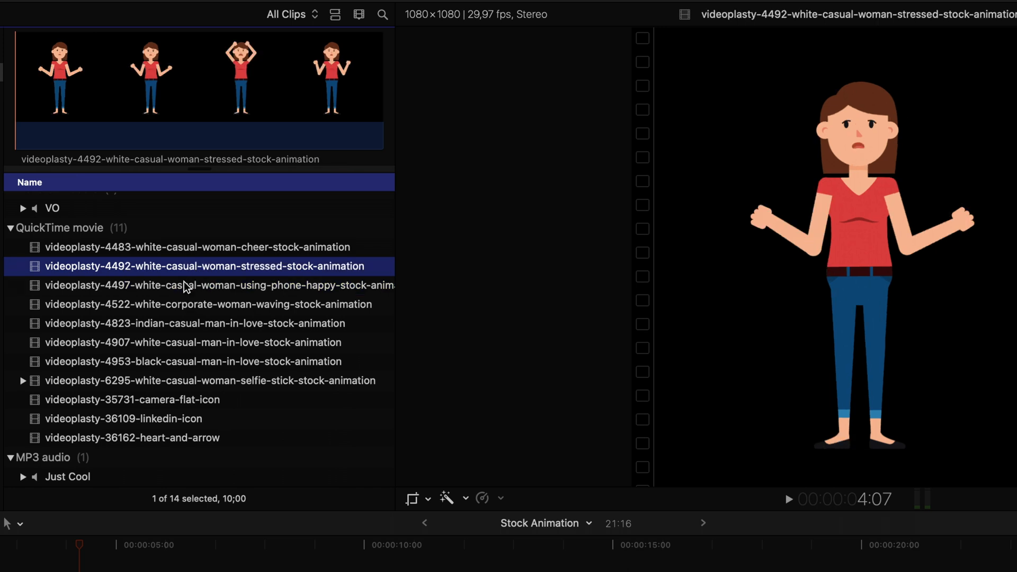
mouse_move(193, 302)
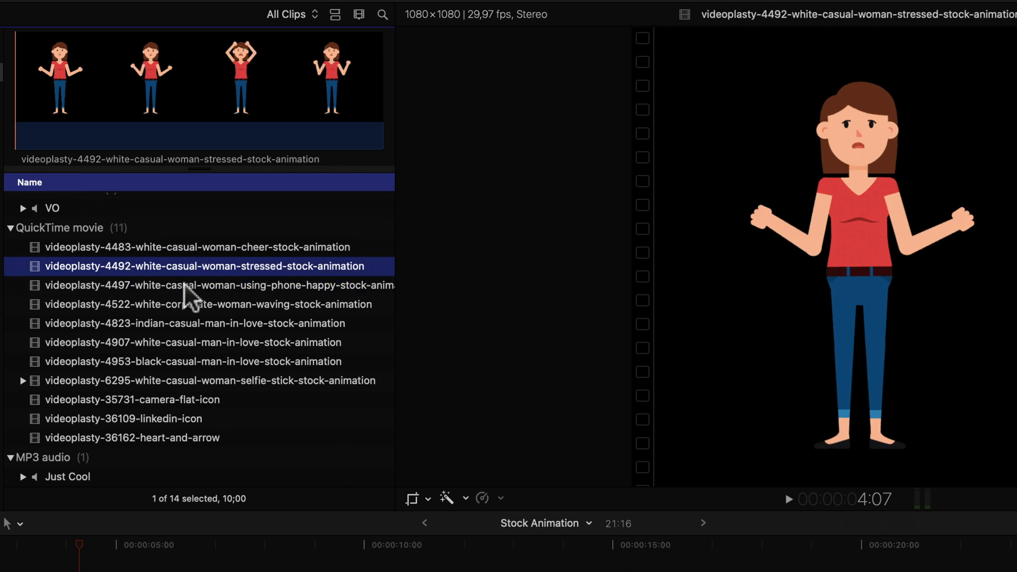
mouse_move(192, 275)
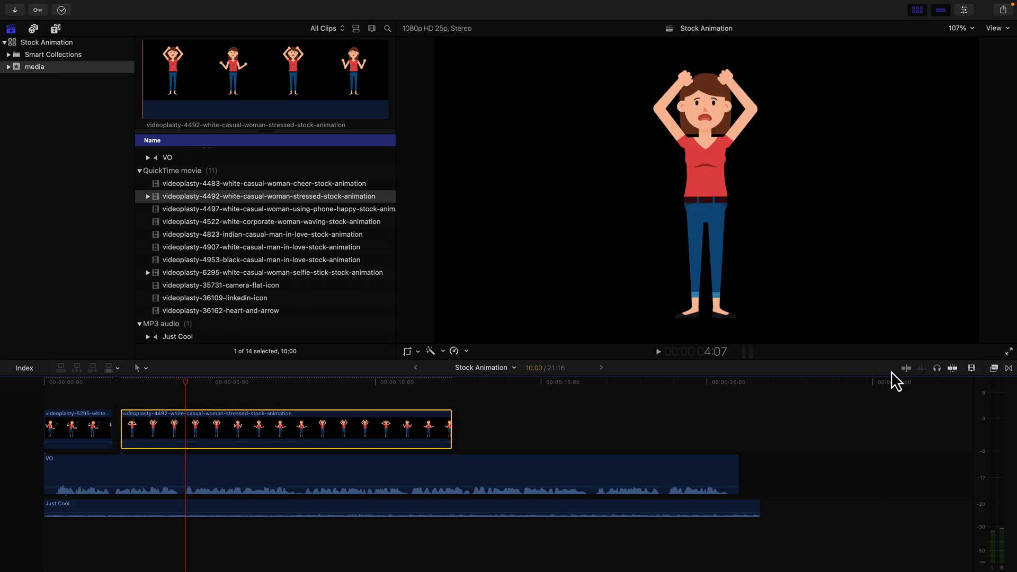
left_click(138, 430)
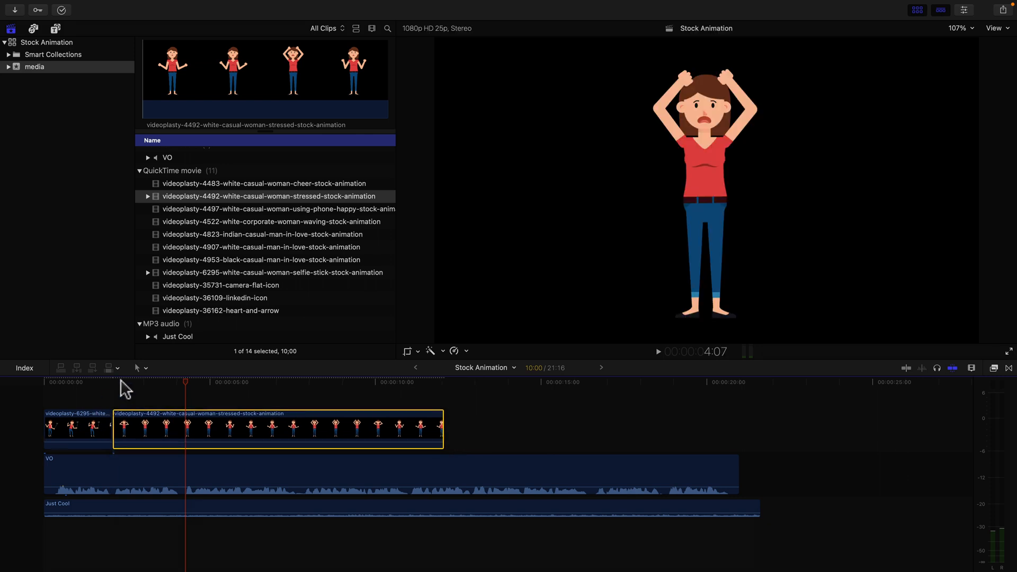
left_click(111, 382)
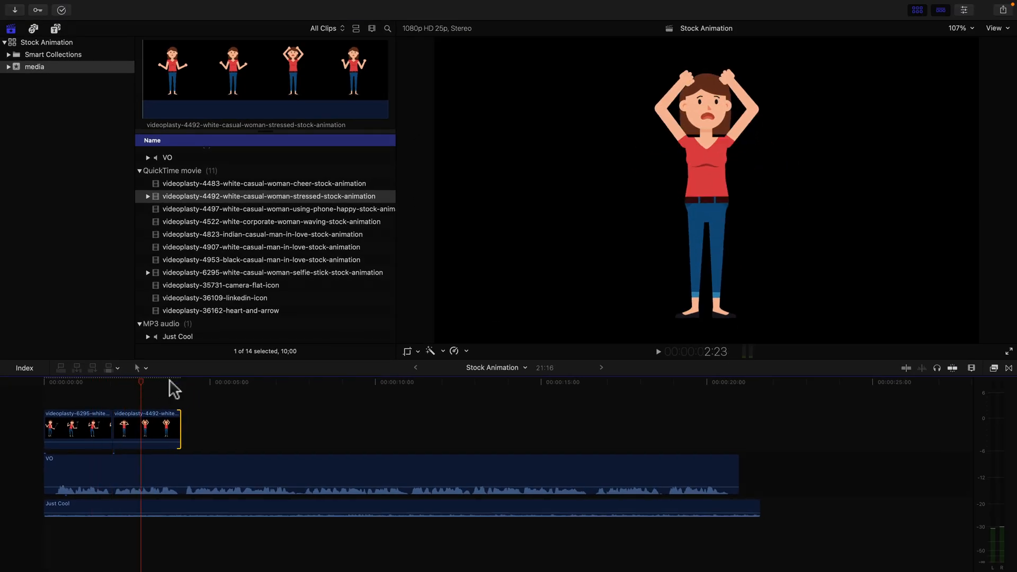
mouse_move(486, 124)
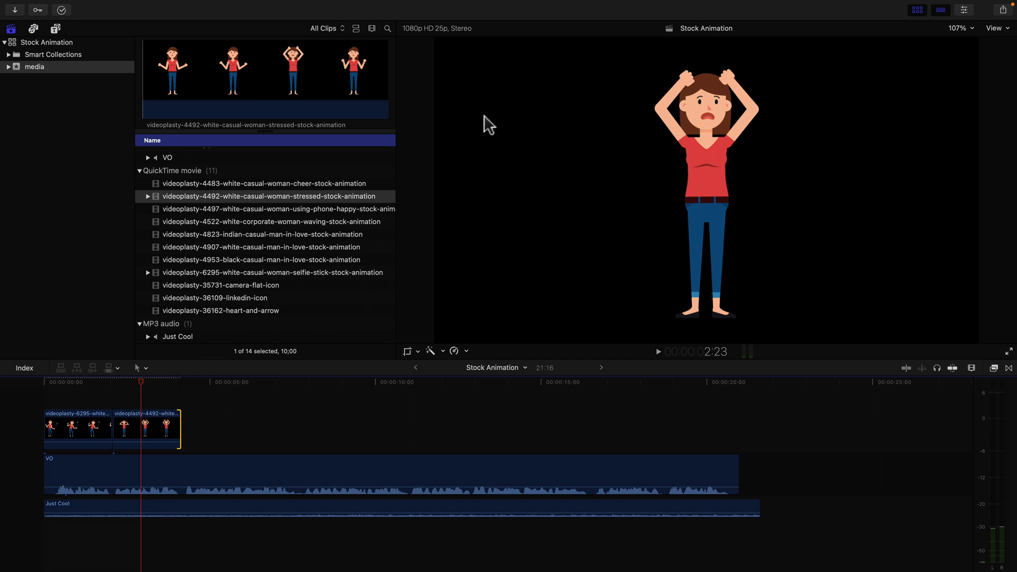
mouse_move(897, 238)
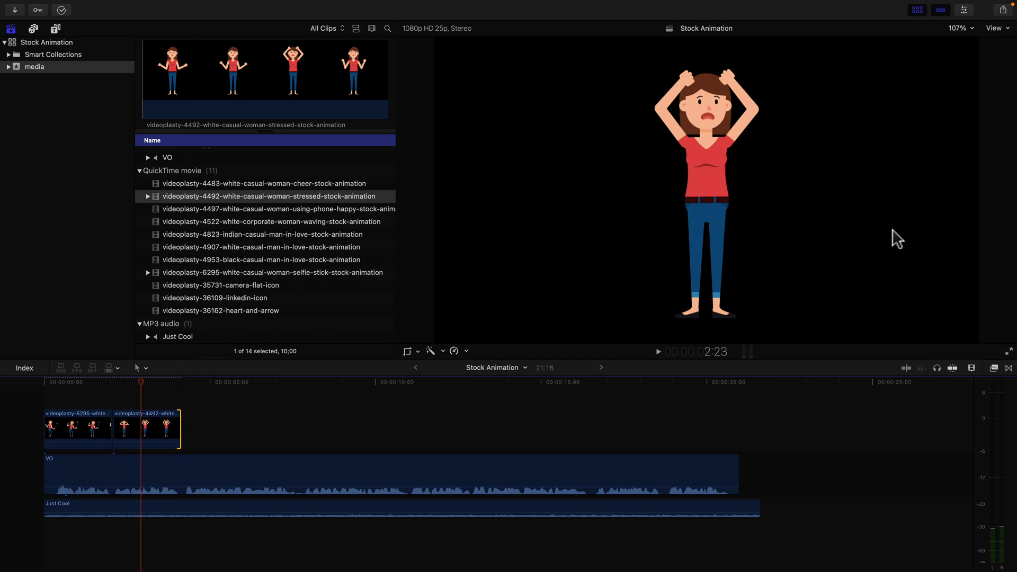
mouse_move(532, 134)
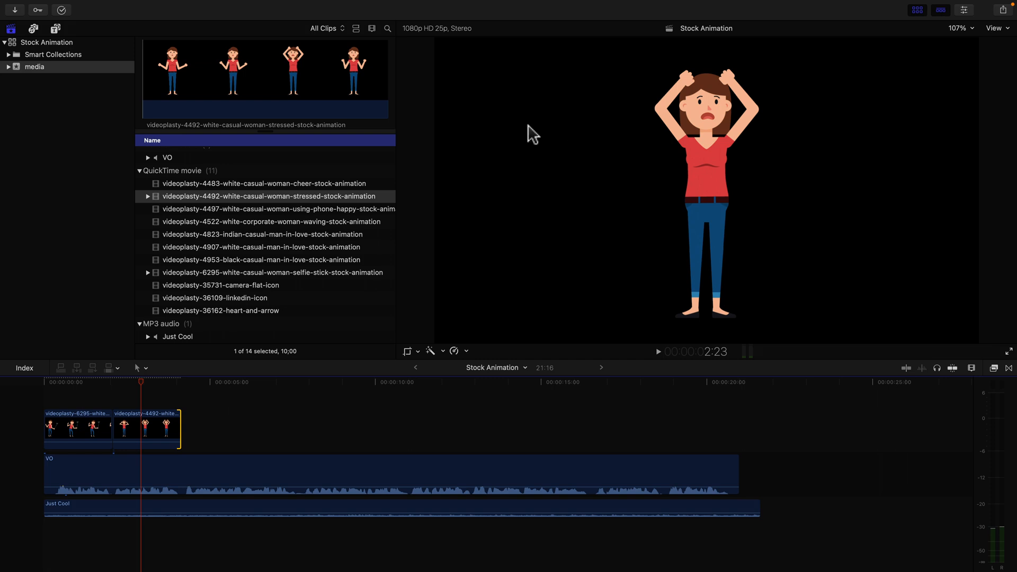
mouse_move(286, 113)
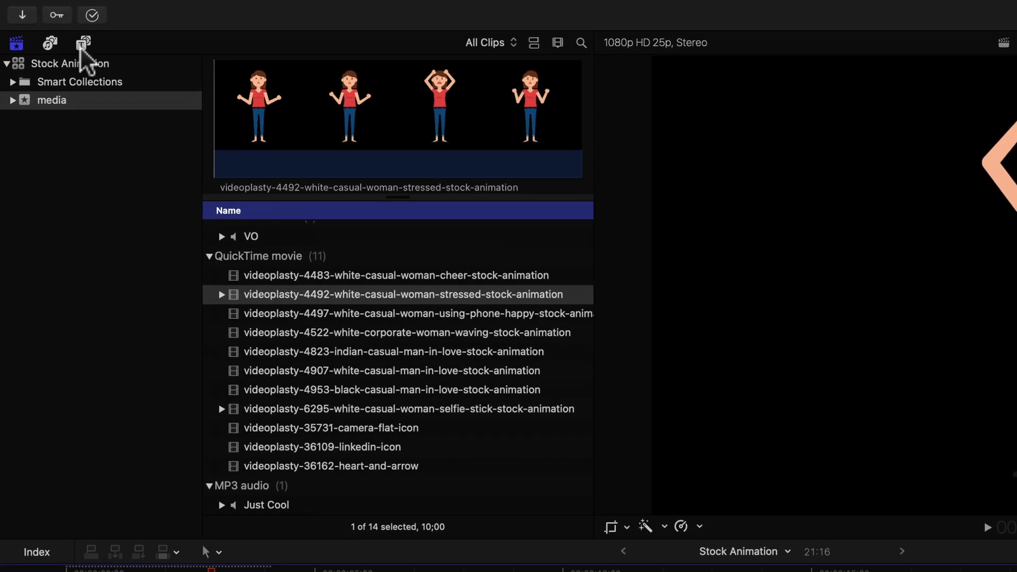
- Add a Custom solid beneath the clips and colour it pale light blue
left_click(83, 43)
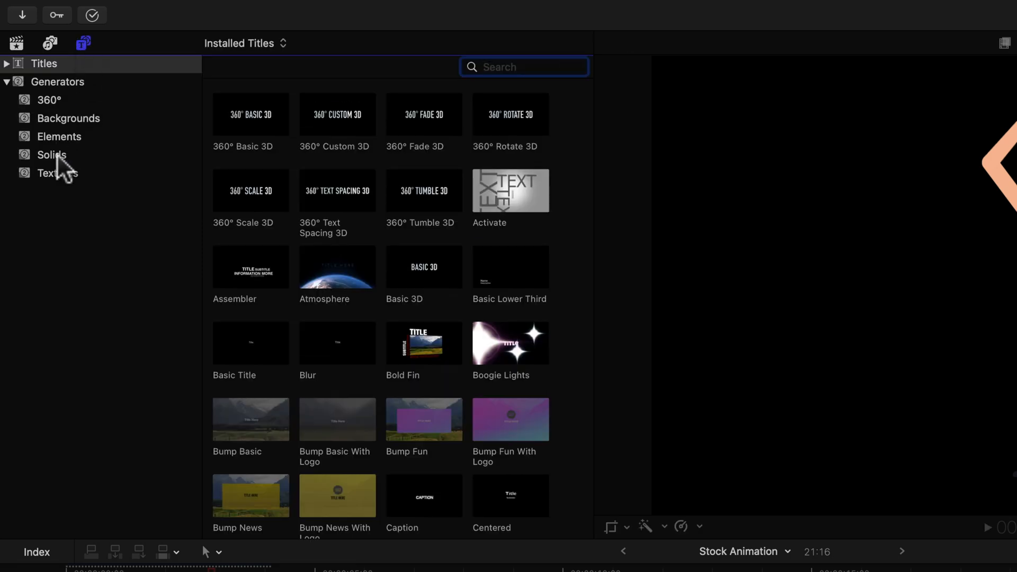
left_click(52, 154)
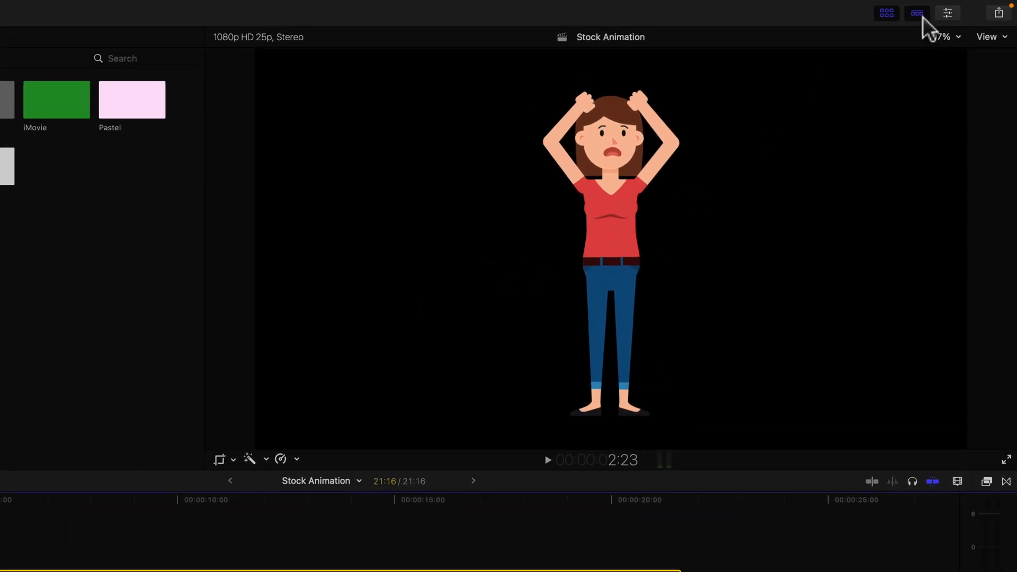
left_click(947, 13)
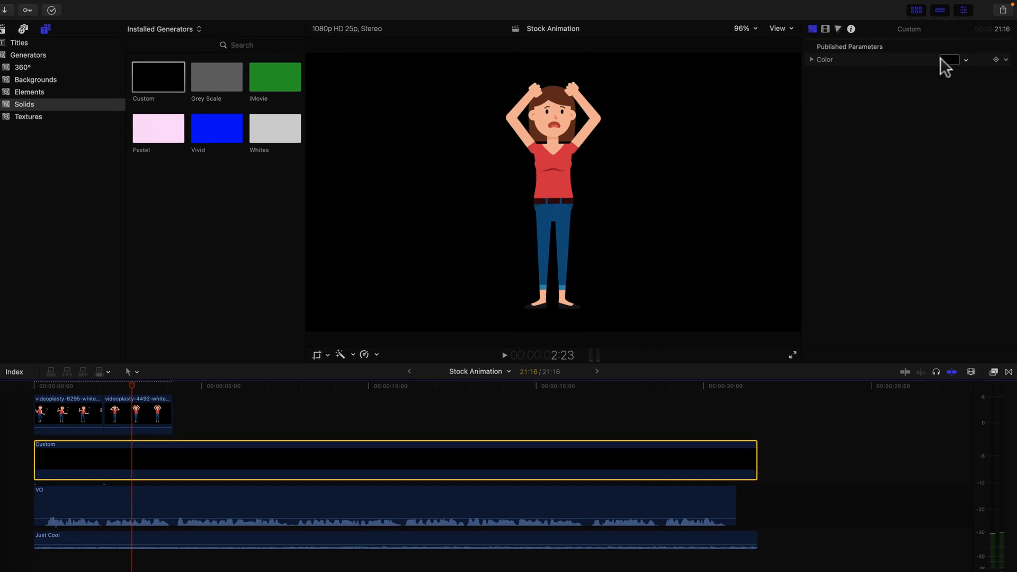
left_click(949, 59)
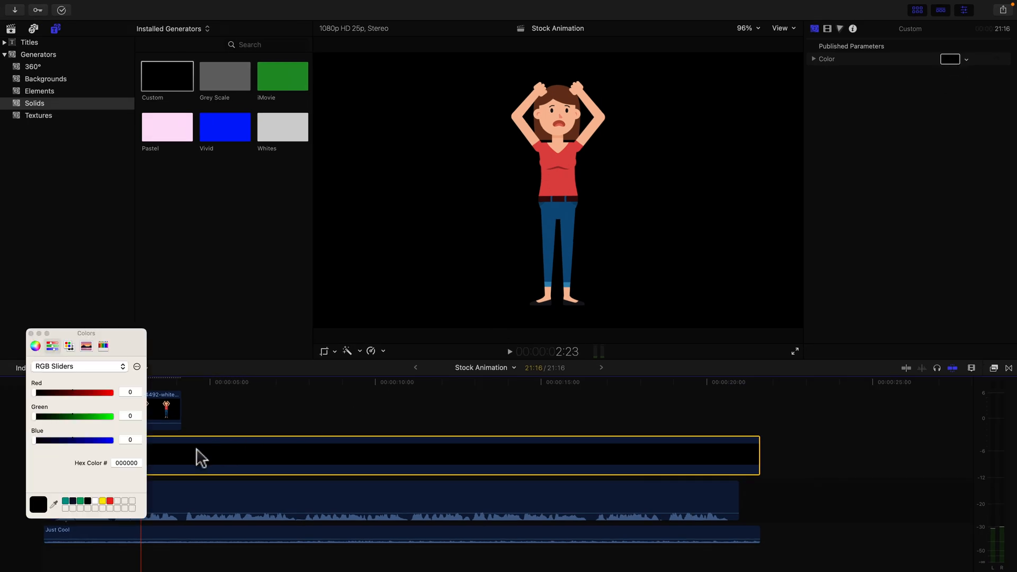
left_click(35, 346)
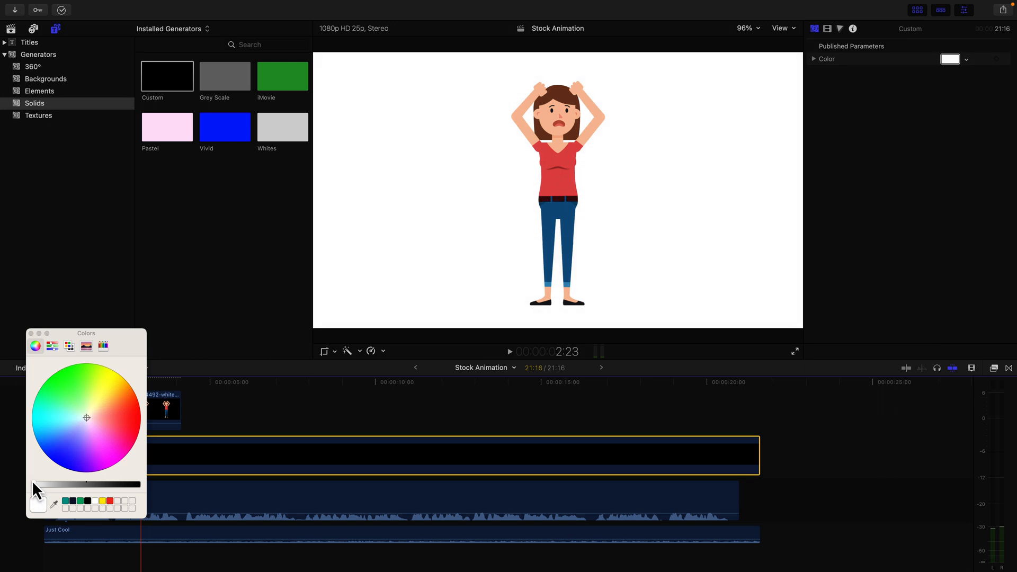
left_click(82, 421)
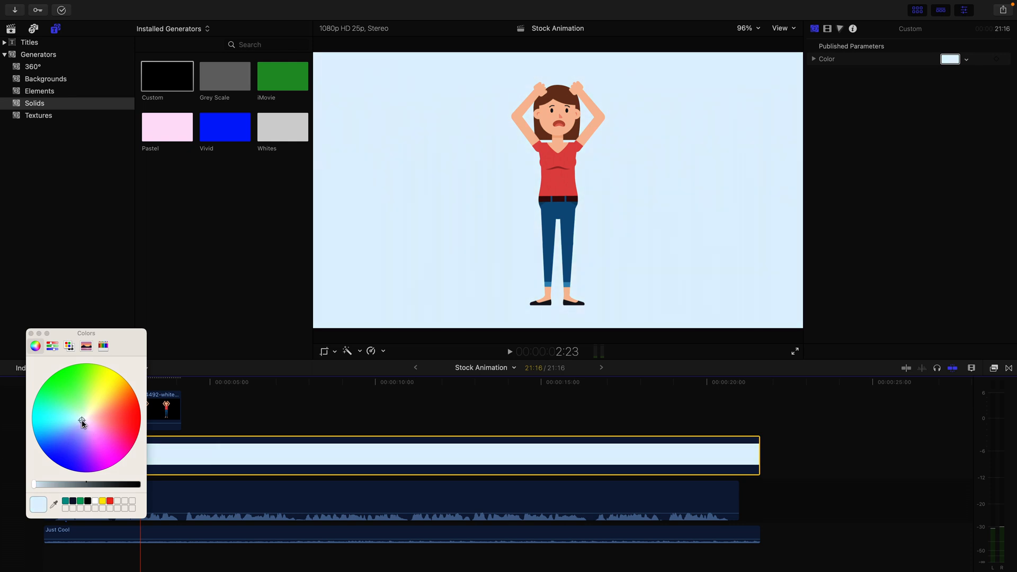
left_click(30, 333)
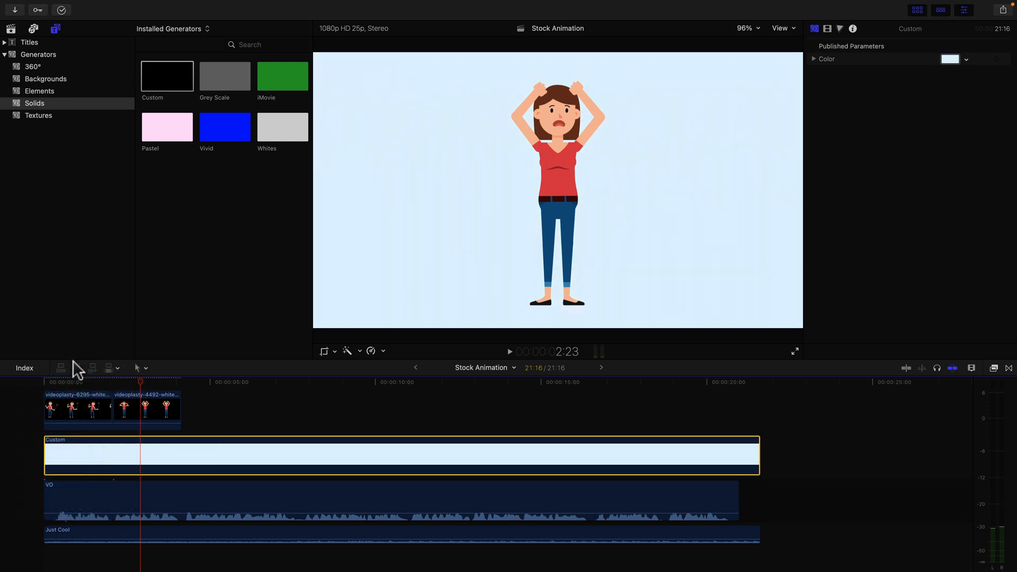
left_click(74, 382)
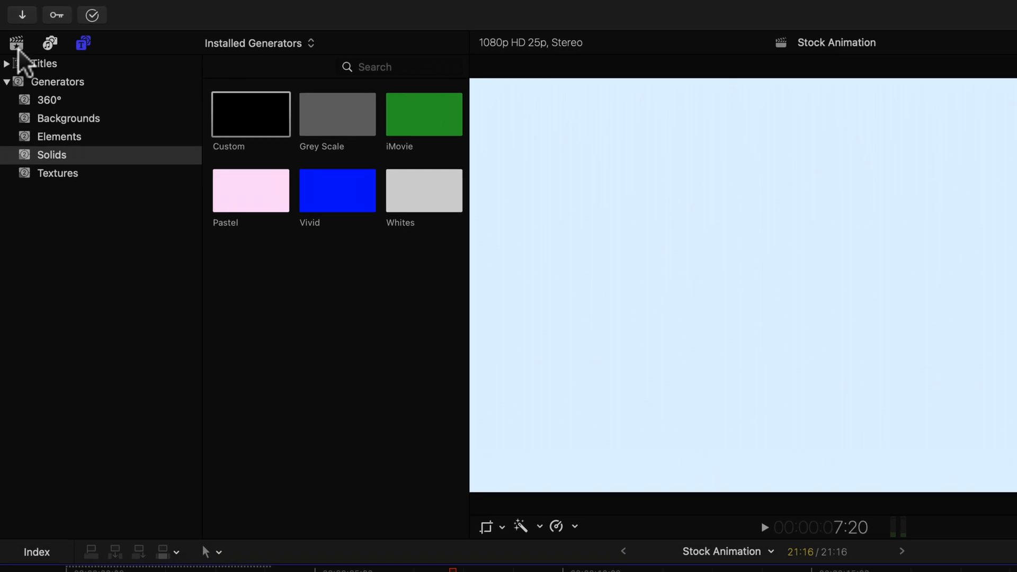
- Add the camera flat icon clip after the character clips, scaled to 80%, Position Y 148 px
left_click(17, 43)
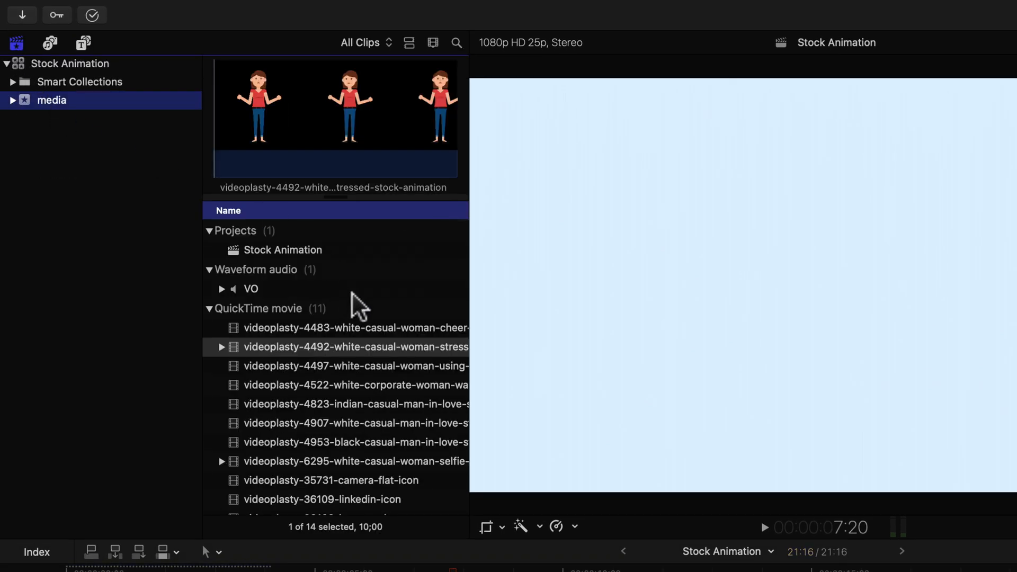
scroll("down", 3)
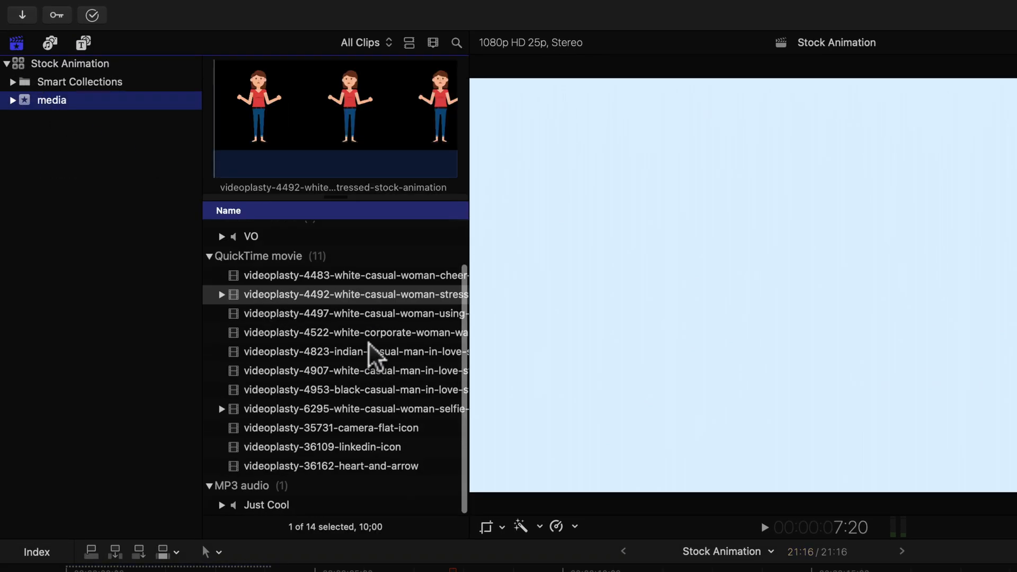
left_click(330, 428)
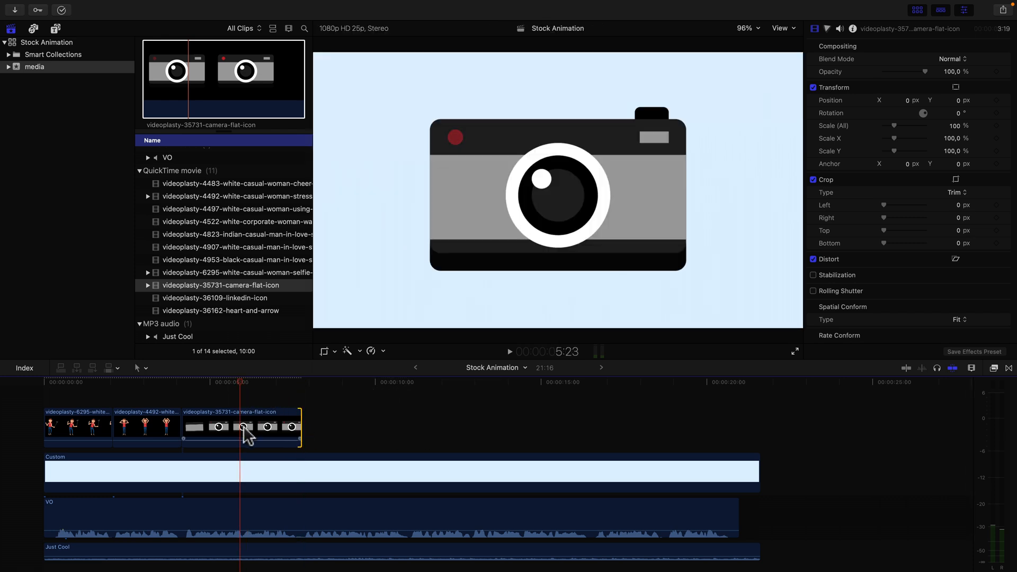
left_click(243, 427)
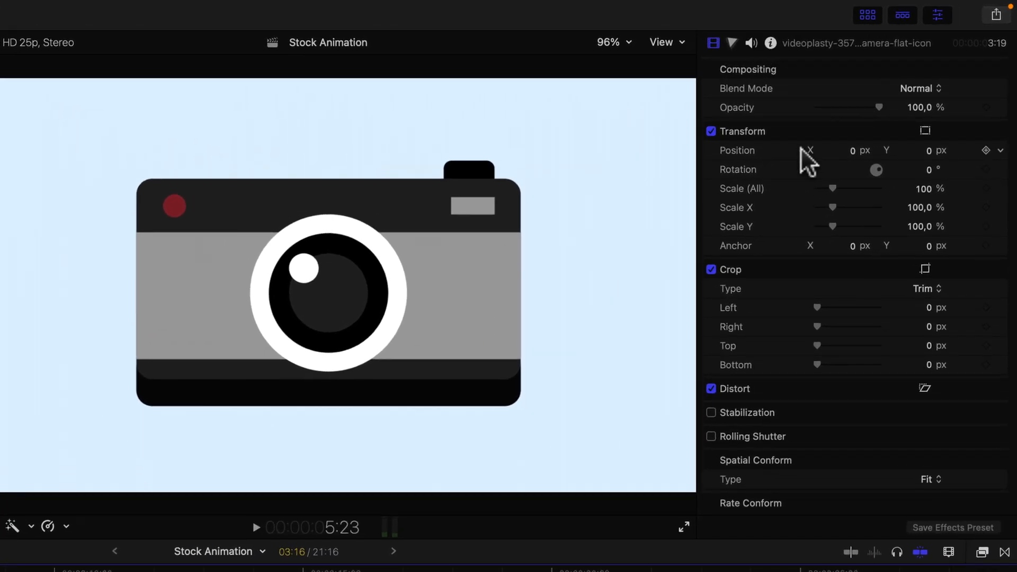
mouse_move(838, 197)
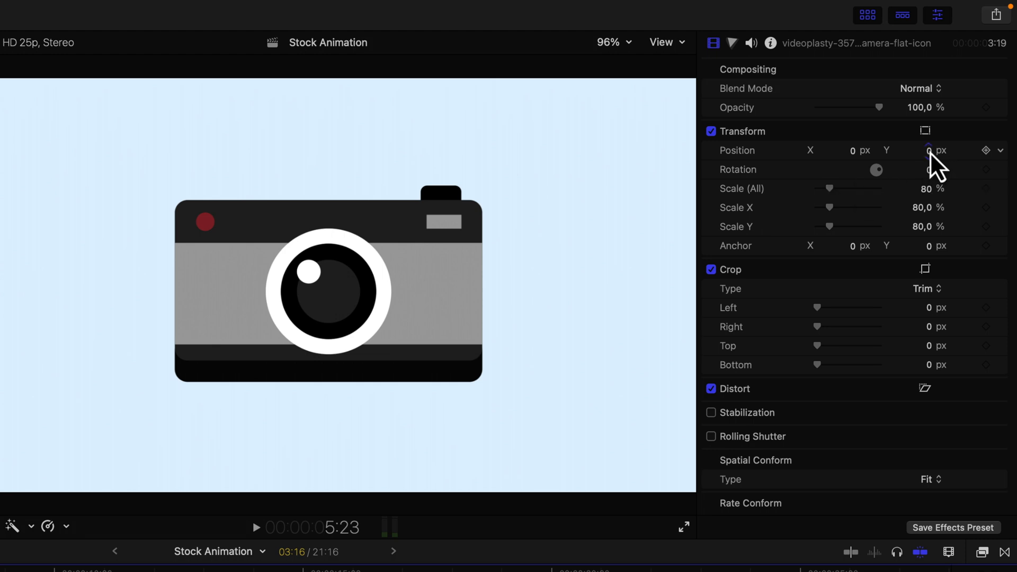
type("121.0")
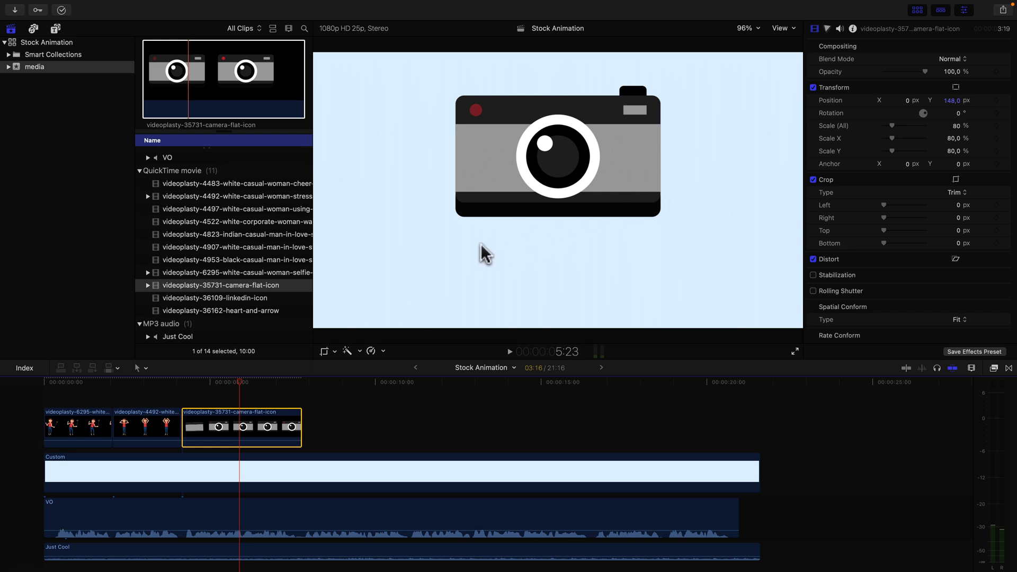
mouse_move(621, 266)
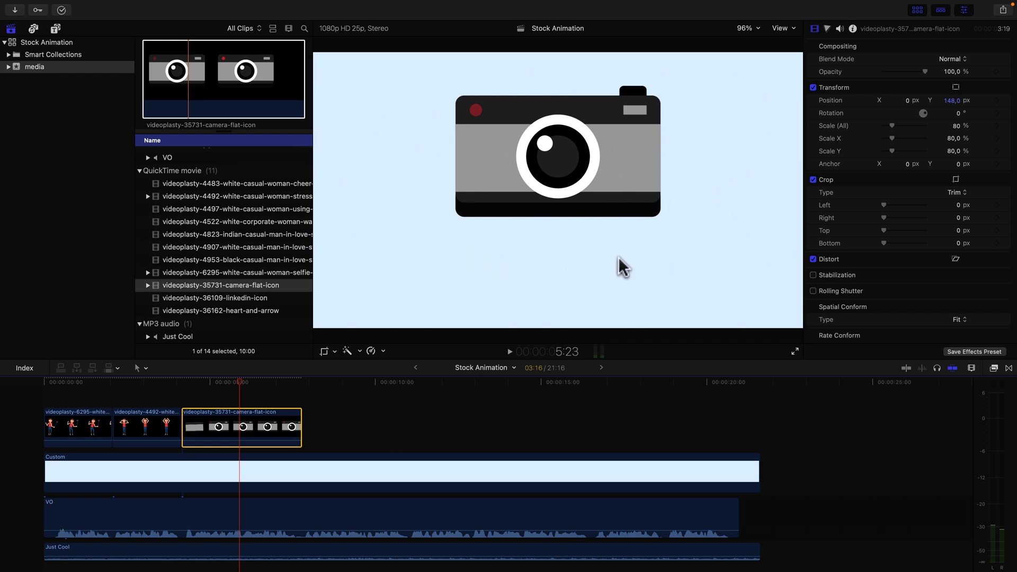
mouse_move(648, 260)
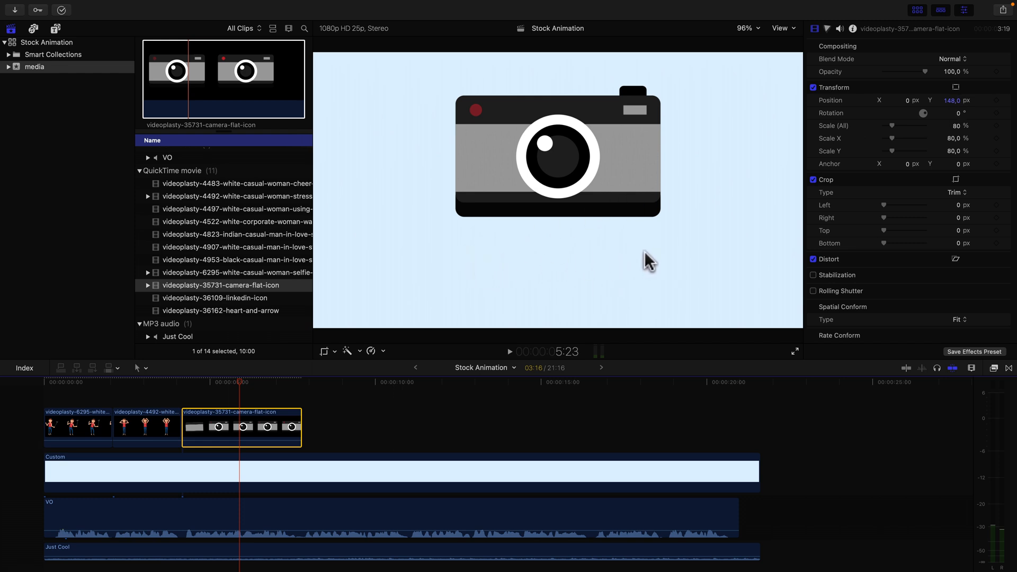
- Add a Continuous title above the camera clip reading 'Photoshoot123.com'
left_click(84, 43)
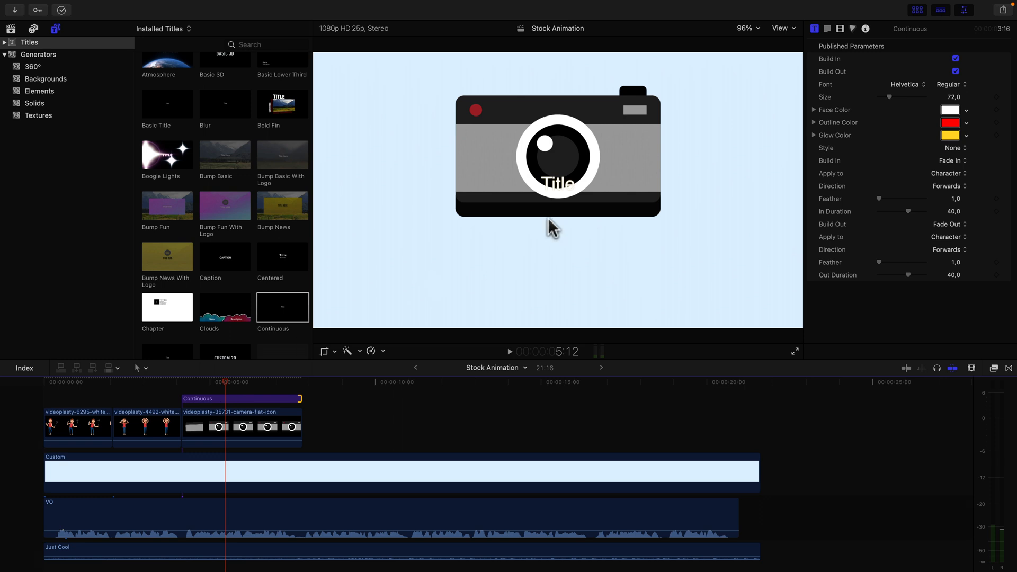
left_click(240, 399)
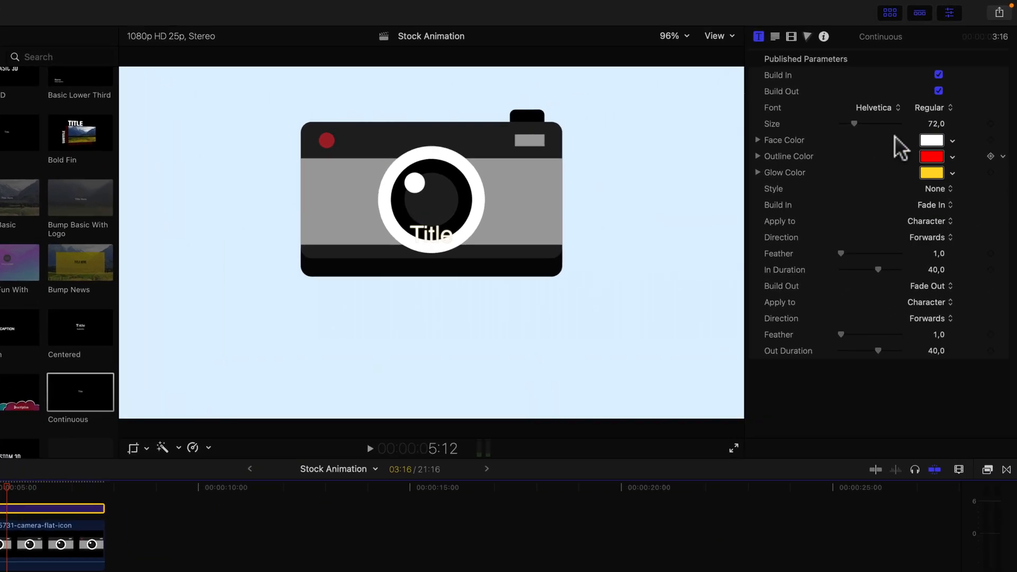
left_click(752, 40)
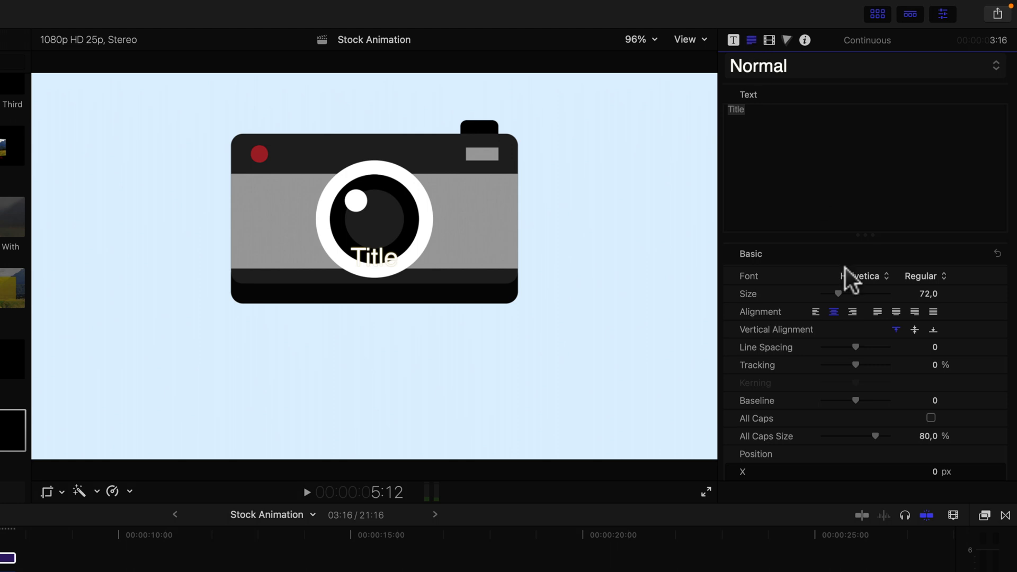
scroll("down", 3)
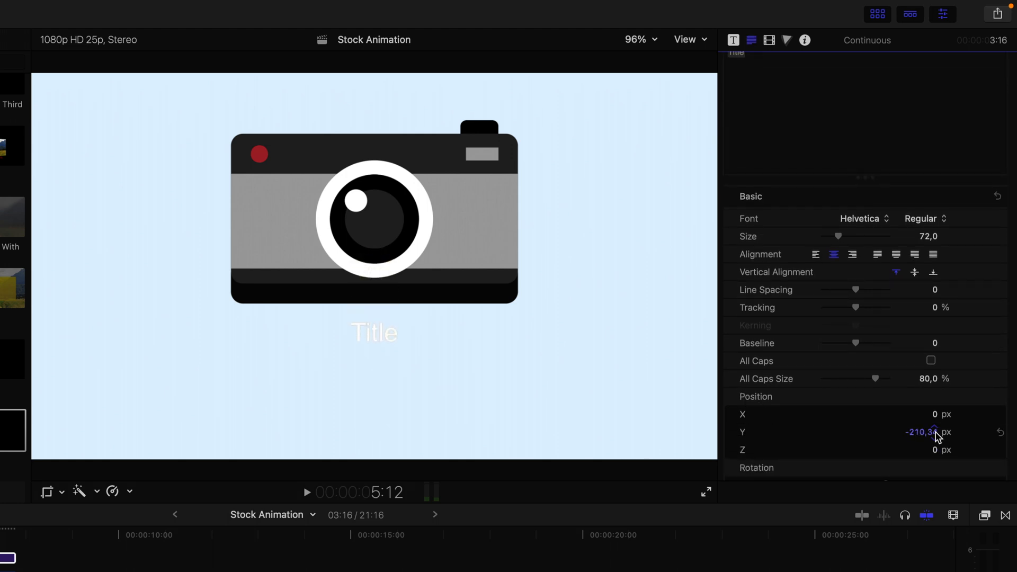
scroll("up", 3)
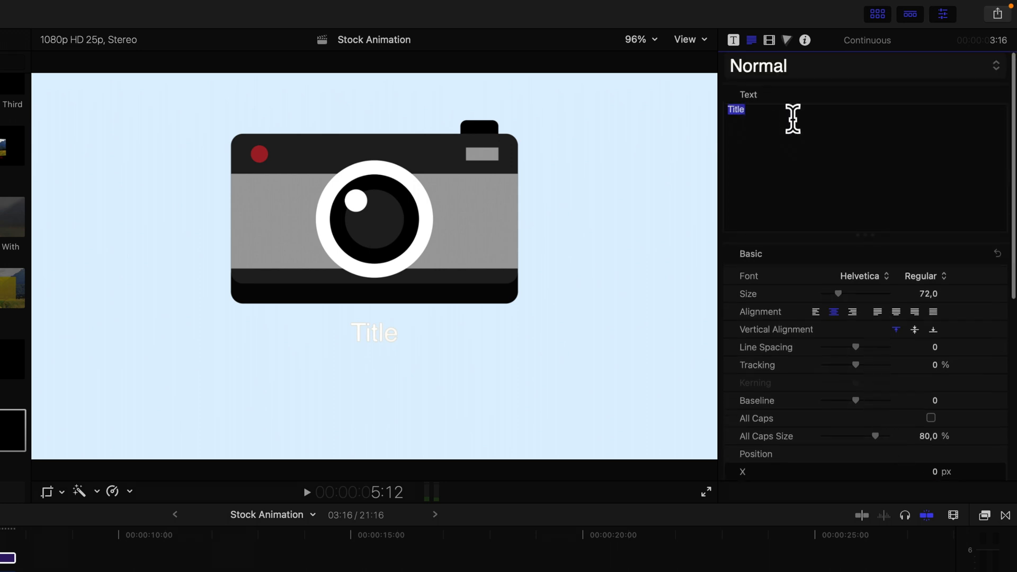
type("Photo")
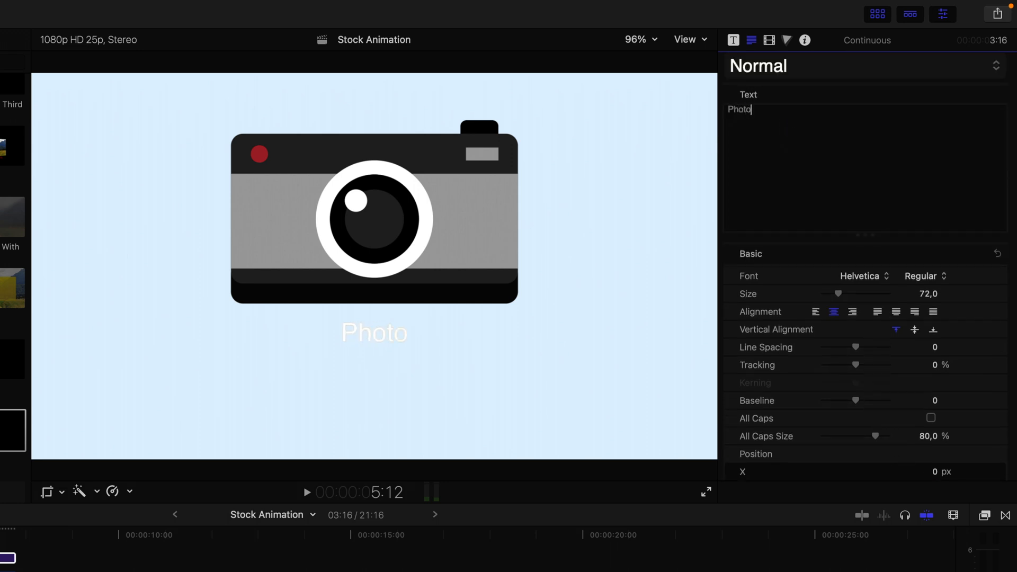
type("shoot123.com")
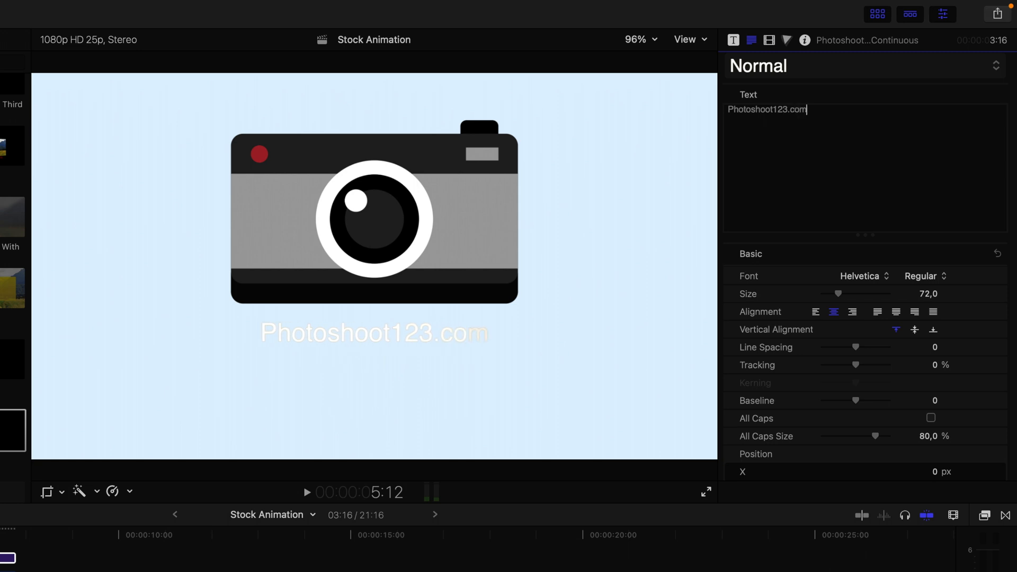
- Set the title to Montserrat Bold with a darker face colour
left_click(861, 276)
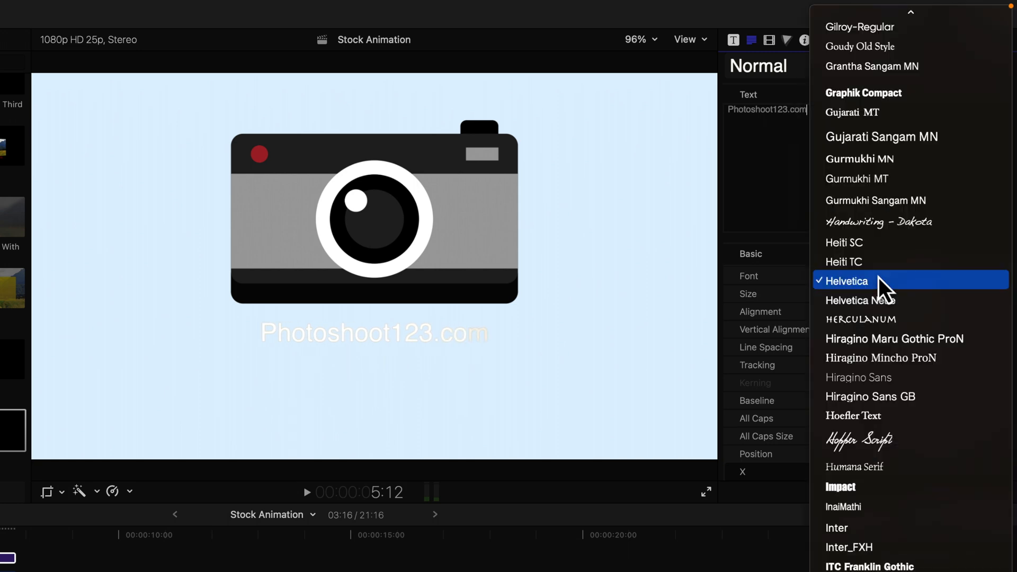
scroll("down", 3)
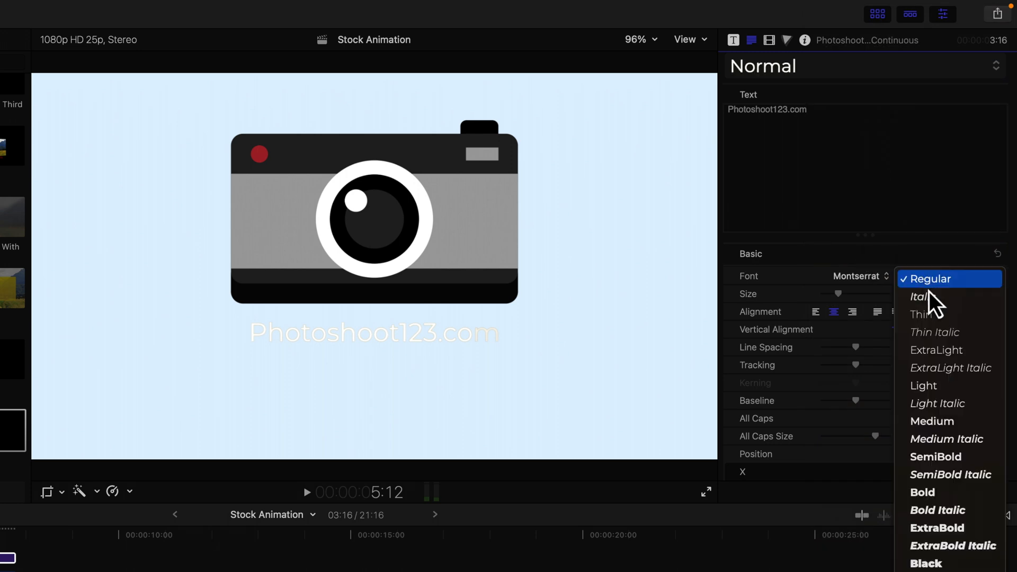
left_click(922, 492)
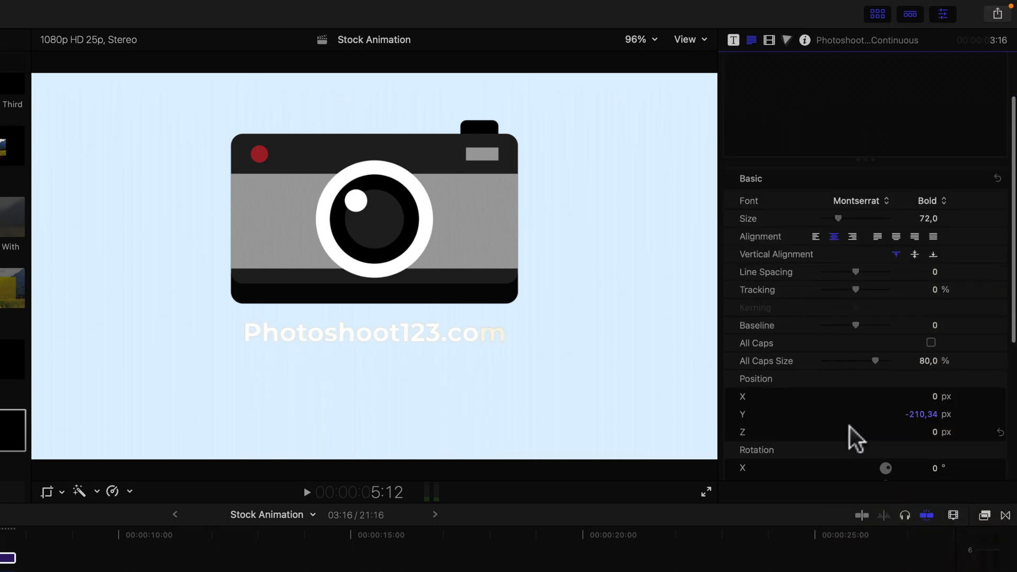
scroll("down", 3)
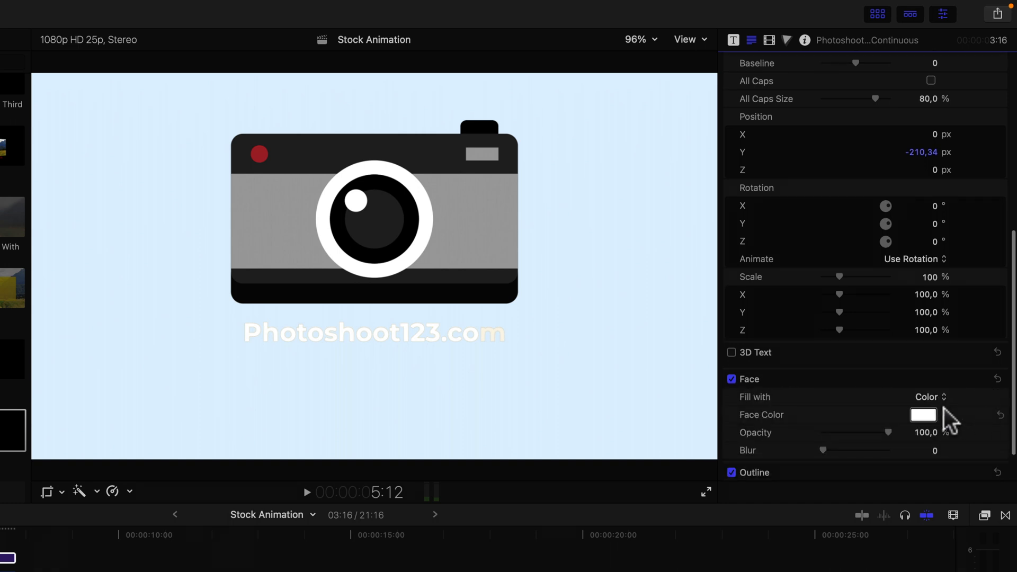
left_click(923, 414)
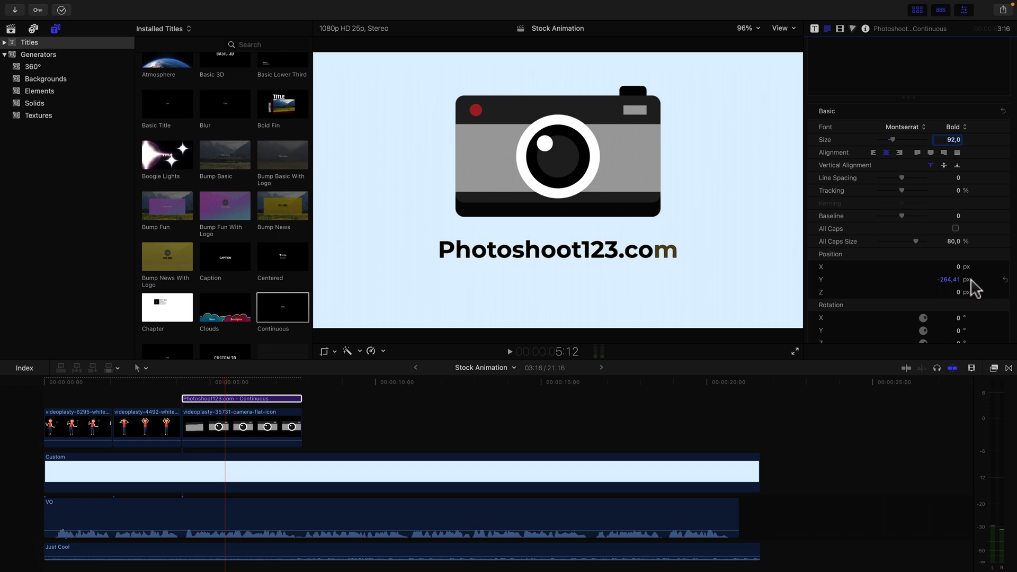
mouse_move(229, 388)
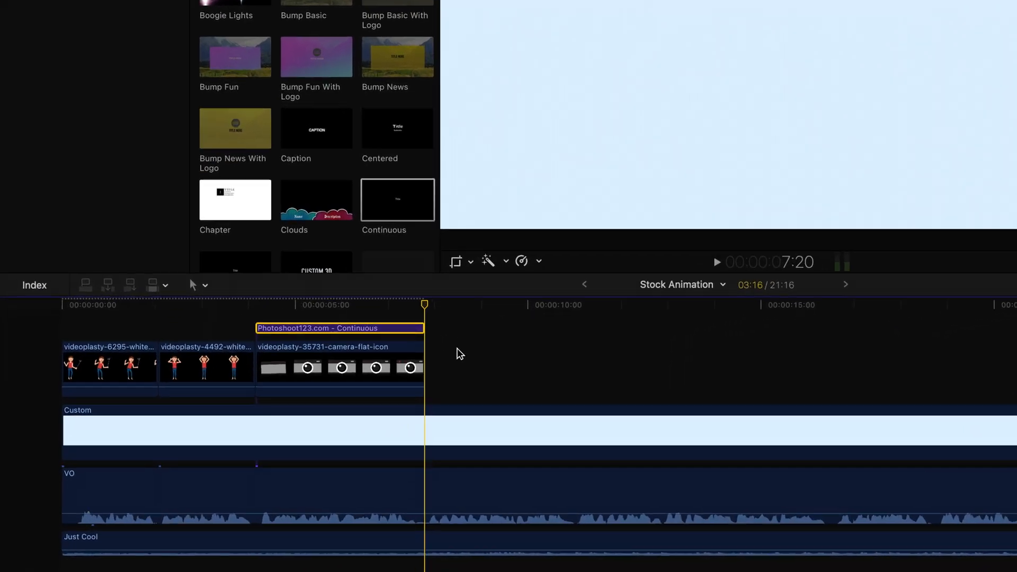
- Add a trimmed LinkedIn icon clip after the camera clip and pick the waving woman clip
left_click(718, 262)
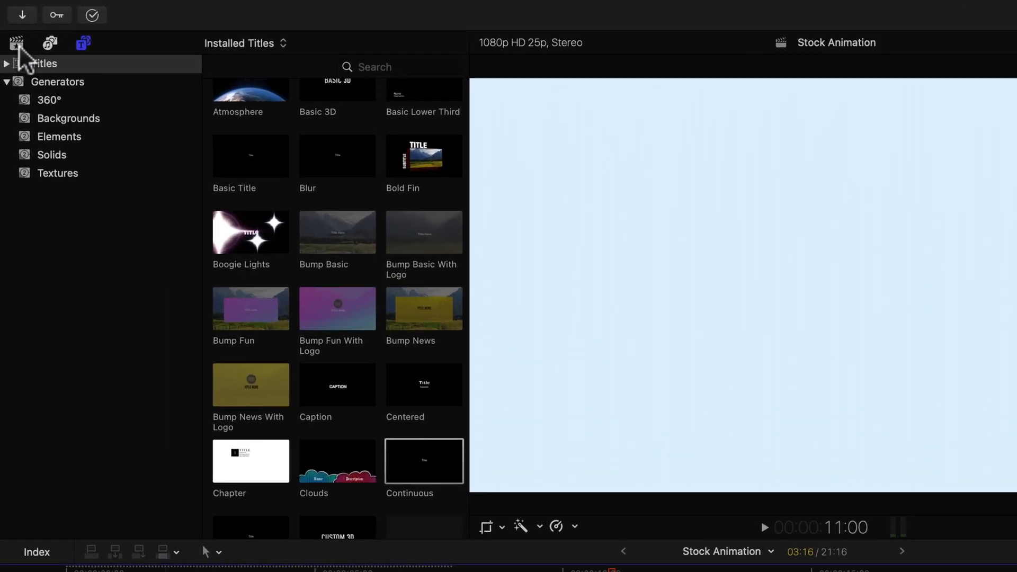
left_click(17, 43)
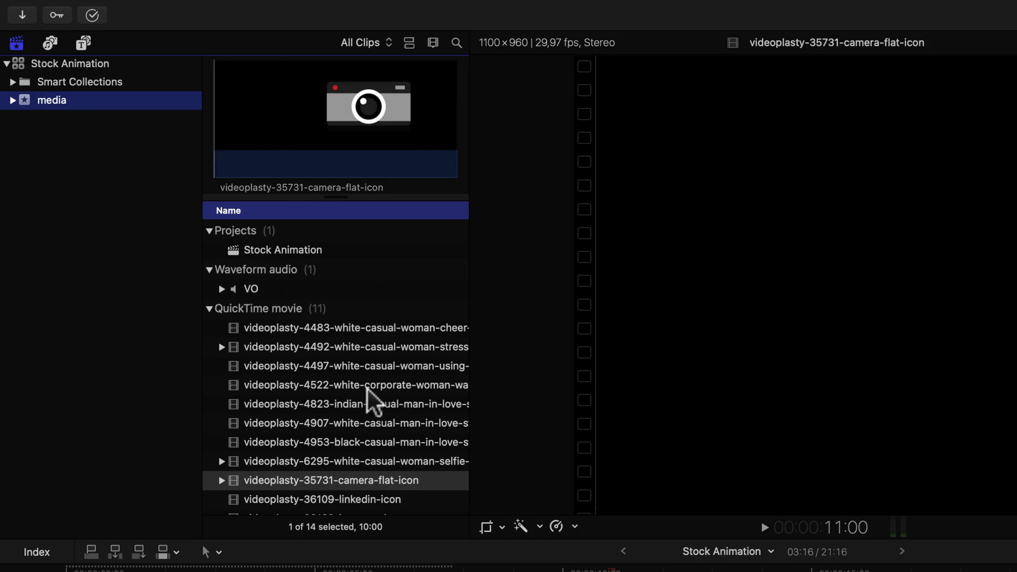
scroll("down", 3)
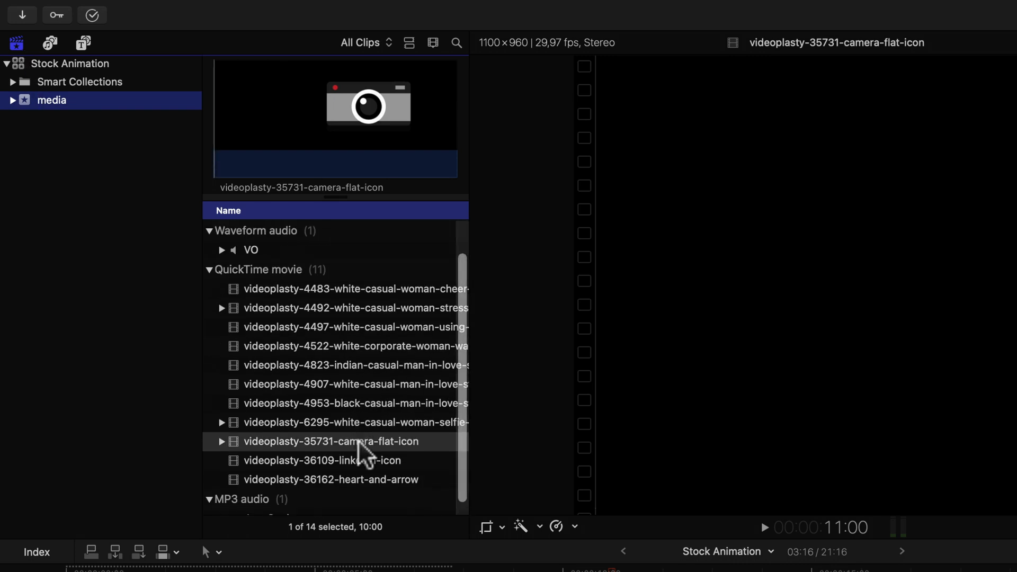
left_click(323, 460)
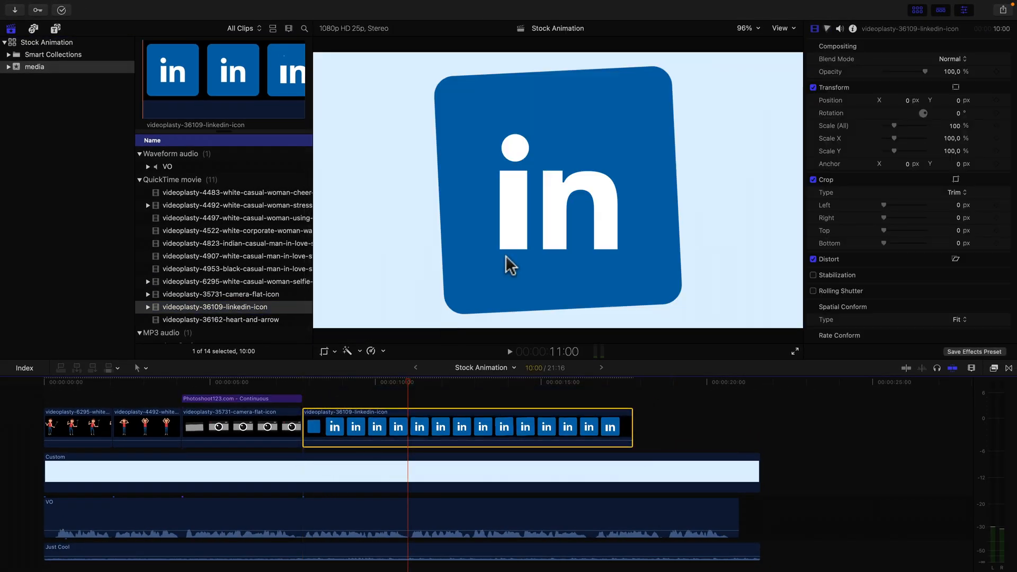
mouse_move(630, 421)
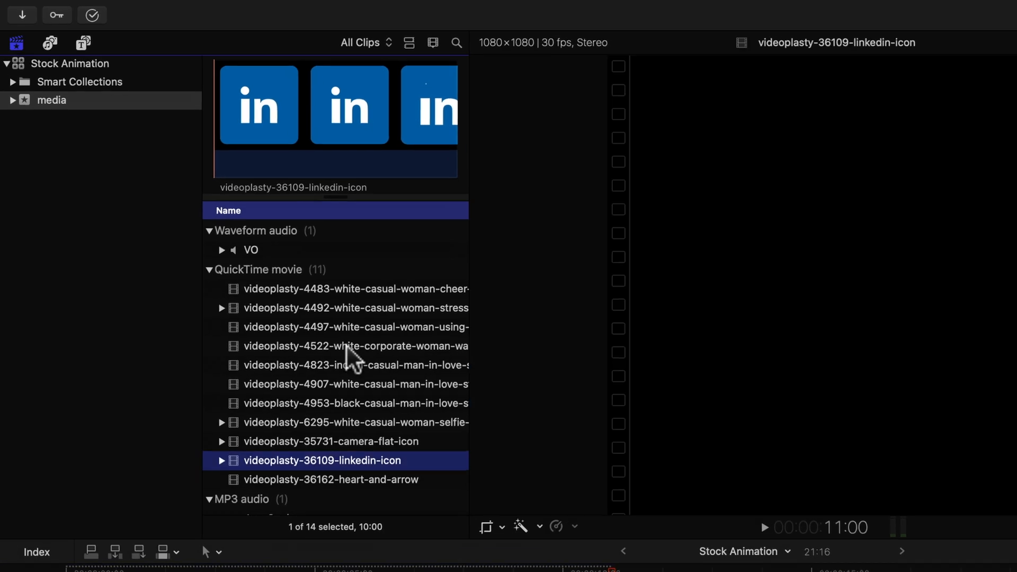
left_click(355, 346)
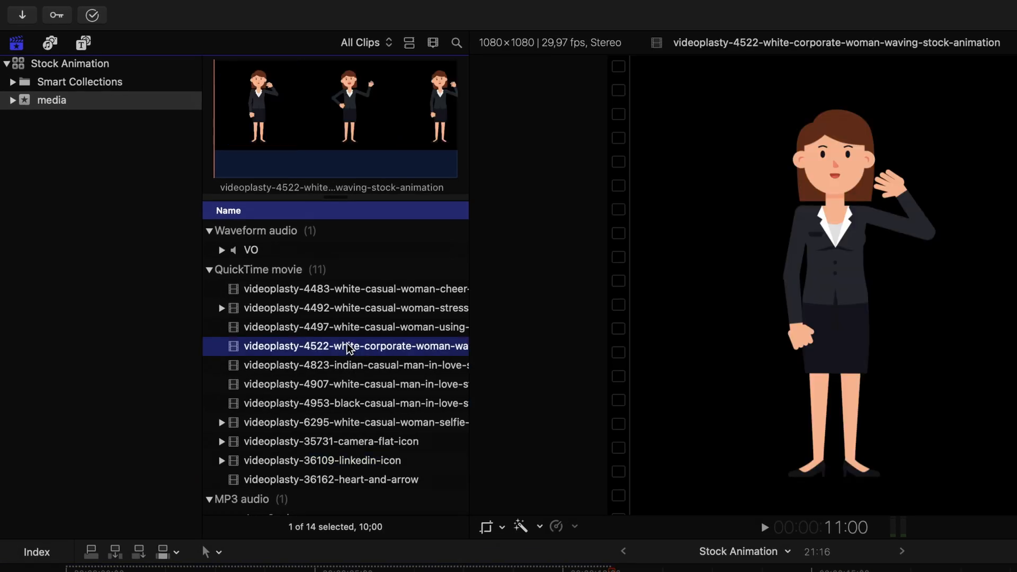
mouse_move(341, 364)
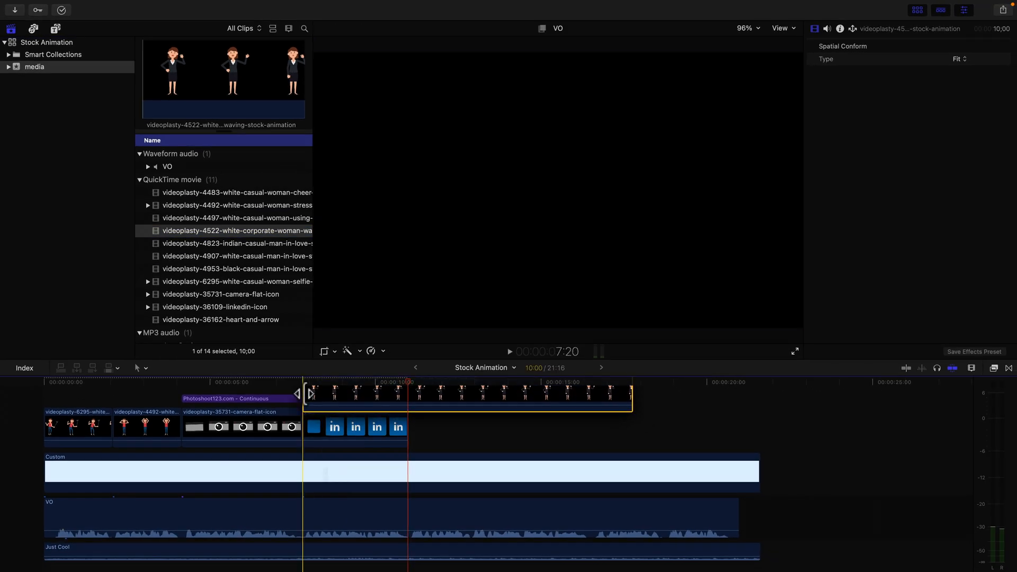
- Put the waving woman above the LinkedIn clip and reduce the LinkedIn icon's scale
left_click(454, 405)
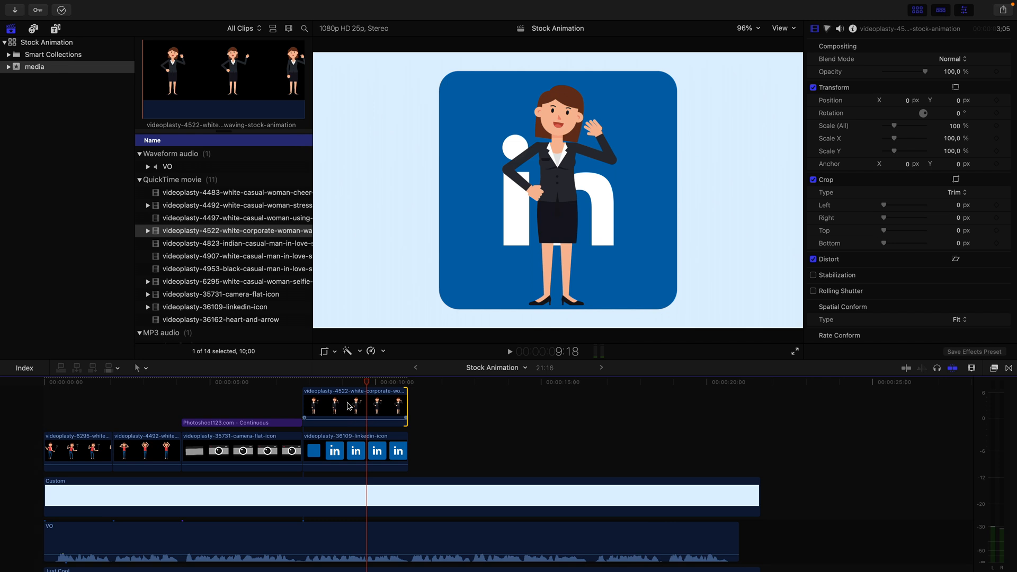
left_click(356, 451)
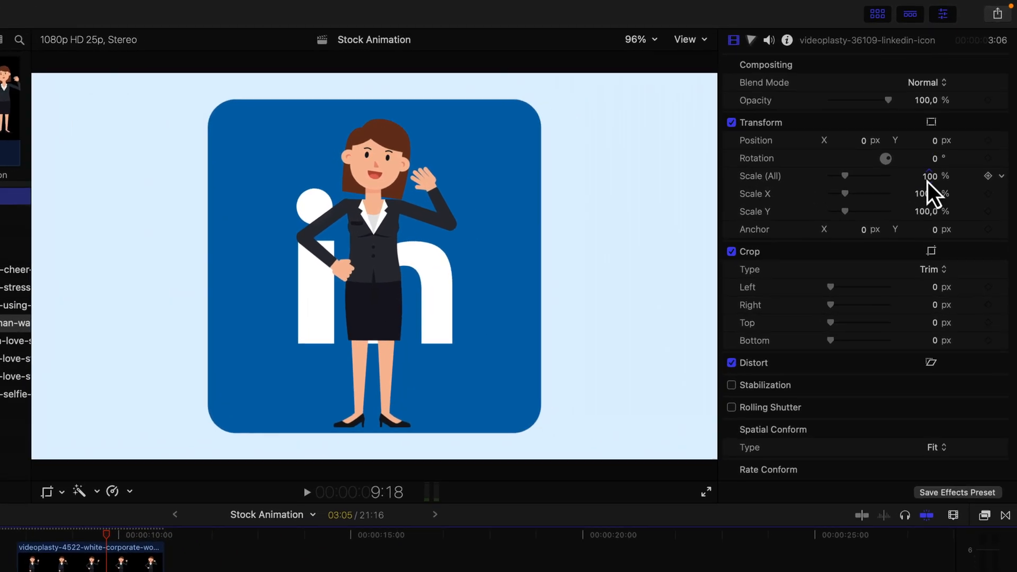
left_click_drag(847, 175, 840, 176)
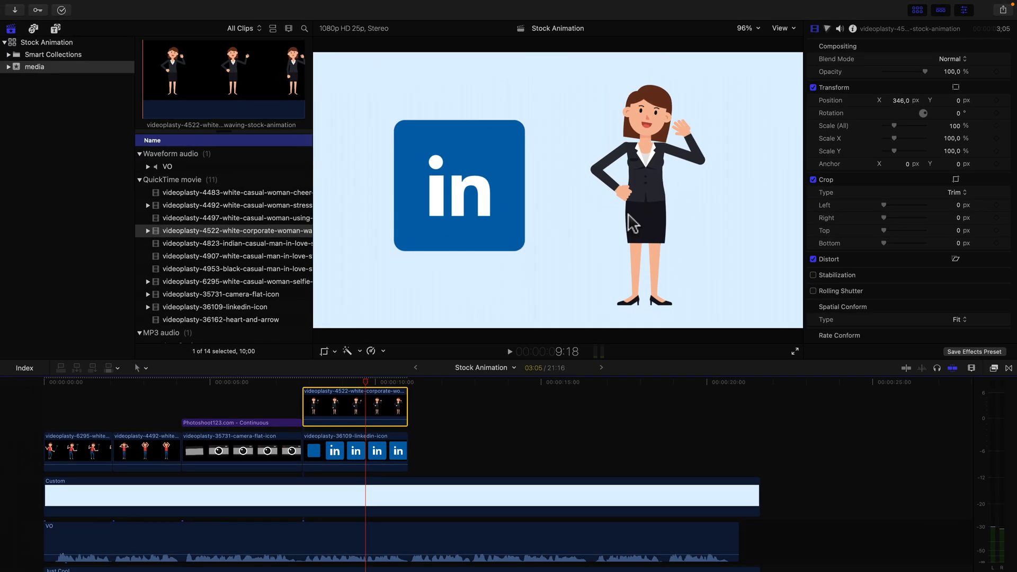
left_click(334, 387)
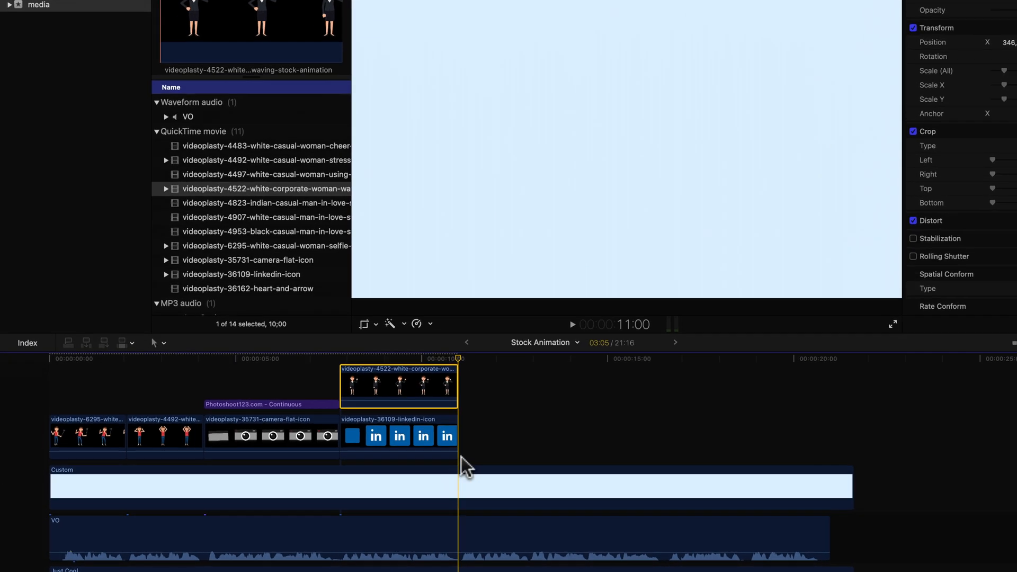
- Add the heart-and-arrow clip, then set the woman's Position X to -359,3 and the heart's to 360,8
left_click(572, 324)
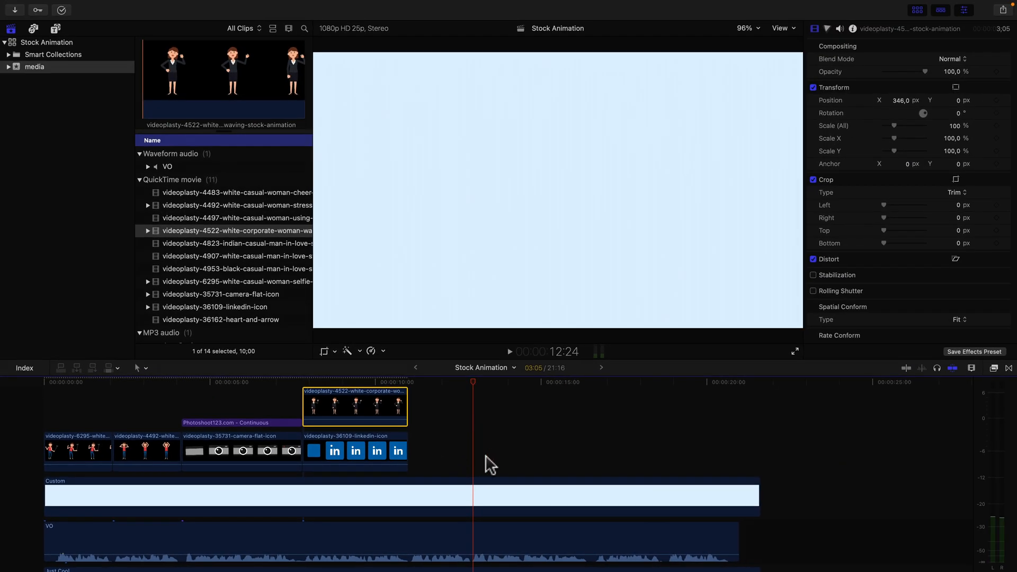
mouse_move(263, 258)
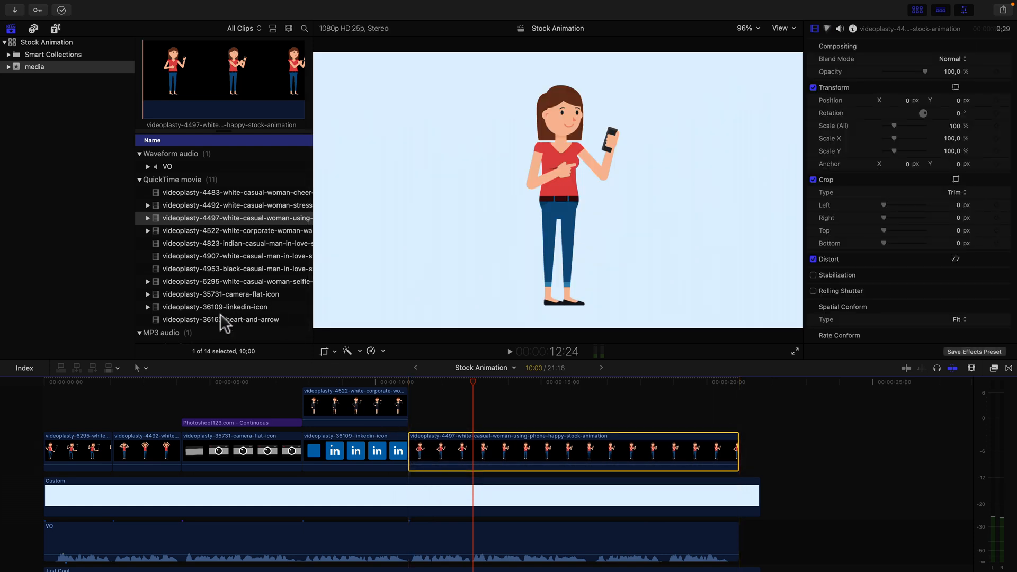
left_click(221, 319)
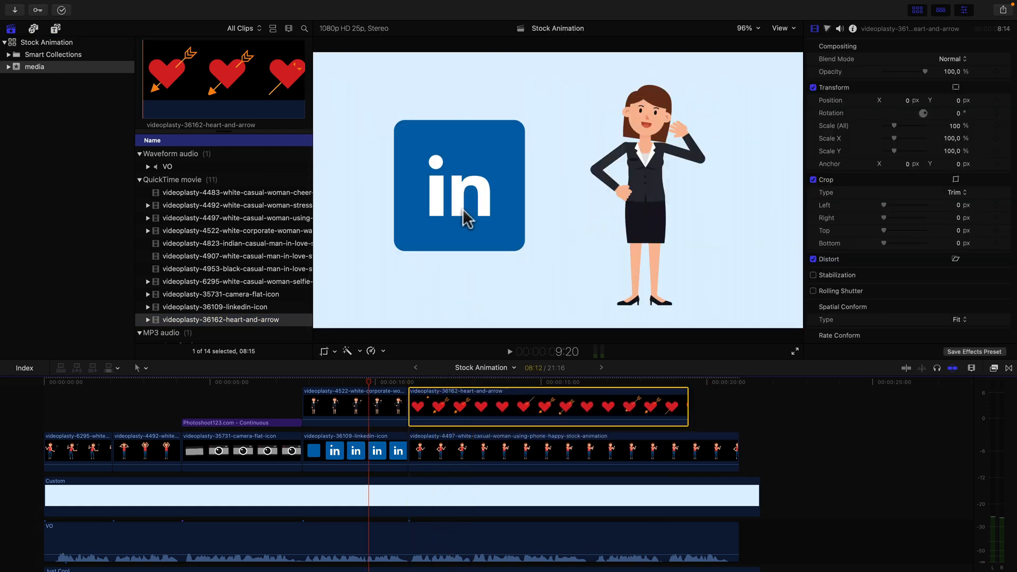
mouse_move(535, 271)
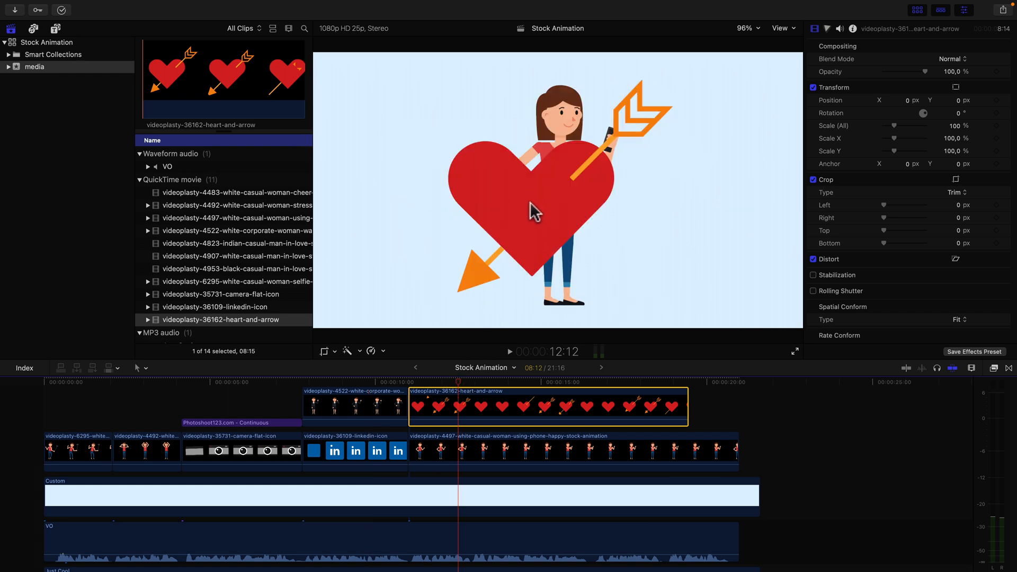
mouse_move(971, 104)
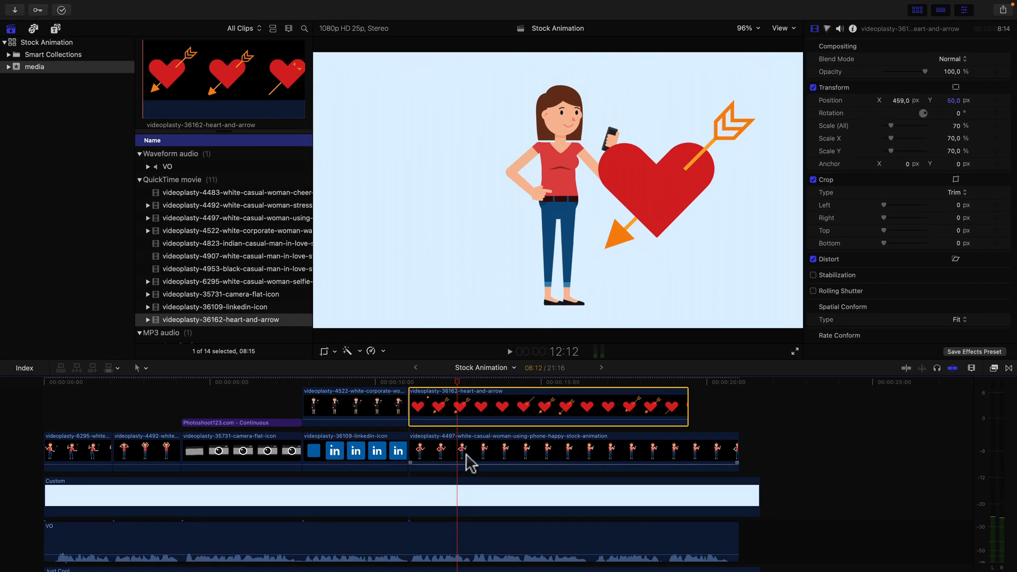
left_click(571, 452)
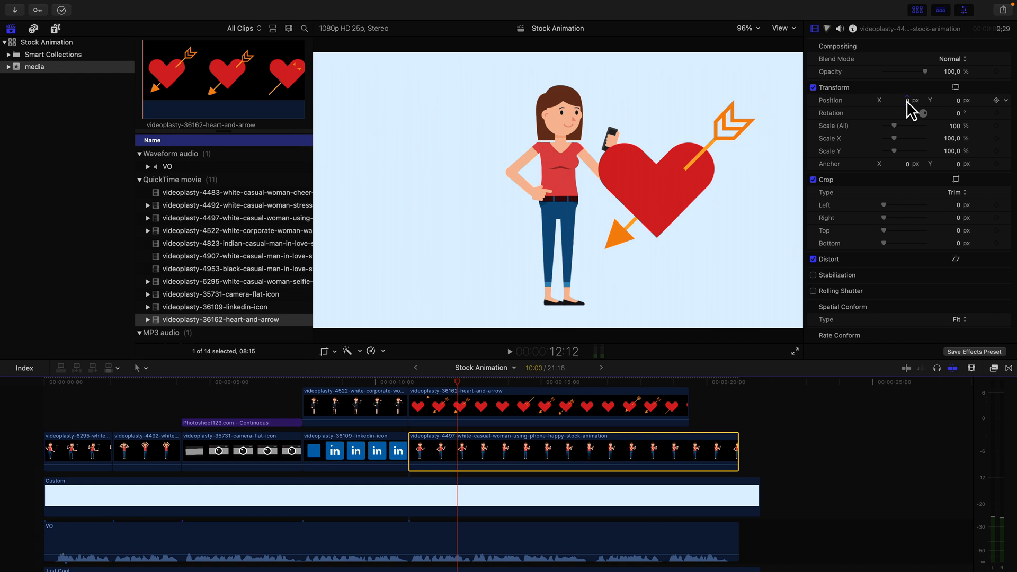
type("-359,3")
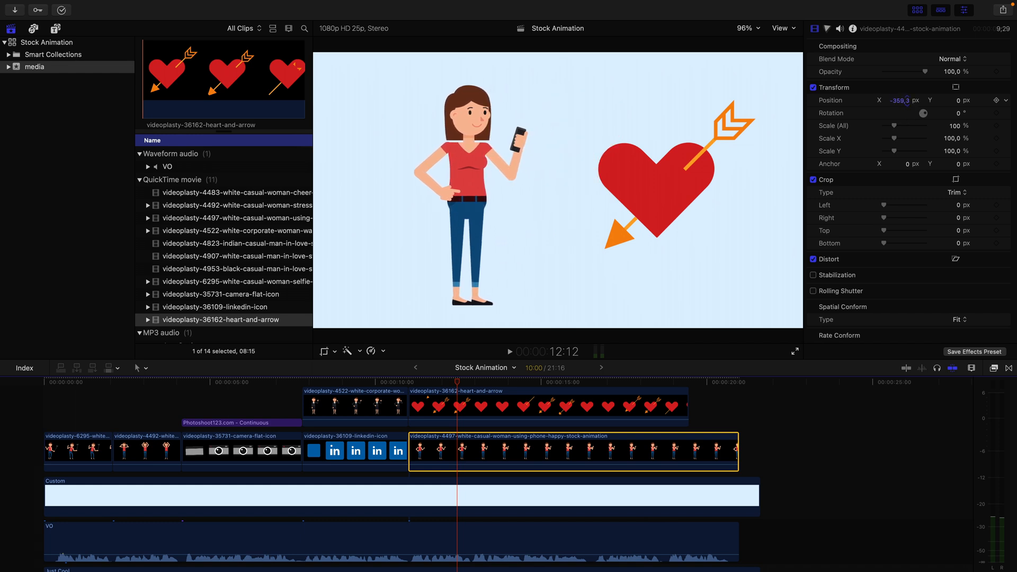
left_click(552, 406)
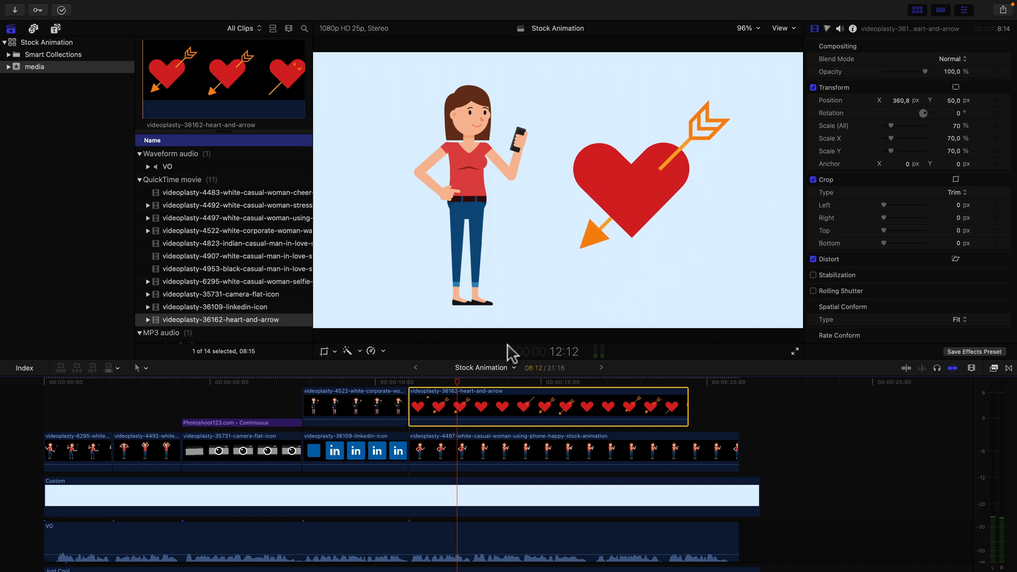
left_click(422, 382)
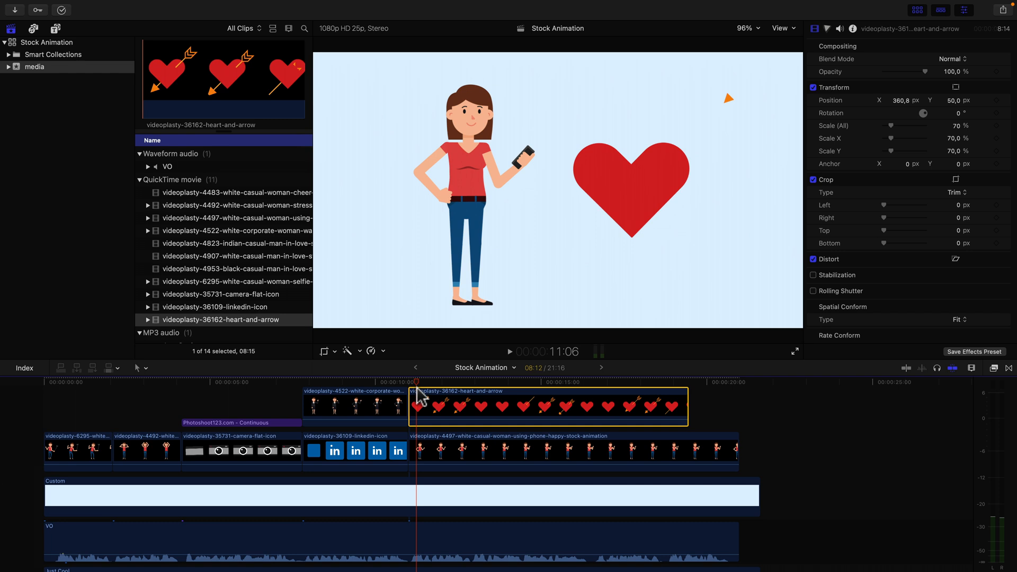
- Trim the heart-and-arrow clip so it ends together with the phone-using woman clip
left_click(571, 451)
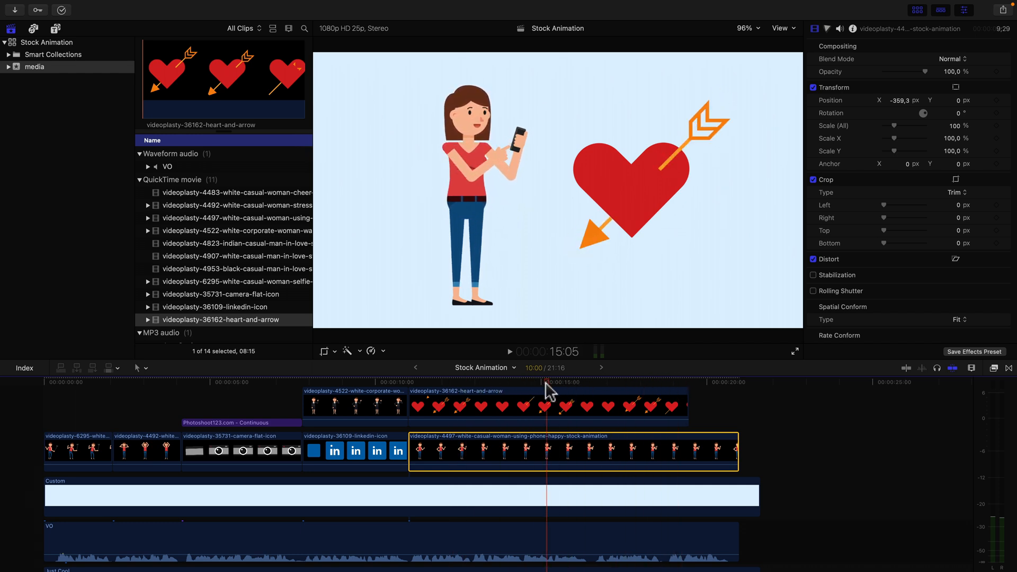
left_click(460, 402)
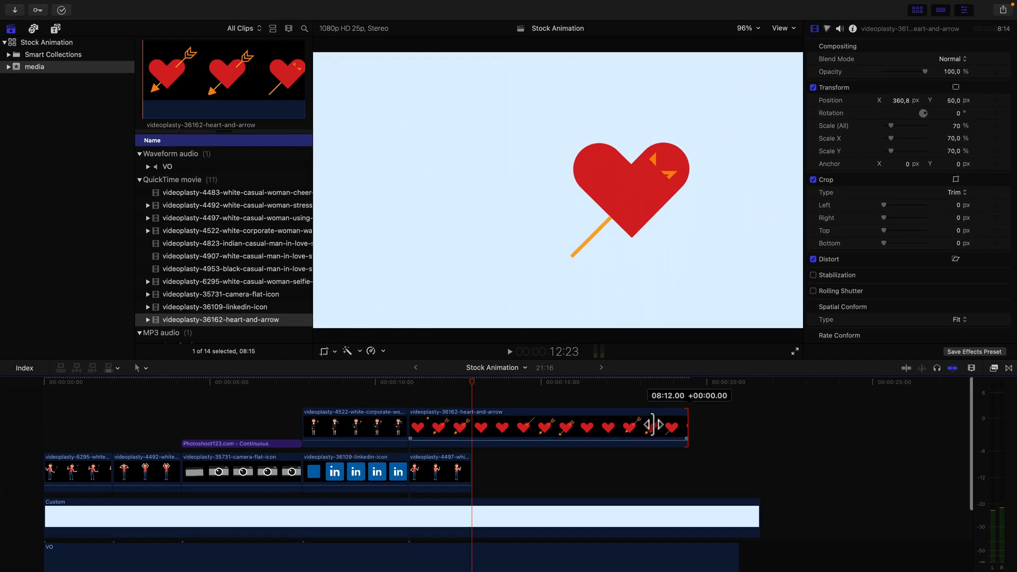
left_click(362, 382)
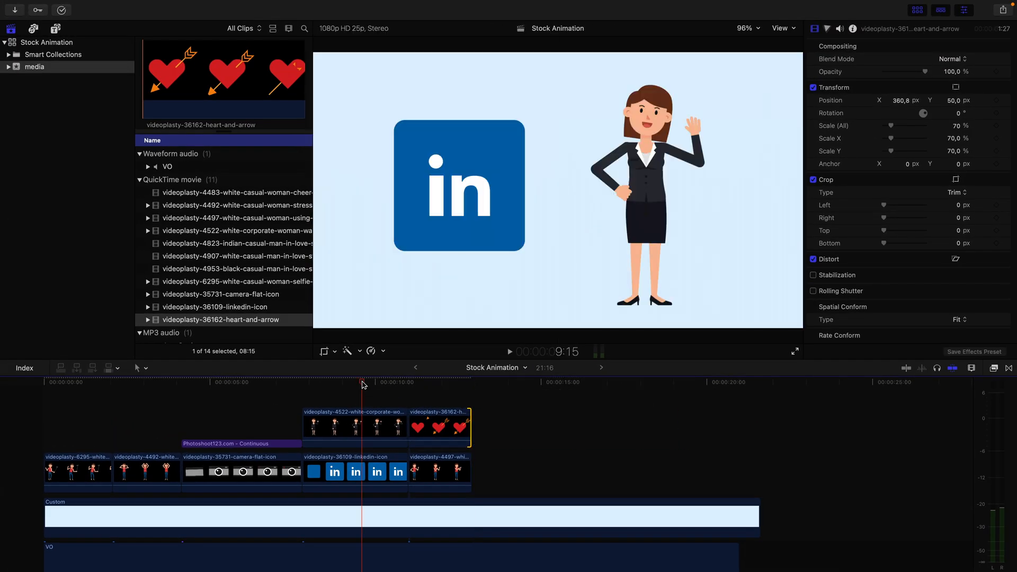
left_click(439, 382)
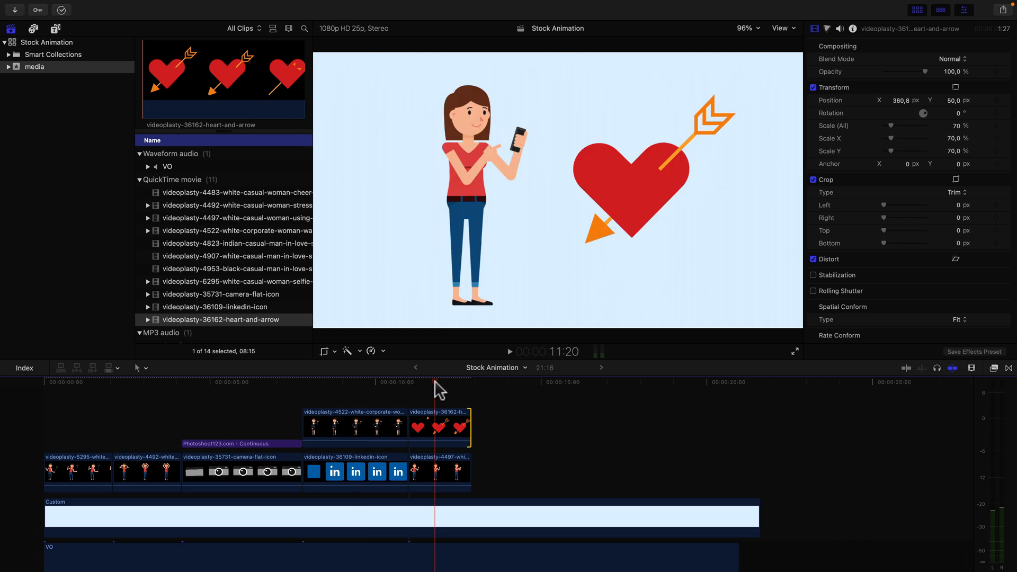
left_click(362, 381)
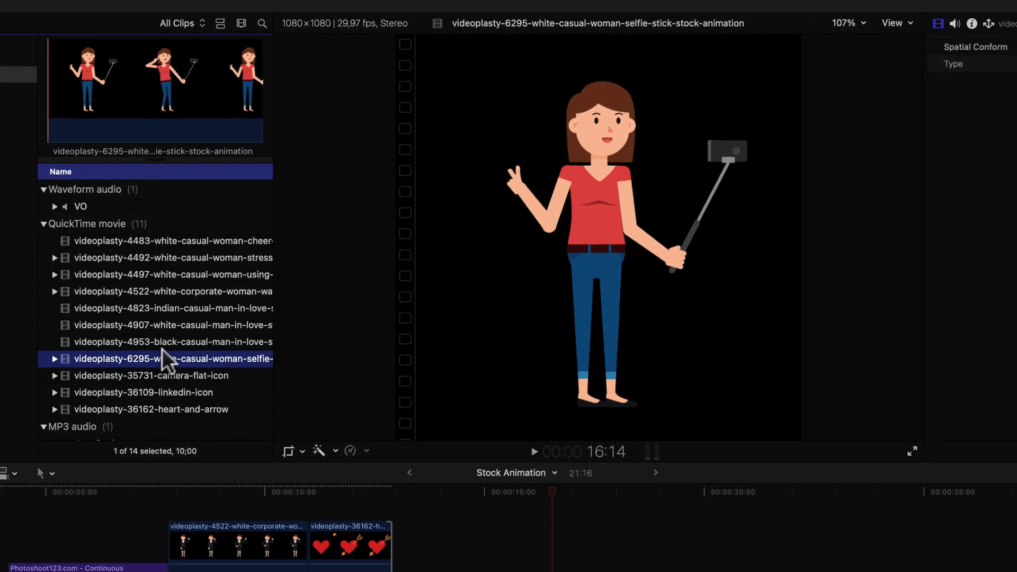
- Select the white and Indian man-in-love animations in the browser for the men scene
left_click(169, 325)
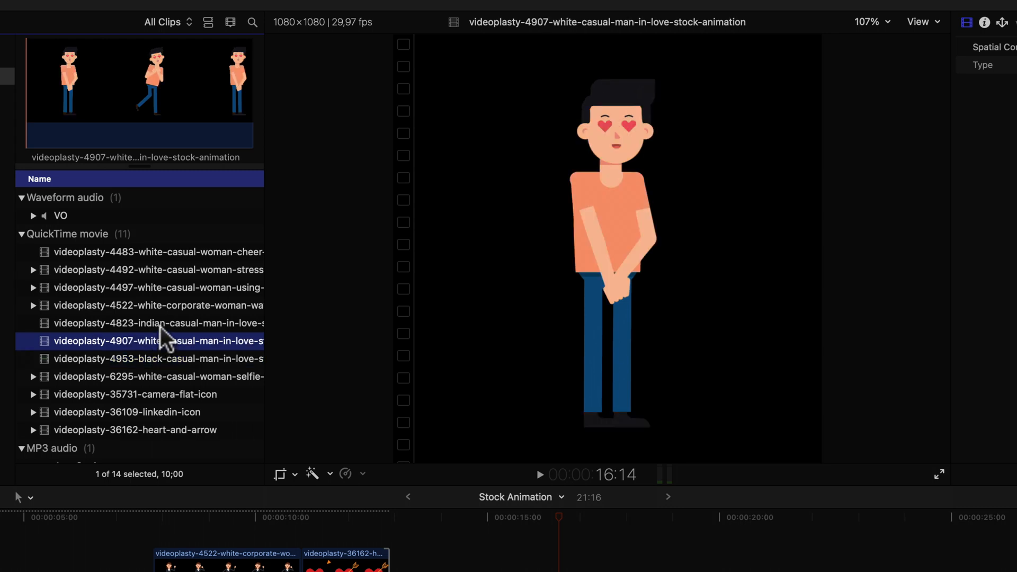
left_click(159, 323)
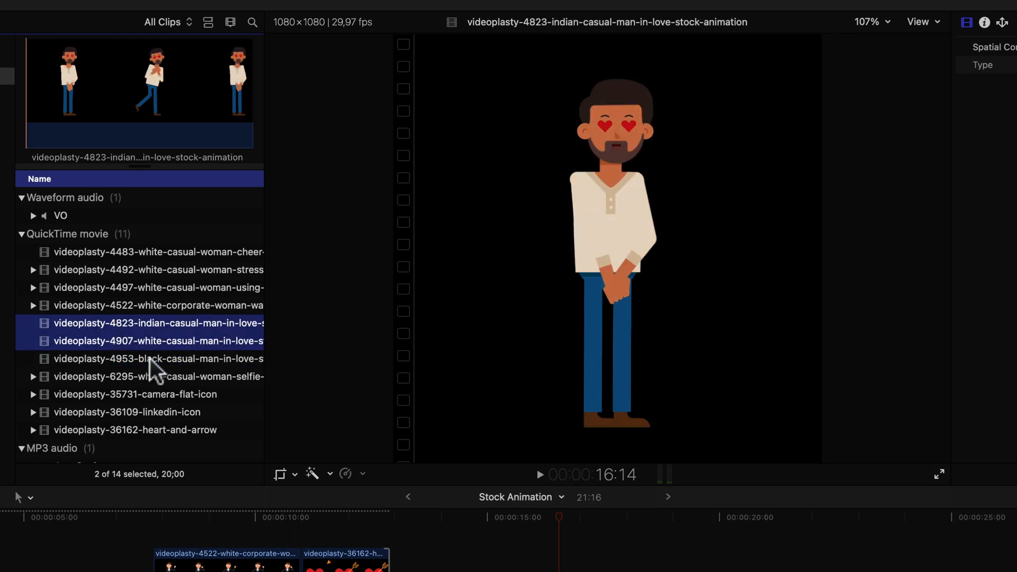
left_click(158, 323)
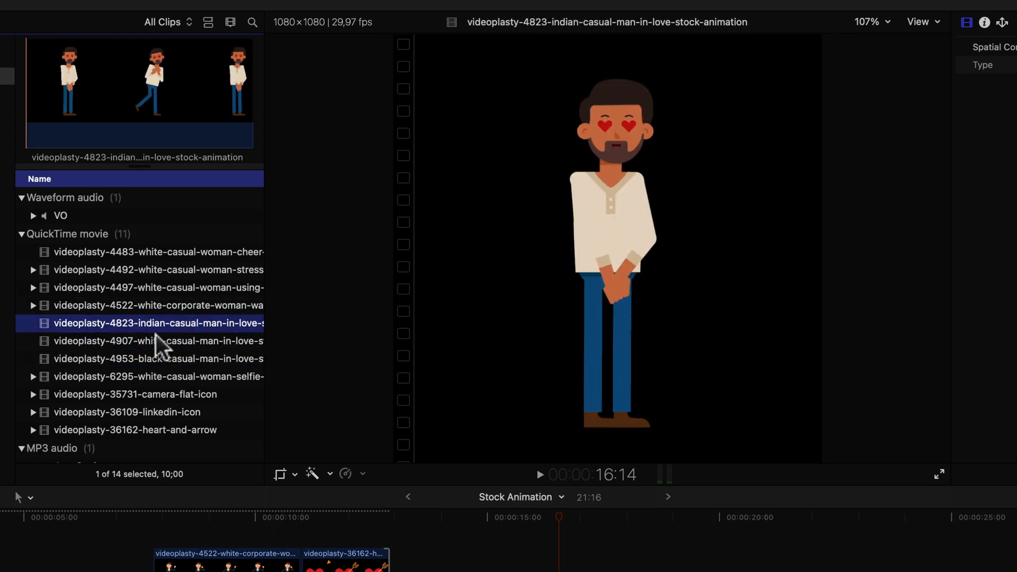
left_click(158, 341)
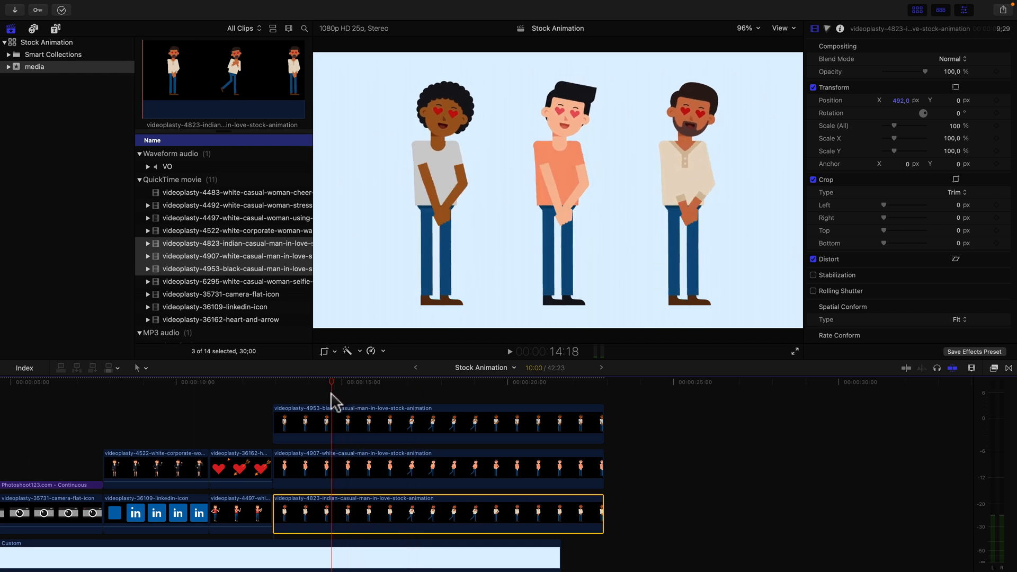
- Trim all three man-in-love clips to a shared end point around 15 seconds
left_click(532, 382)
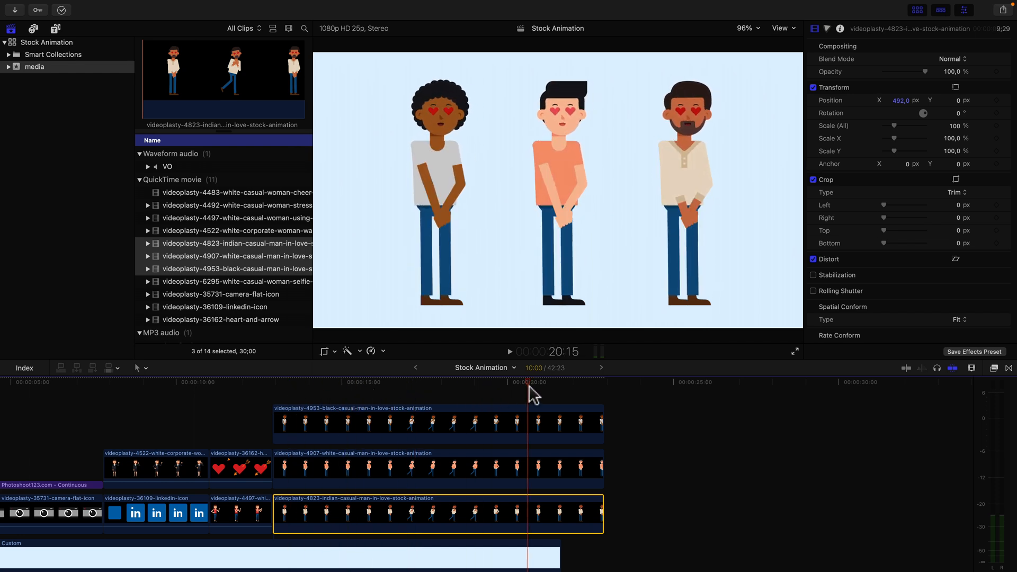
left_click(402, 383)
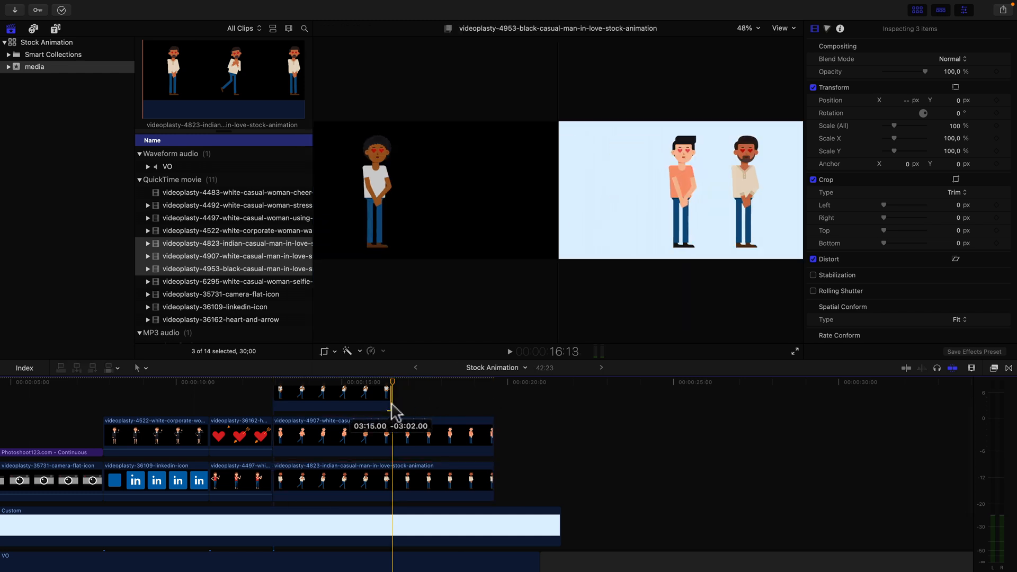
left_click(331, 434)
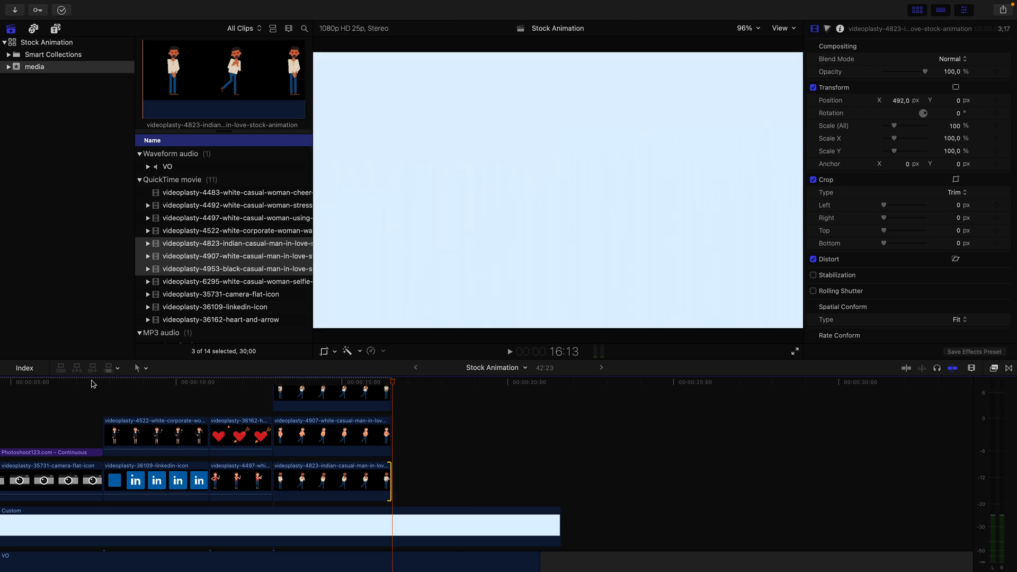
- Play back the men scene to review the trimmed clips
left_click(509, 352)
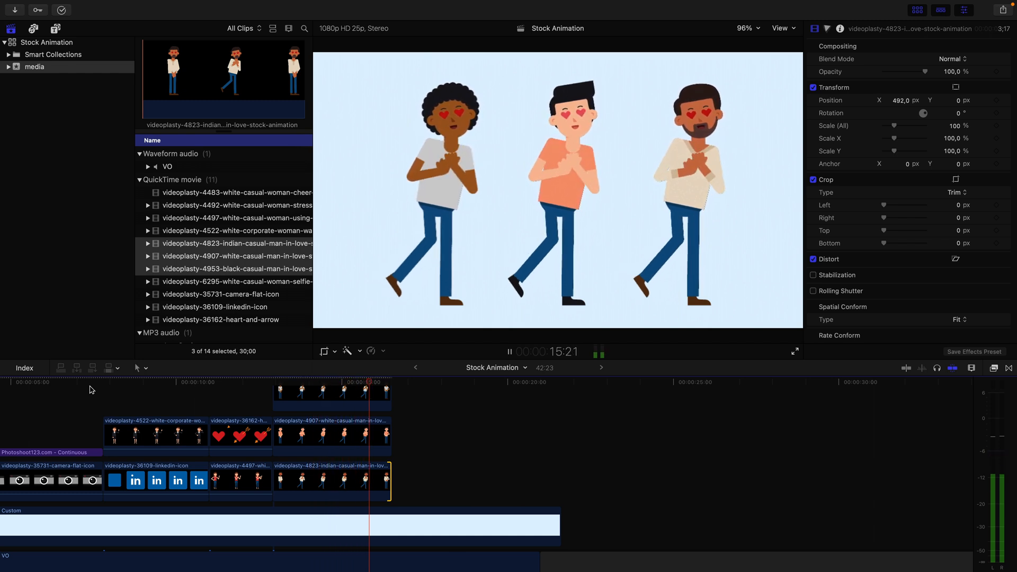
left_click(438, 382)
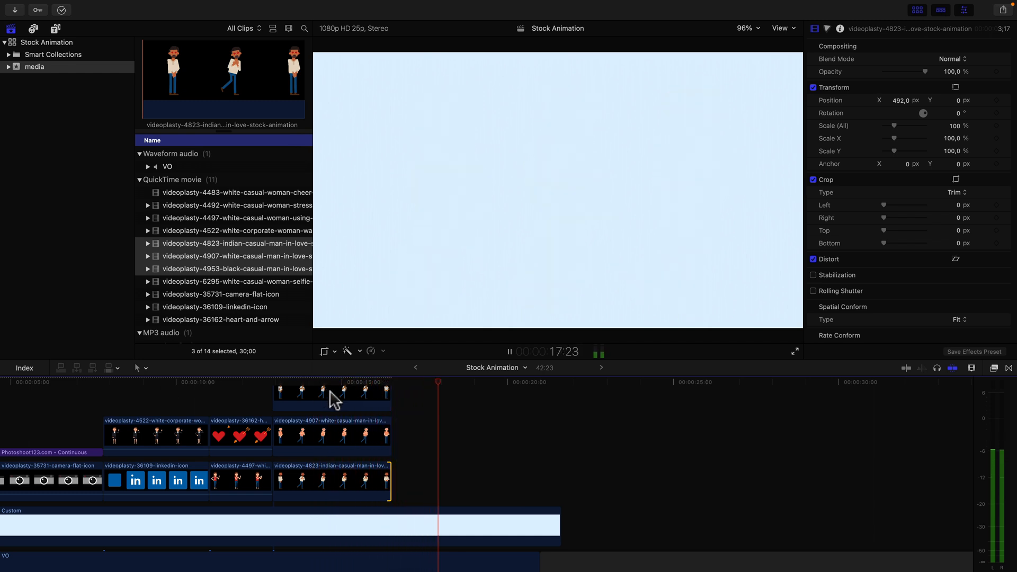
left_click(510, 353)
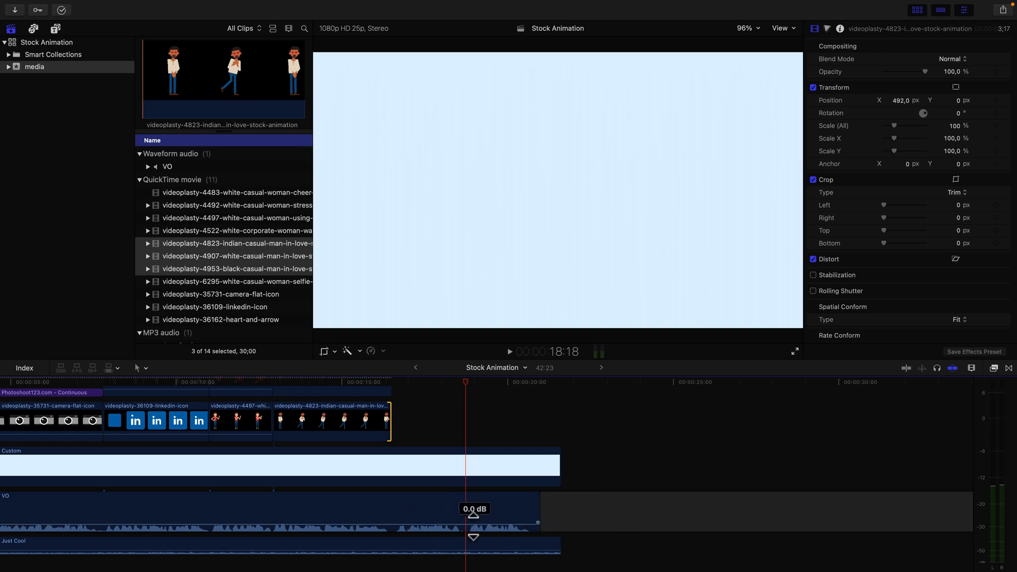
- Append the 4483 white casual woman cheer clip after the in-love men scene
scroll("down", 3)
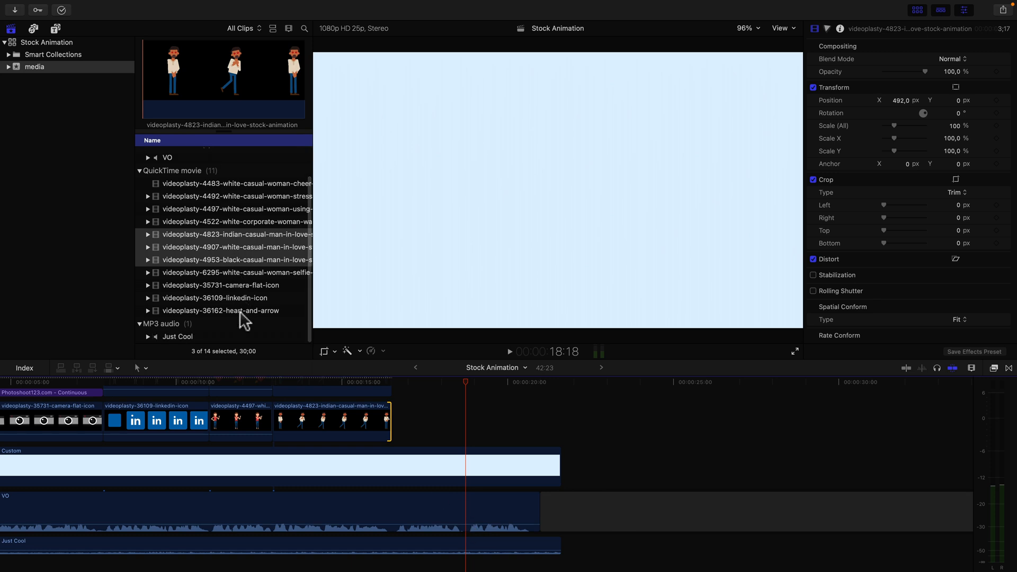
left_click(237, 184)
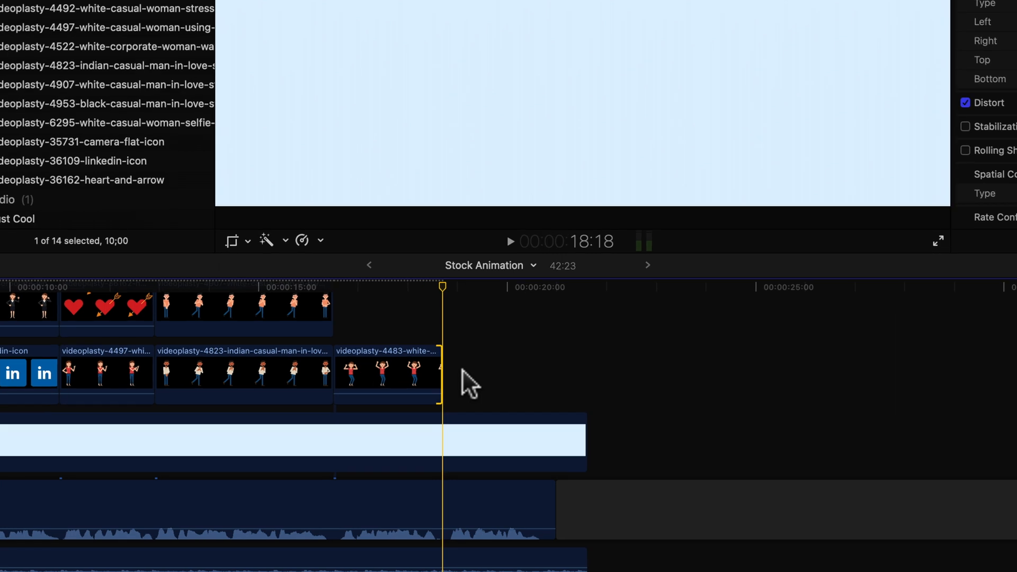
left_click(510, 242)
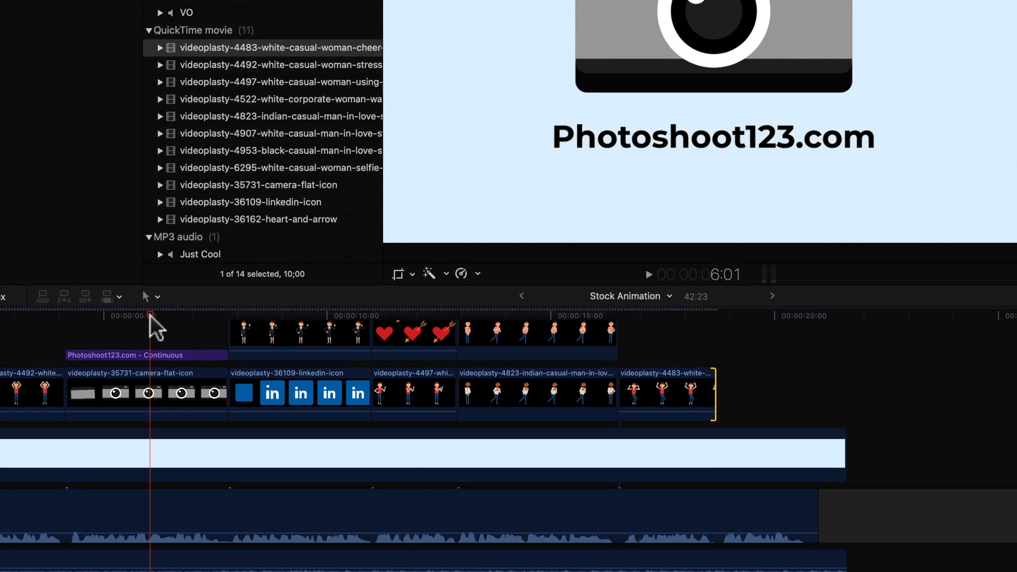
mouse_move(726, 49)
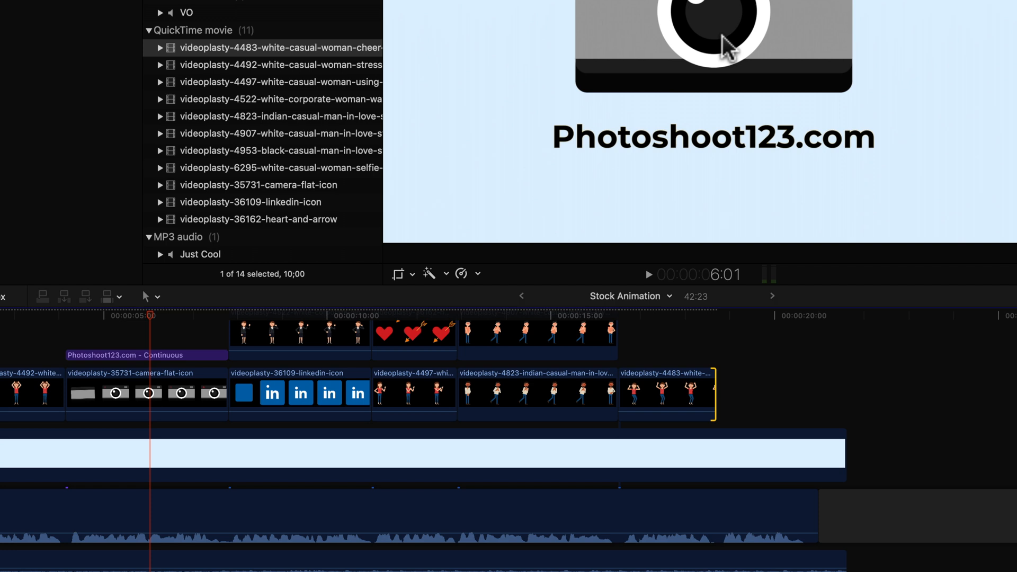
mouse_move(103, 340)
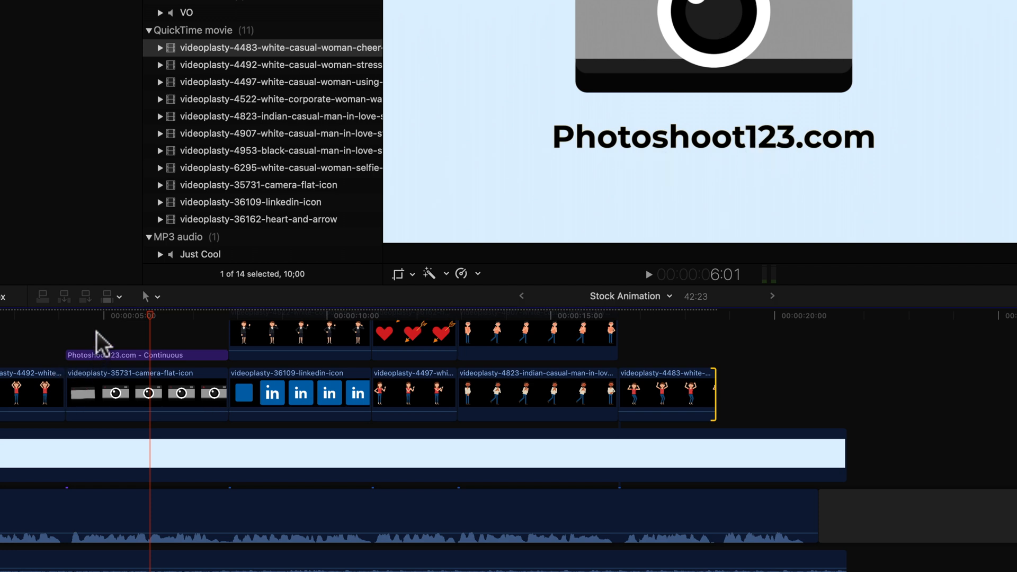
- Copy the camera icon clip and its Photoshoot123 title to the timeline's end
left_click(147, 393)
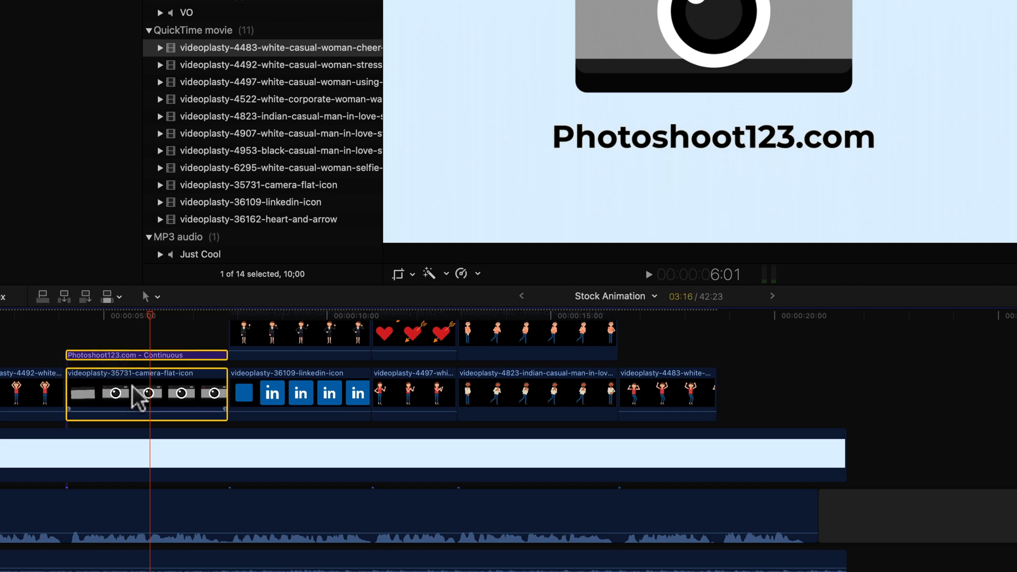
key("alt")
type("Sign Up Now!")
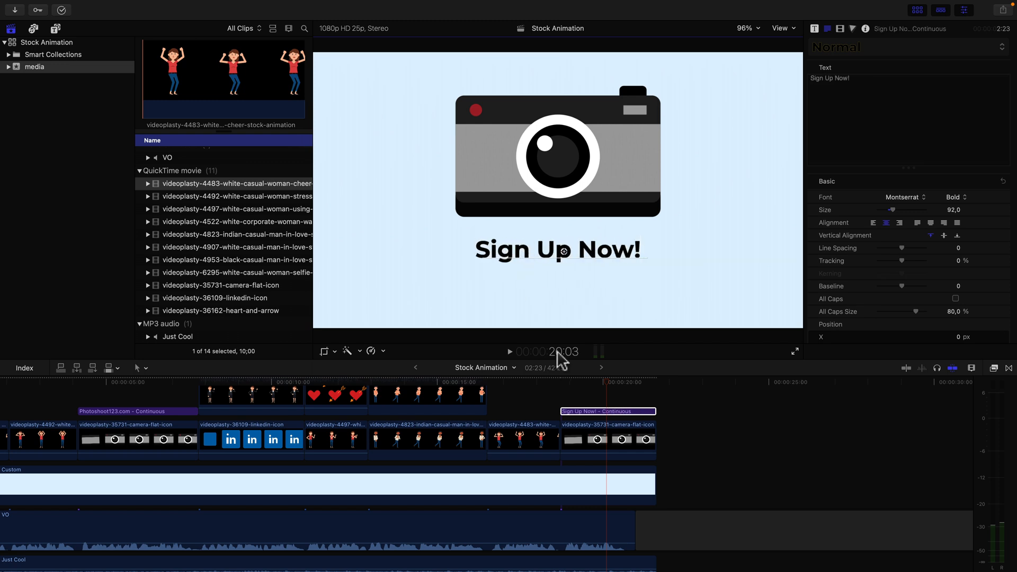
left_click(643, 382)
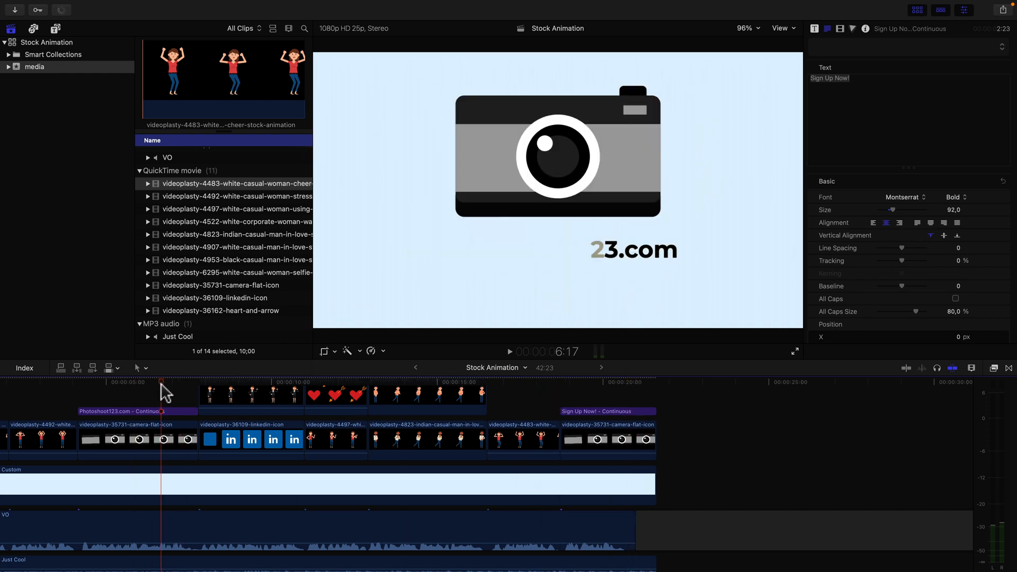
- Uncheck Build Out on the Sign Up Now! and Photoshoot123.com title clips
left_click(607, 411)
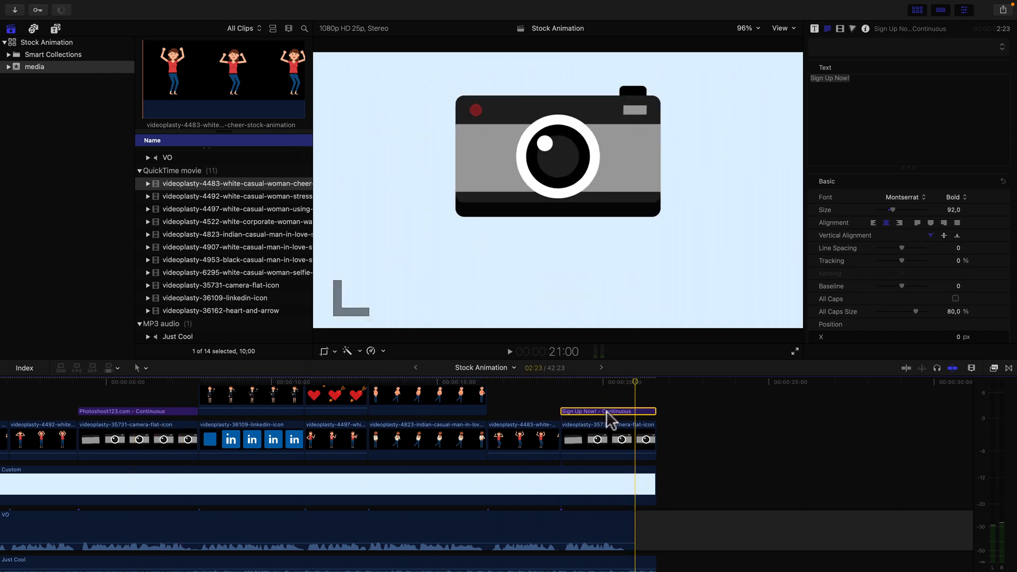
mouse_move(837, 42)
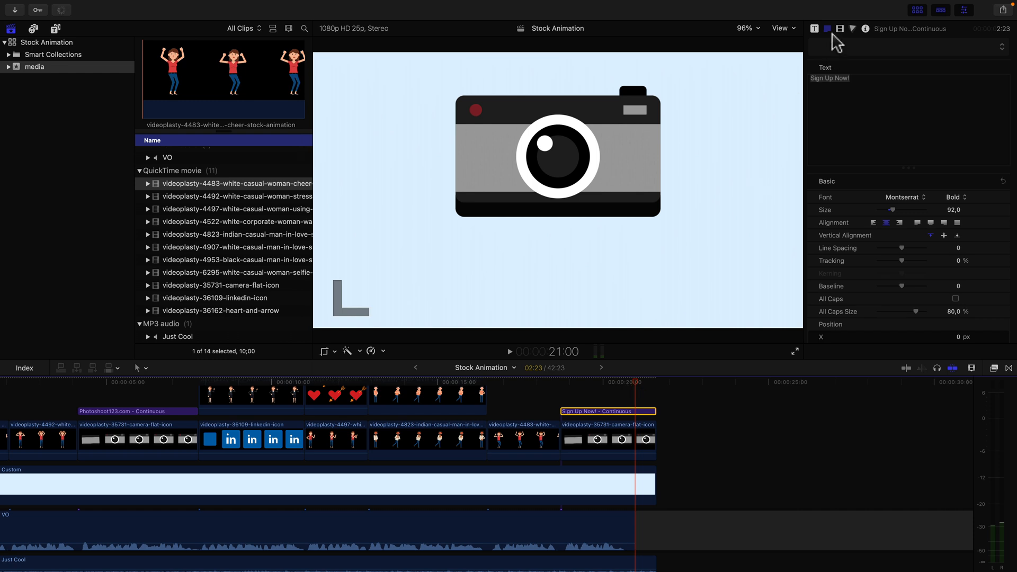
left_click(828, 28)
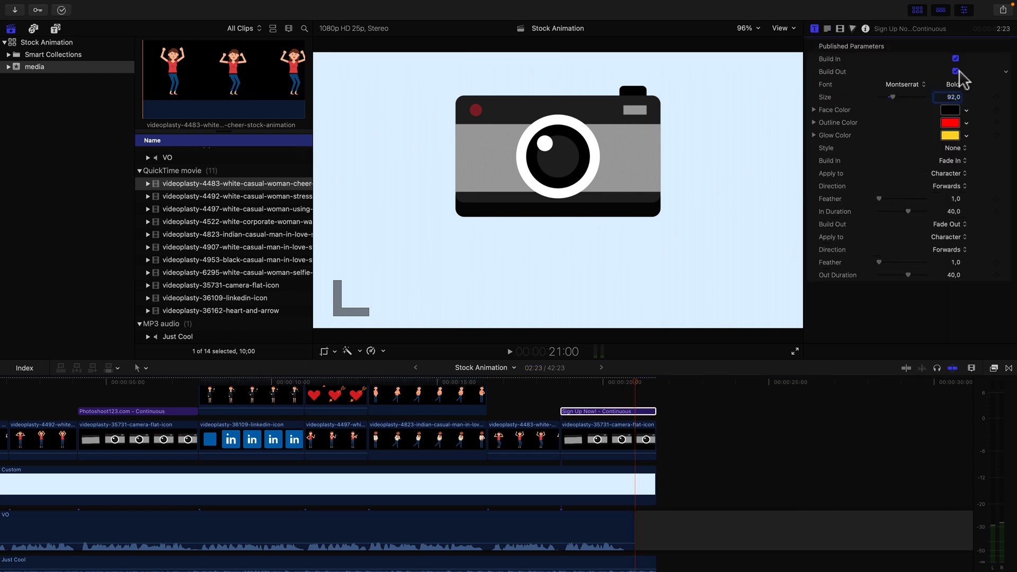
mouse_move(642, 389)
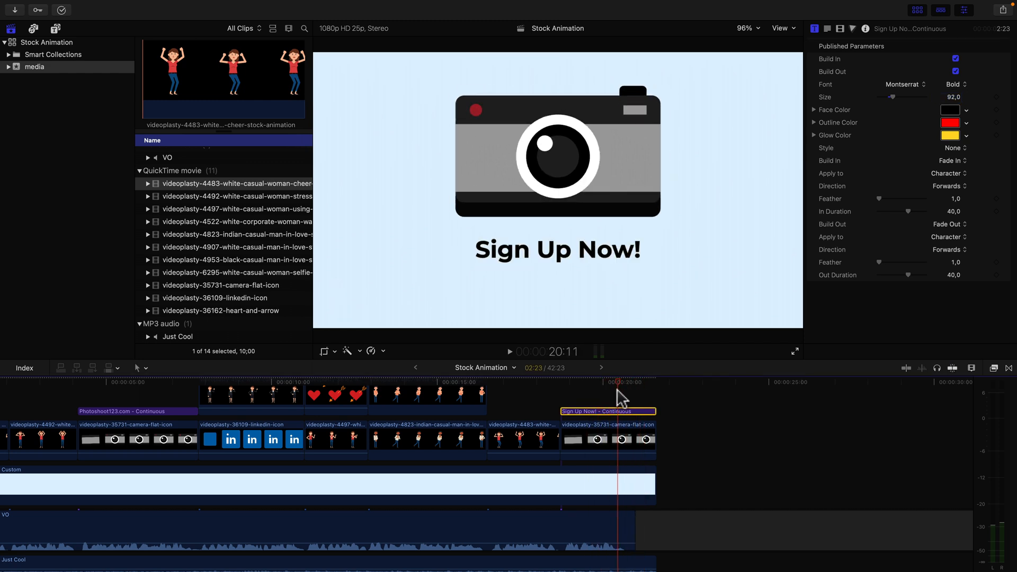
mouse_move(844, 74)
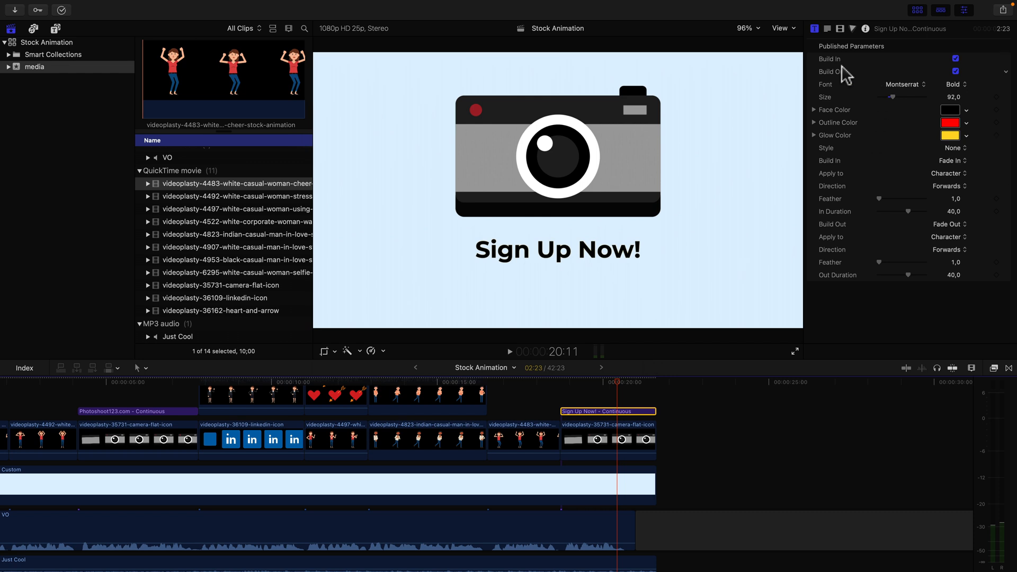
mouse_move(660, 421)
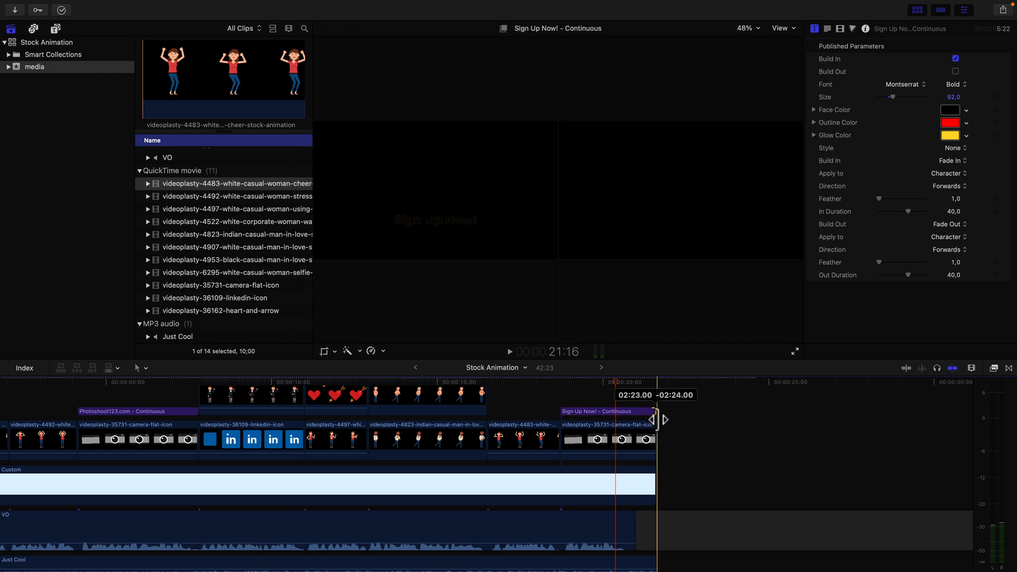
left_click(175, 382)
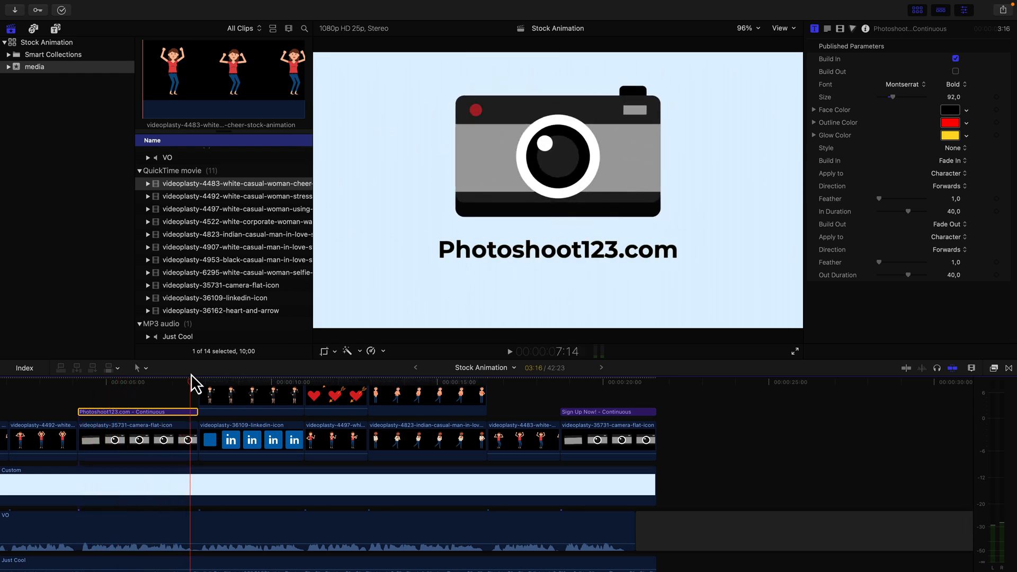
mouse_move(196, 393)
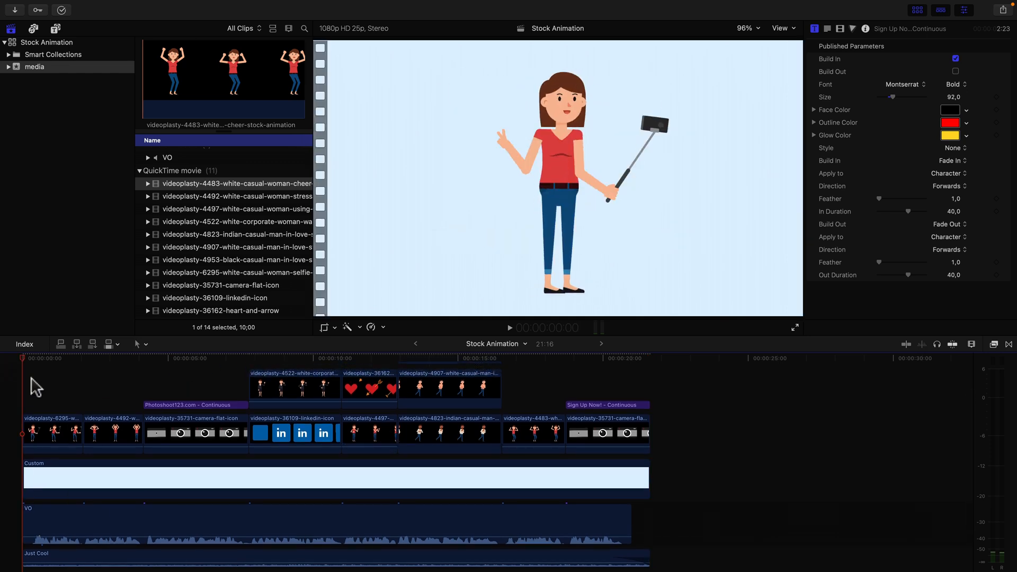
- Play the project from the beginning through the final Sign Up Now! camera scene
left_click(509, 327)
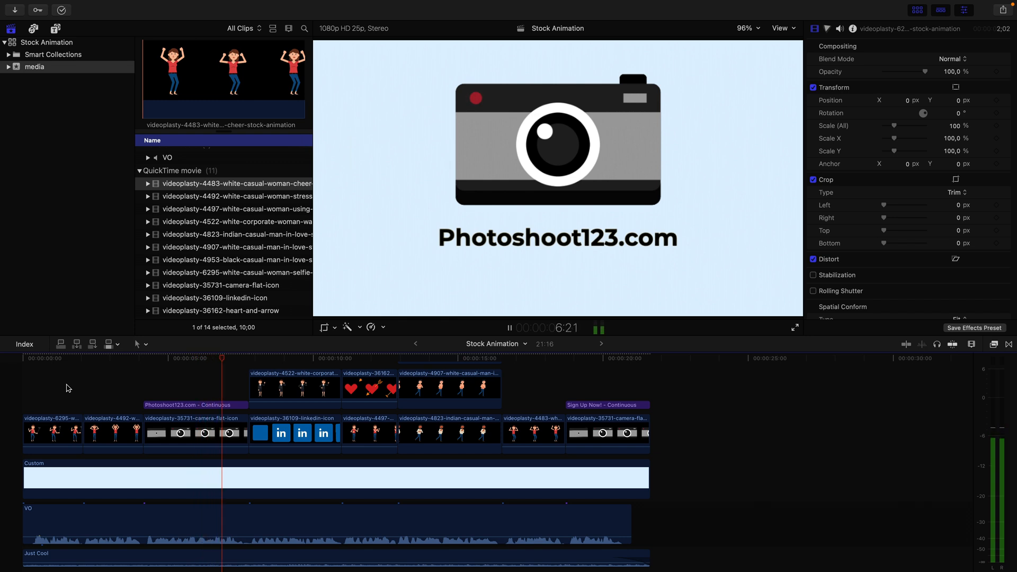
left_click(509, 328)
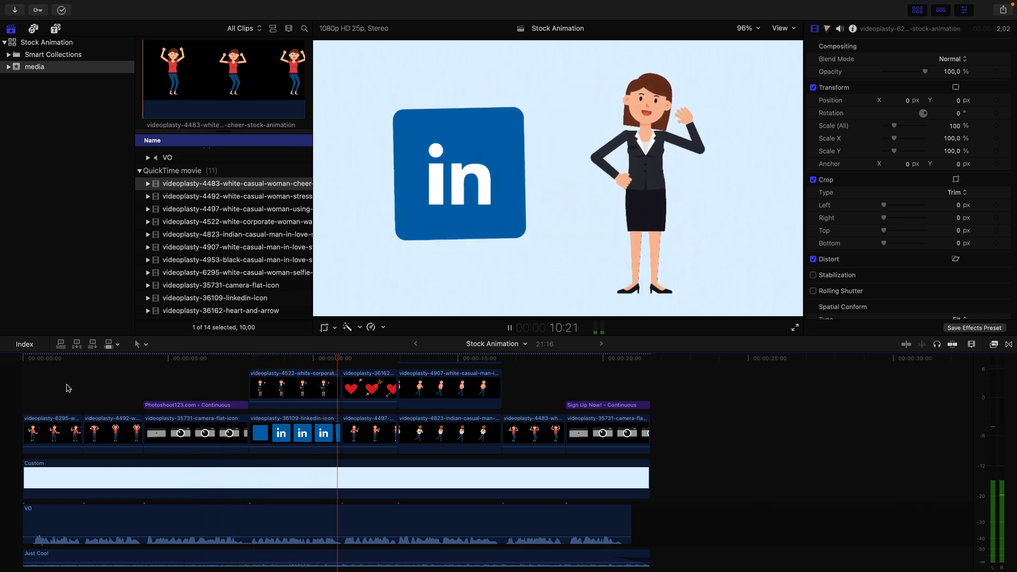
left_click(394, 358)
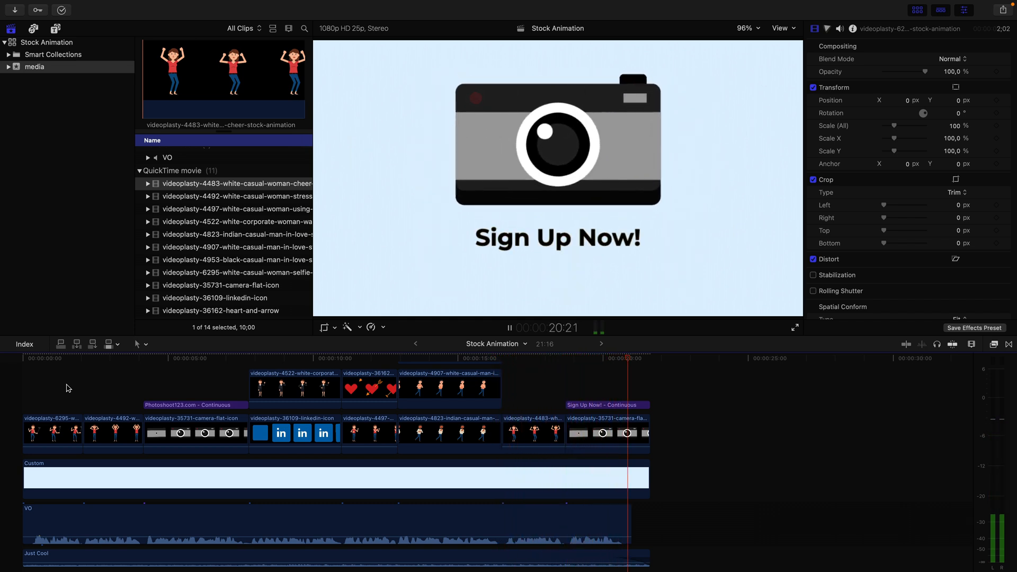
left_click(607, 405)
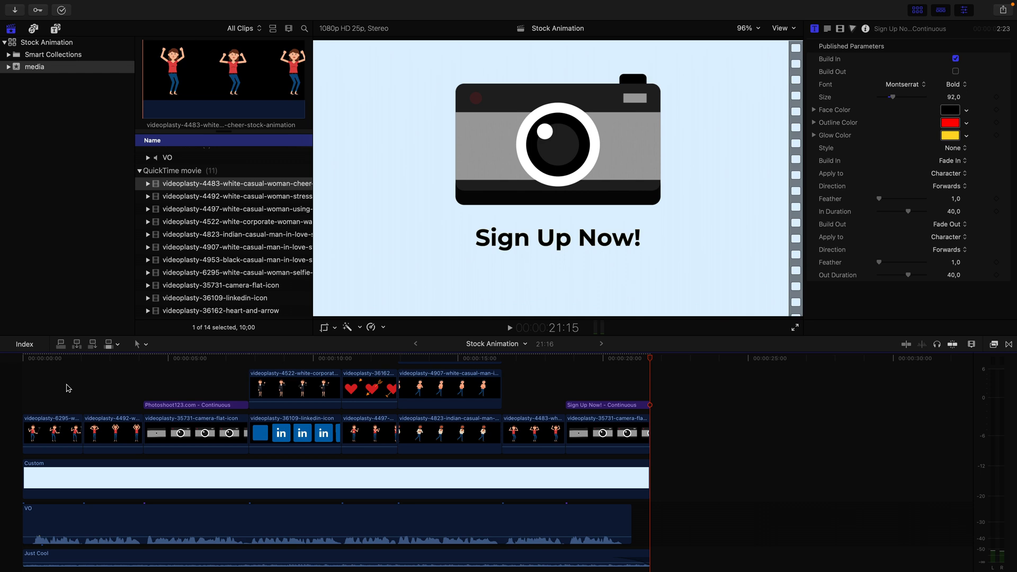
mouse_move(98, 382)
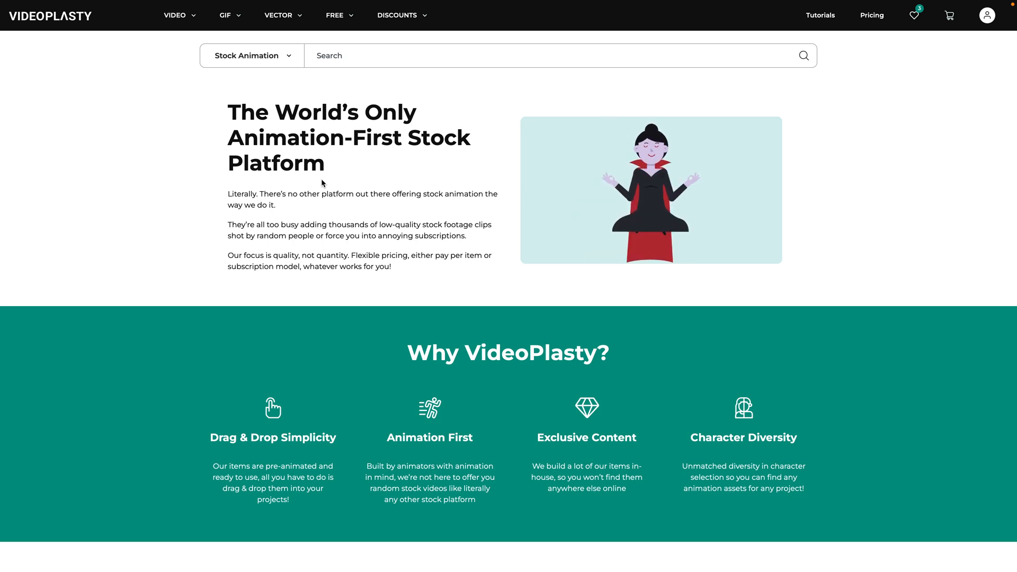
- Browse the VideoPlasty homepage and search for 'corporate' animations
scroll("down", 3)
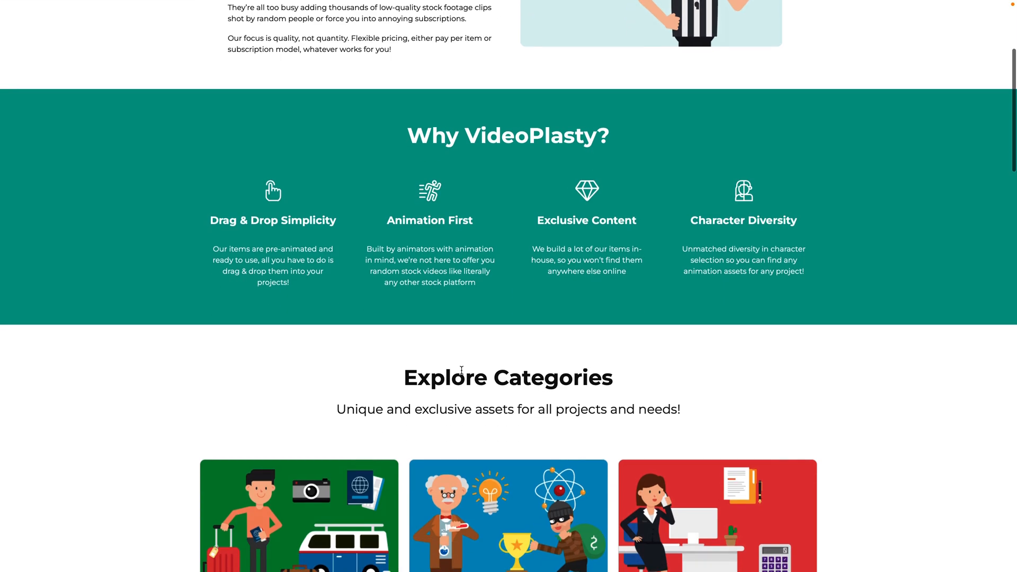
scroll("down", 3)
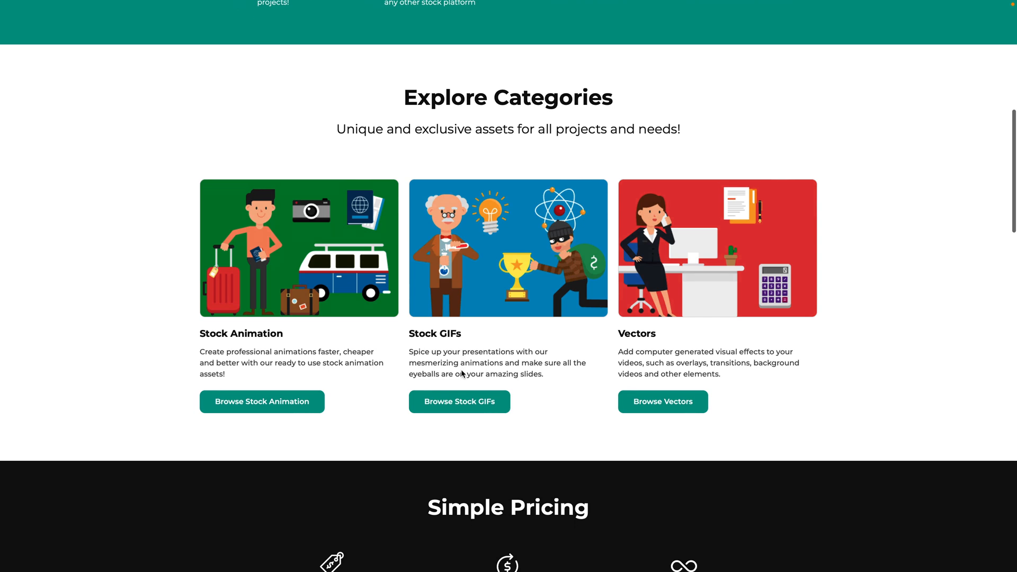
scroll("down", 3)
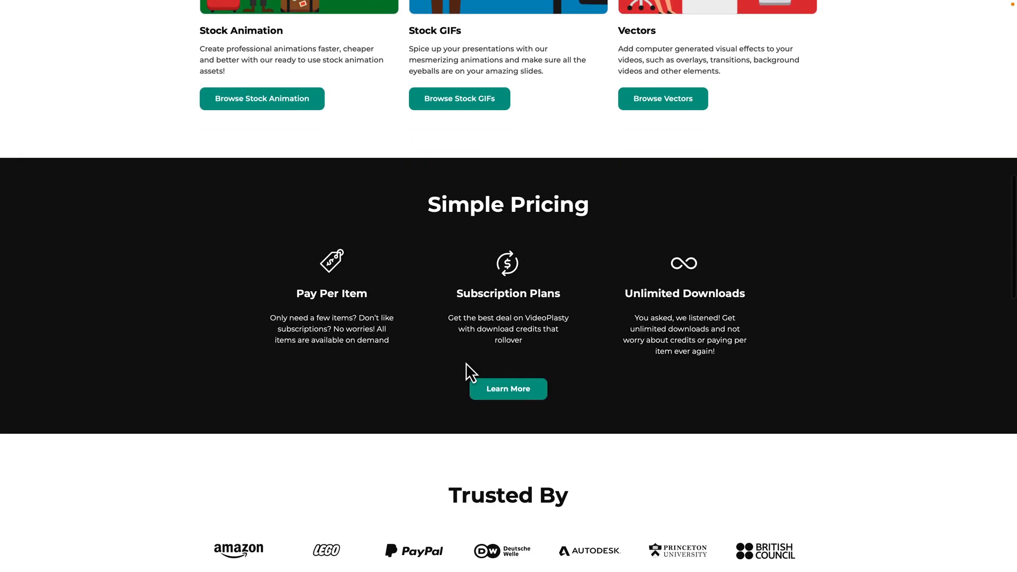
scroll("down", 3)
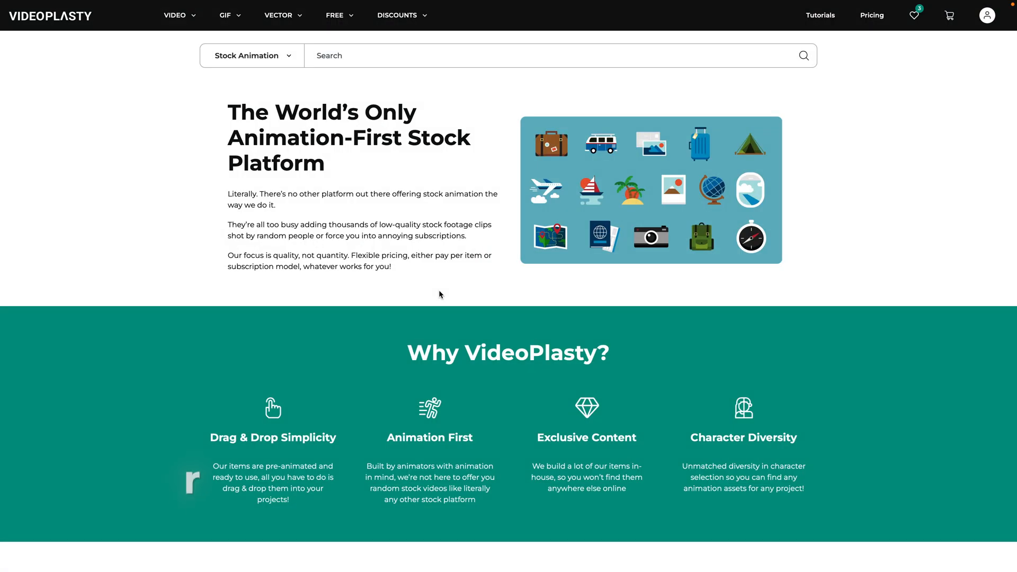
left_click(389, 55)
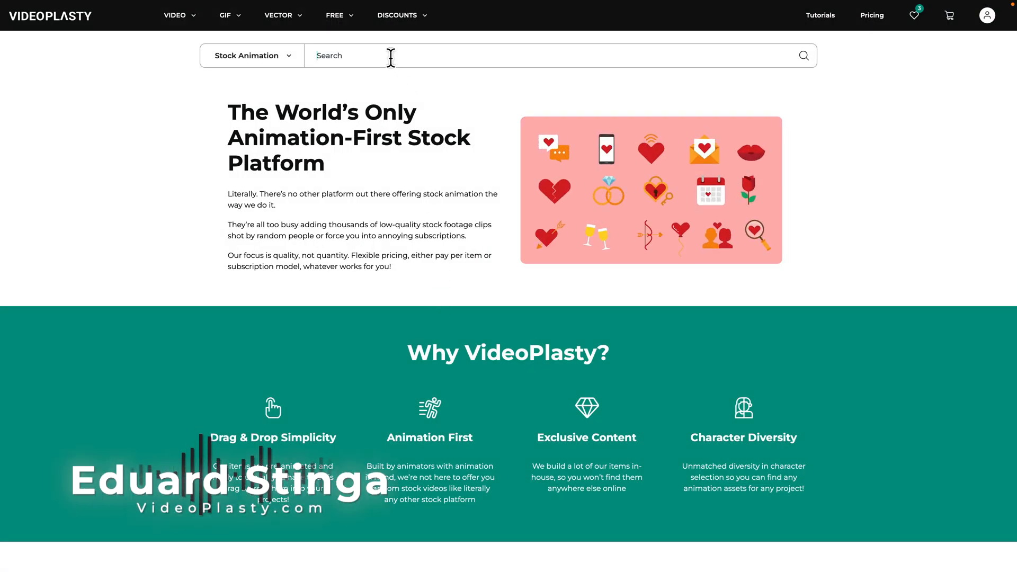
type("corporate")
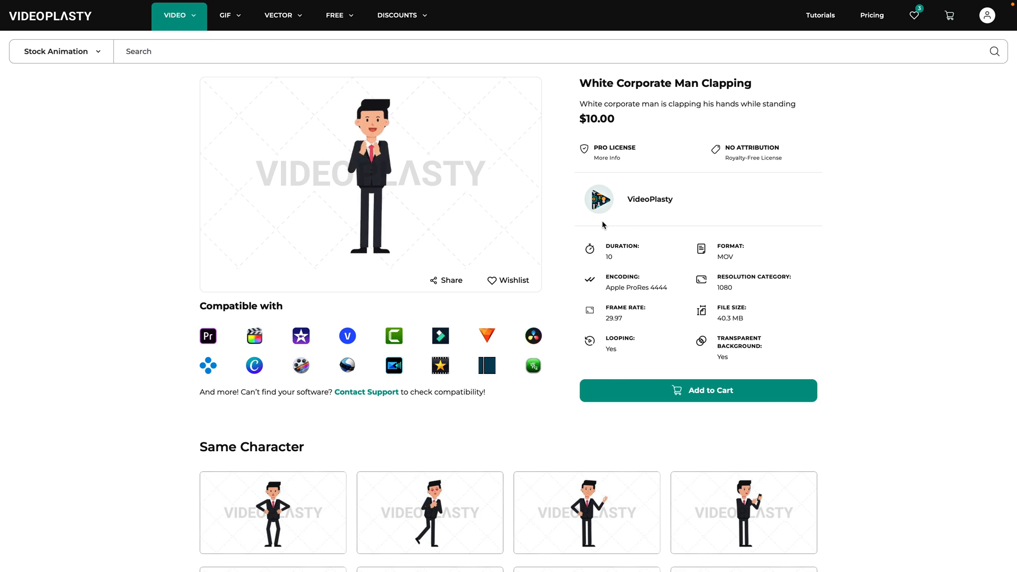
- Search VideoPlasty for 'med', browse the results, and open the Indian Casual Man 52 Actions pack
type("med")
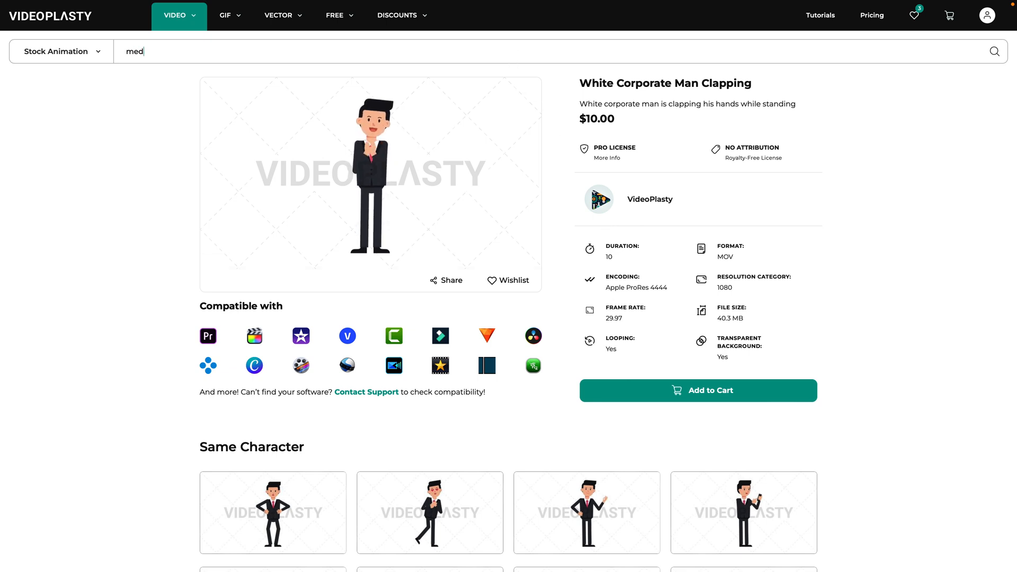
key("Return")
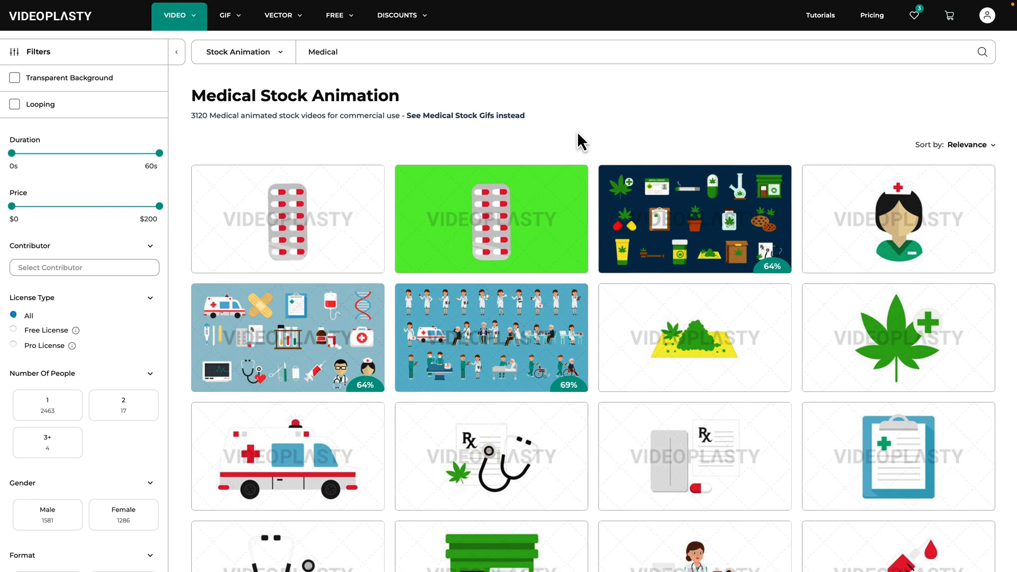
scroll("down", 3)
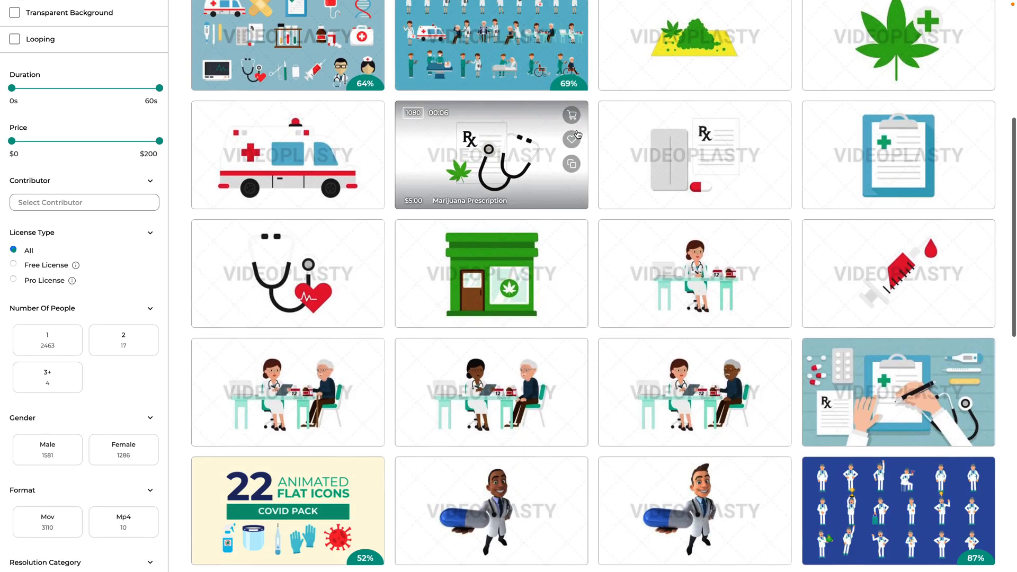
scroll("down", 3)
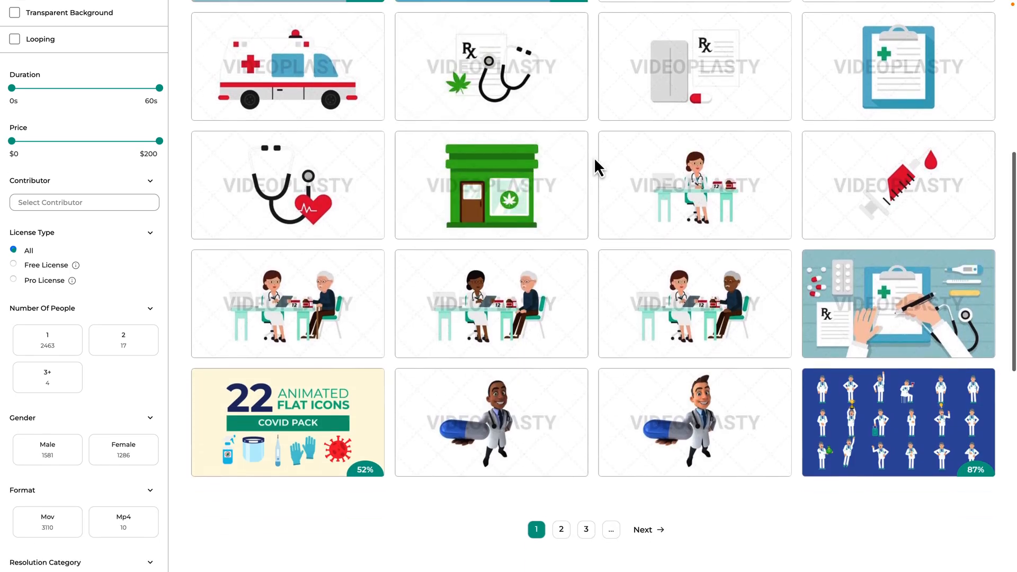
scroll("up", 3)
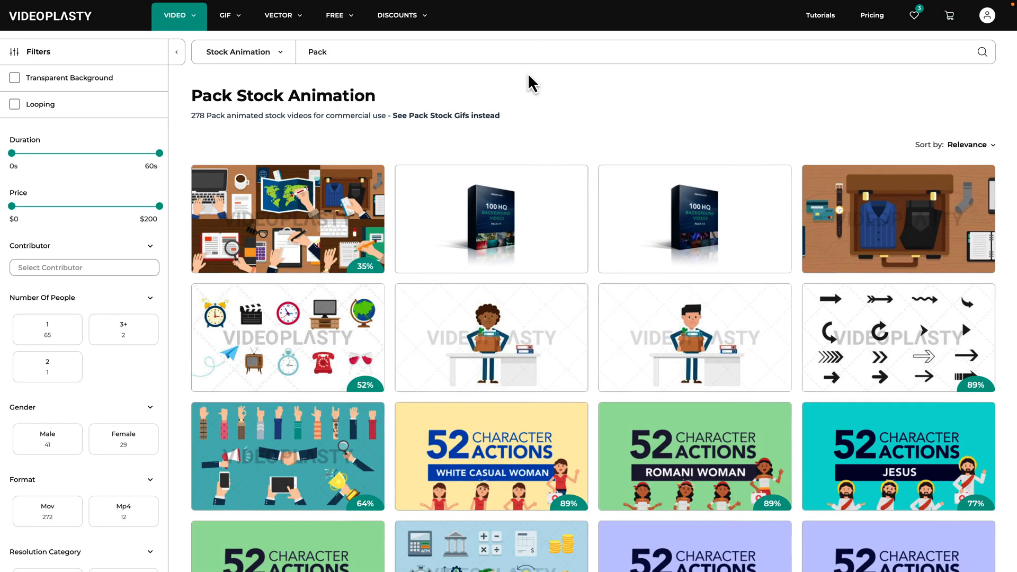
scroll("down", 3)
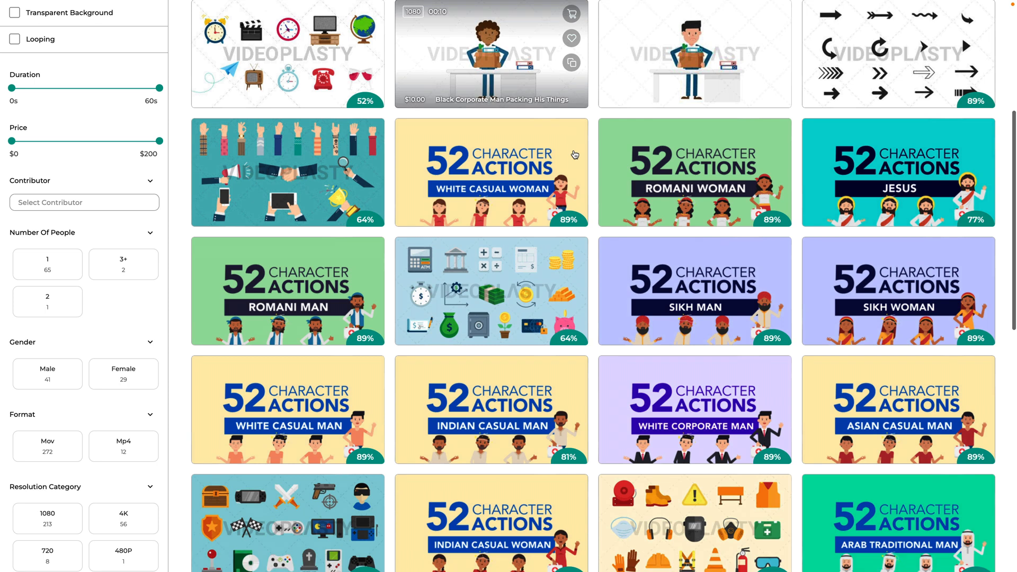
scroll("down", 3)
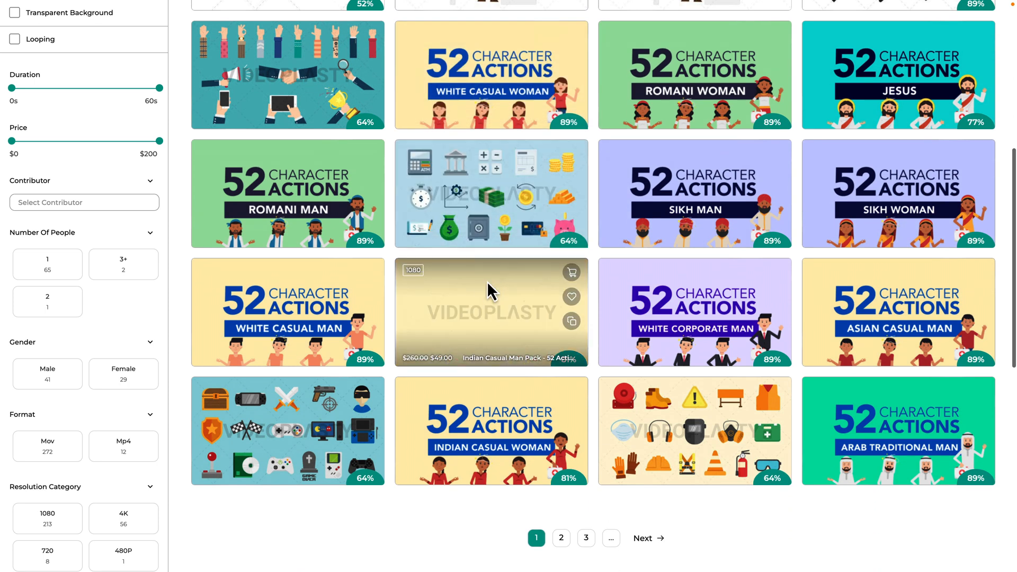
left_click(491, 312)
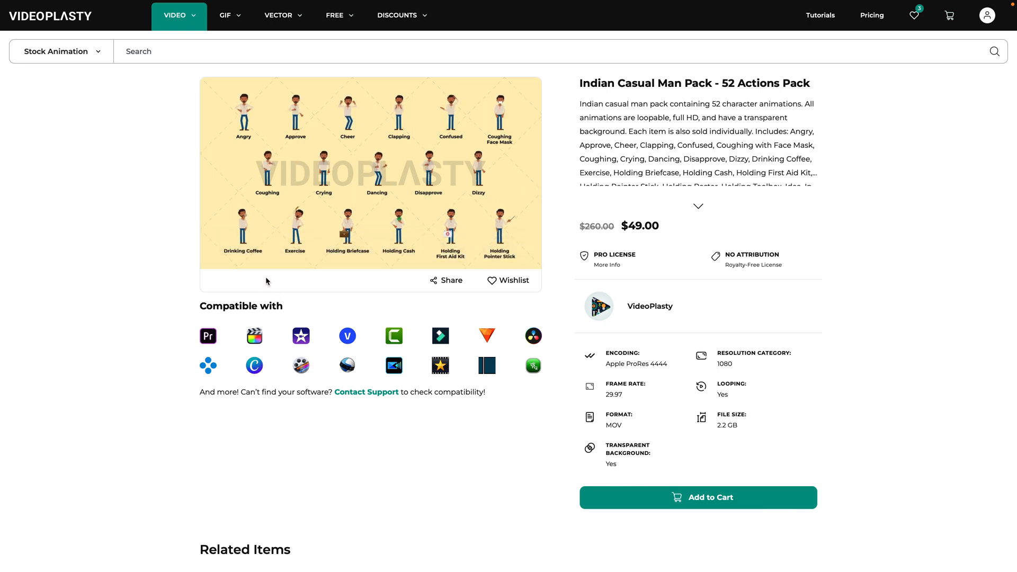
mouse_move(275, 286)
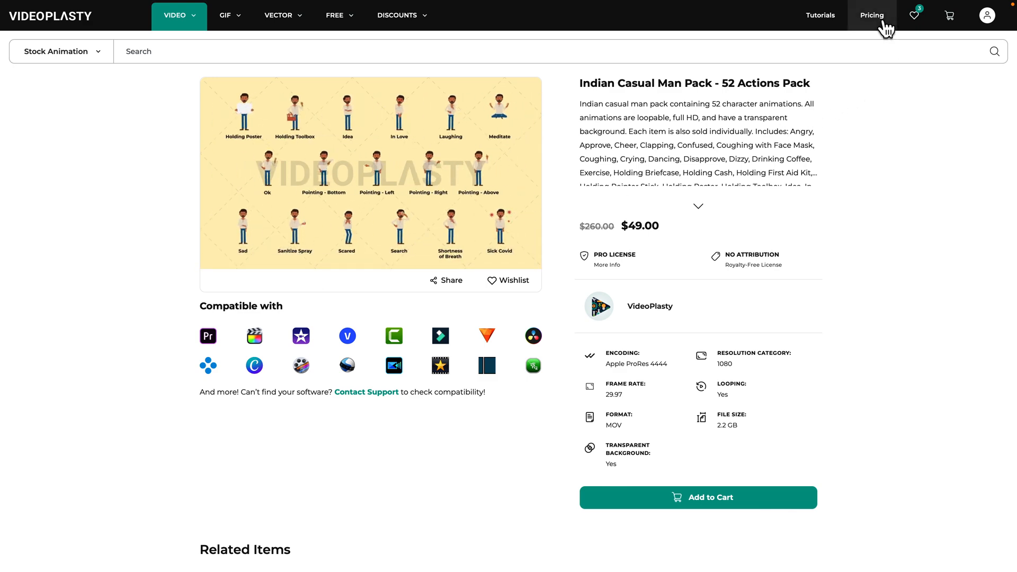
- Go to VideoPlasty's Pricing page and scroll to the Starter, Pro and Unlimited plans
left_click(873, 14)
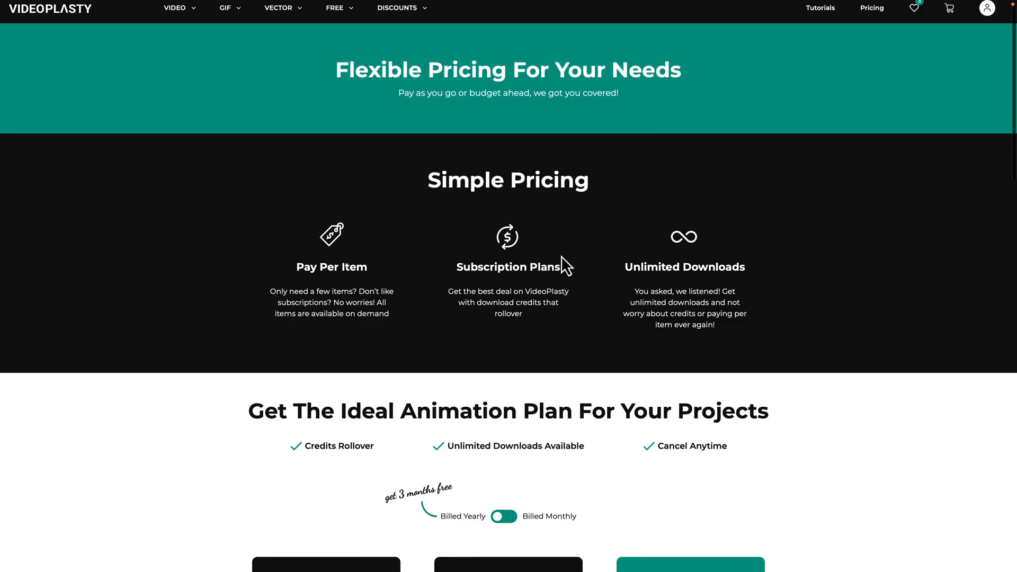
scroll("down", 3)
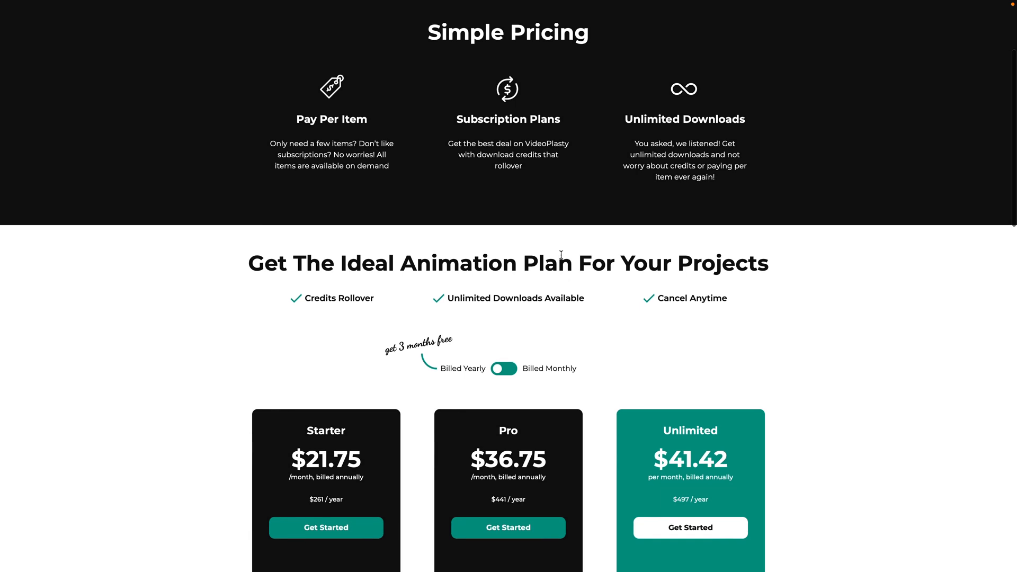